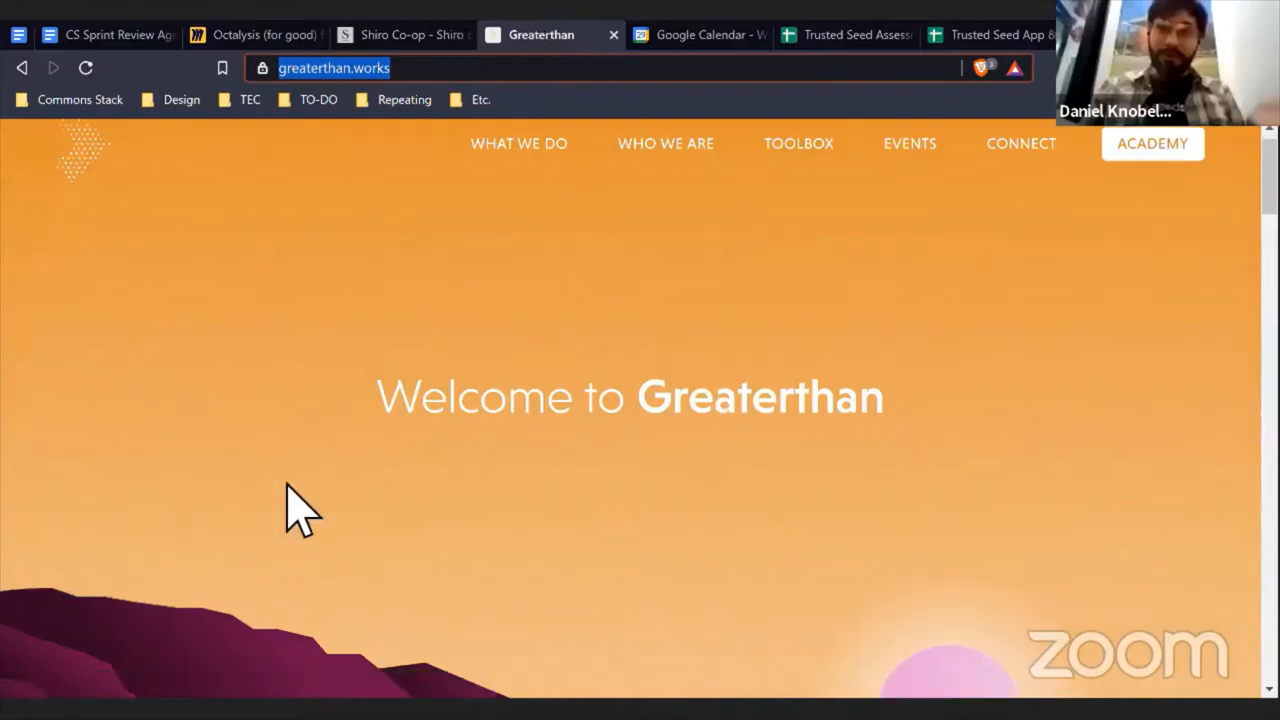
- Show the shirocoop.xyz homepage with its hand-drawn co-op network illustration
{"action": "scroll", "scroll_direction": "down", "scroll_amount": 3}
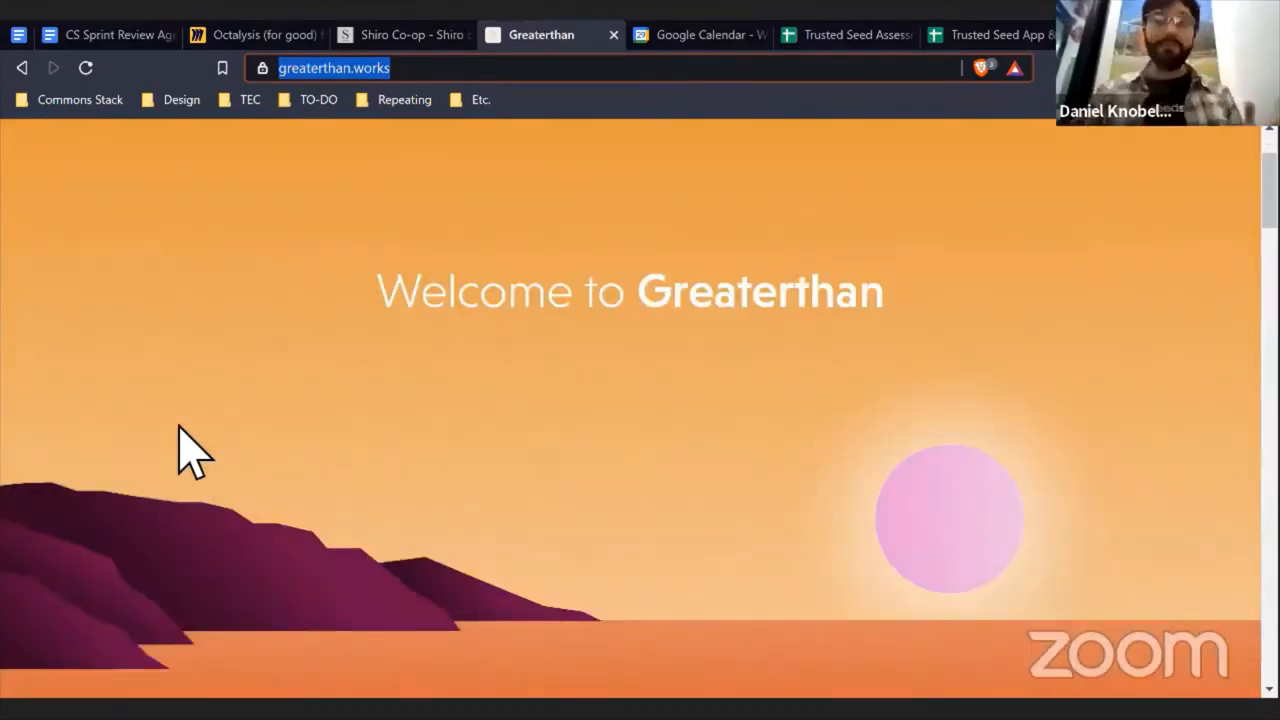
{"action": "left_click", "coordinate": [400, 34]}
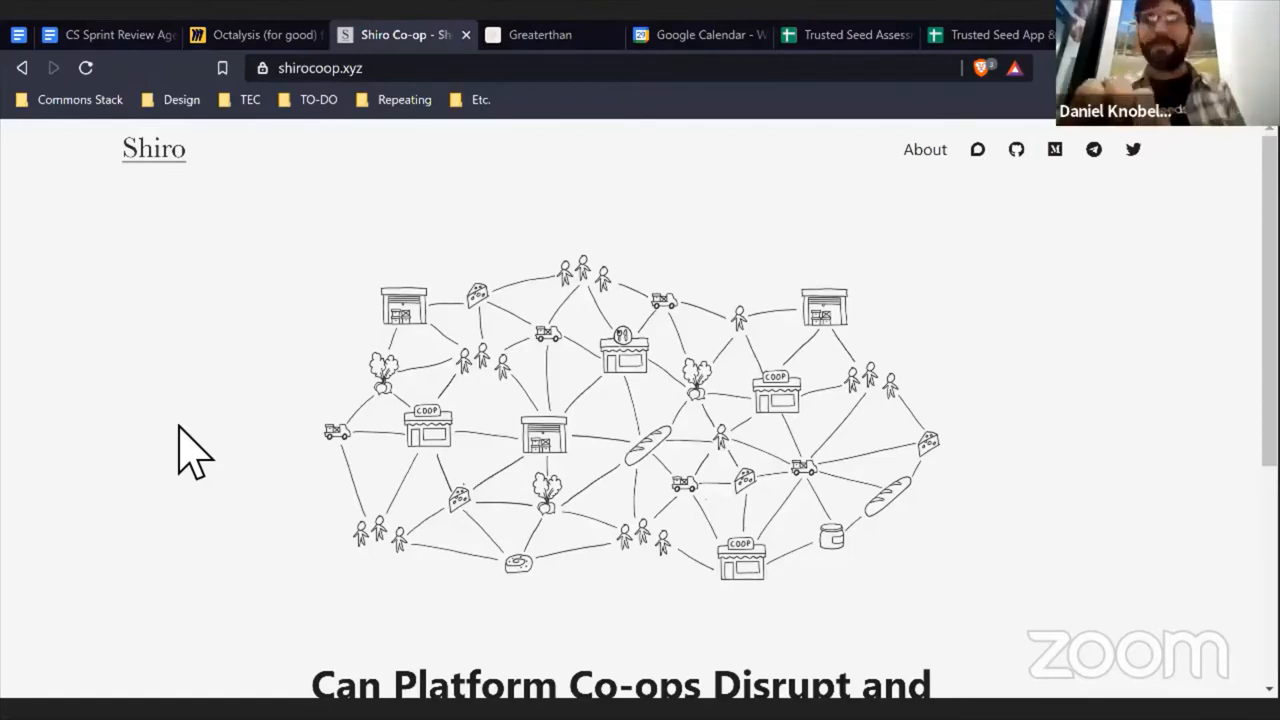
{"action": "mouse_move", "coordinate": [260, 425]}
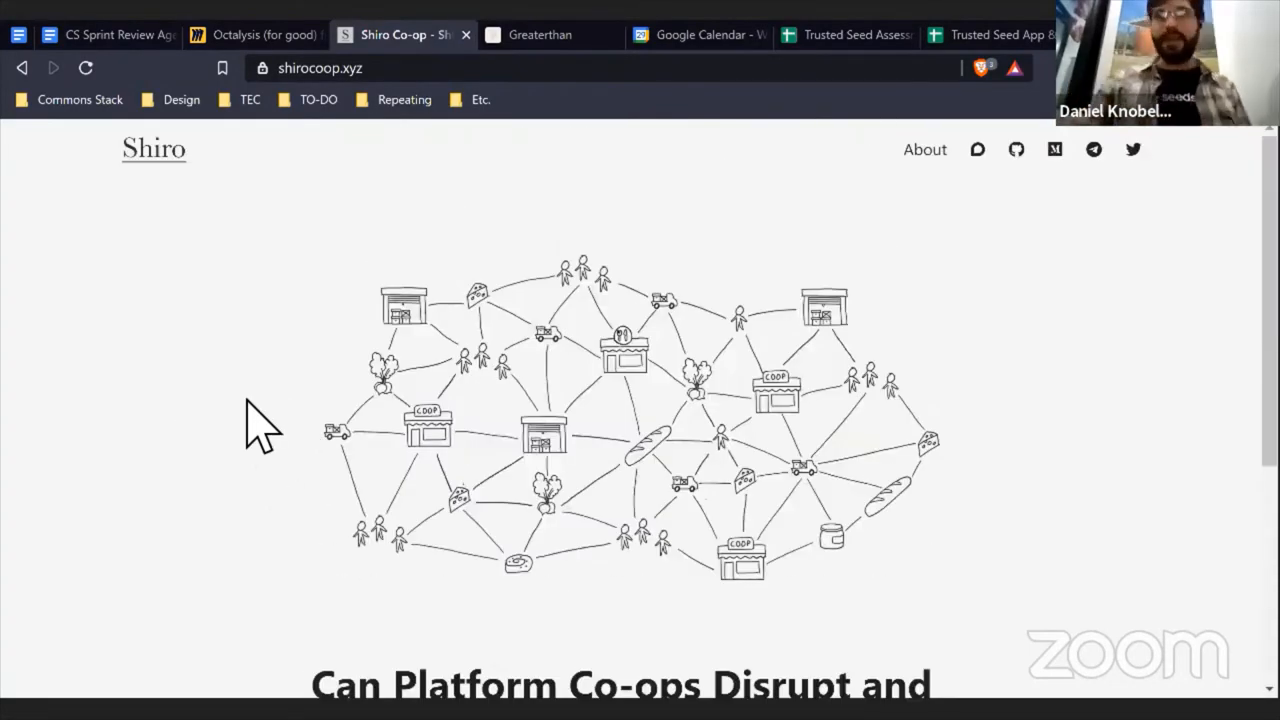
{"action": "mouse_move", "coordinate": [25, 500]}
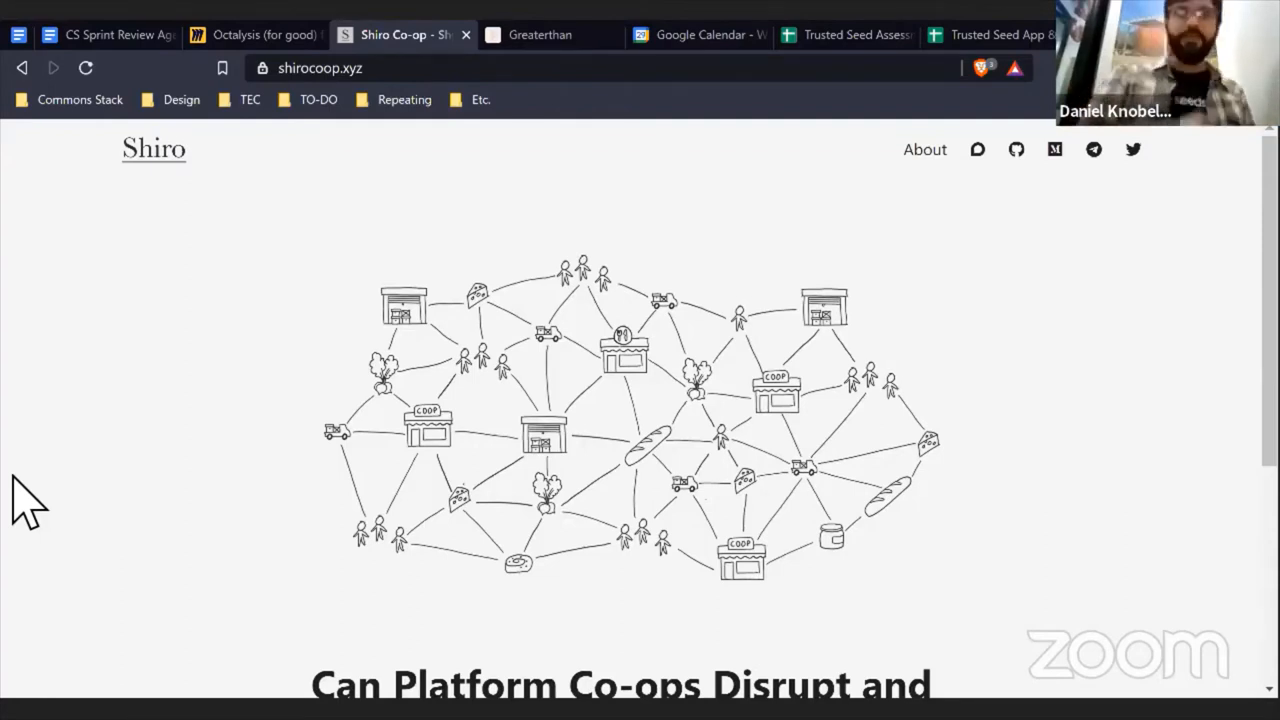
{"action": "left_click", "coordinate": [253, 34]}
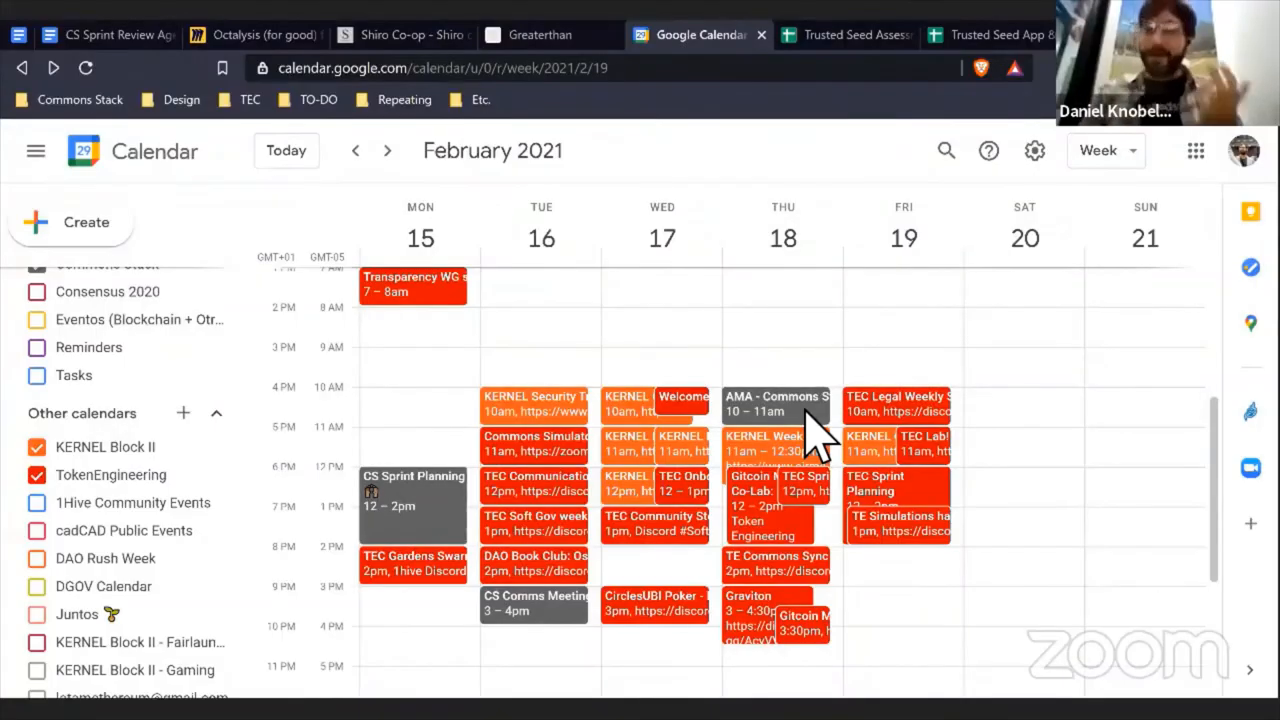
- Display the February 15–21, 2021 calendar week listing the community meetings
{"action": "left_click", "coordinate": [775, 403]}
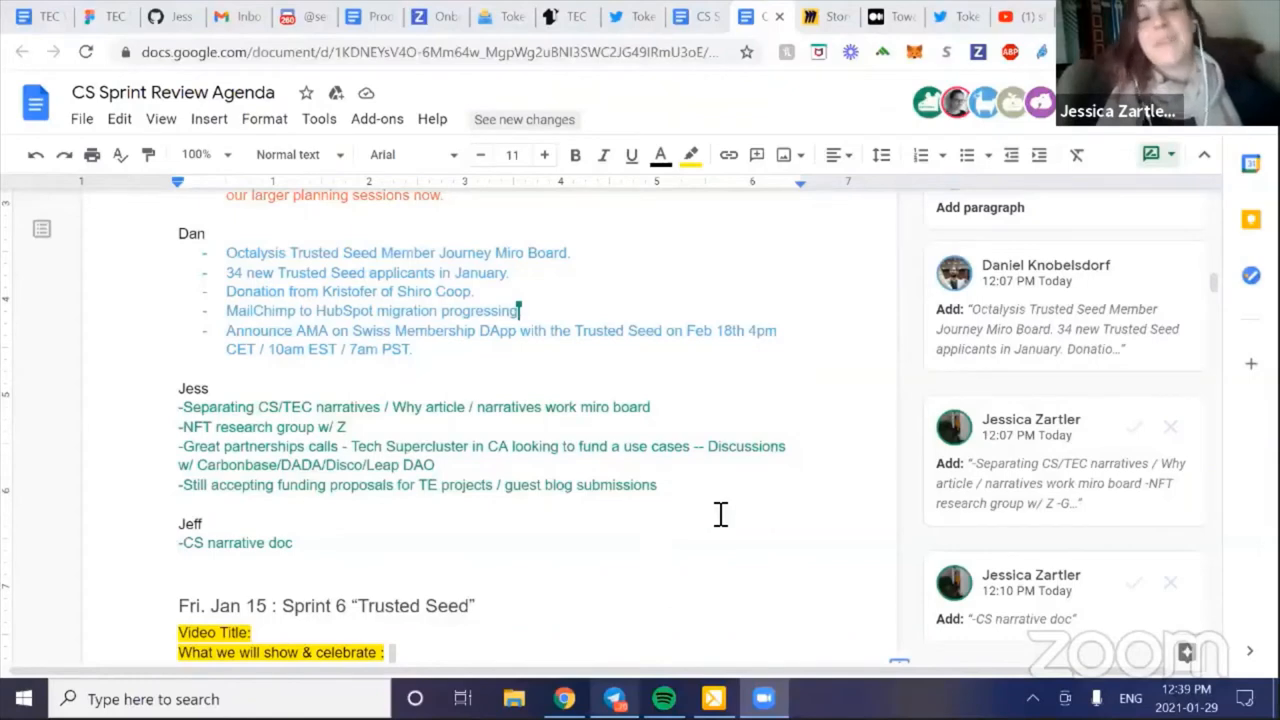
{"action": "mouse_move", "coordinate": [738, 507]}
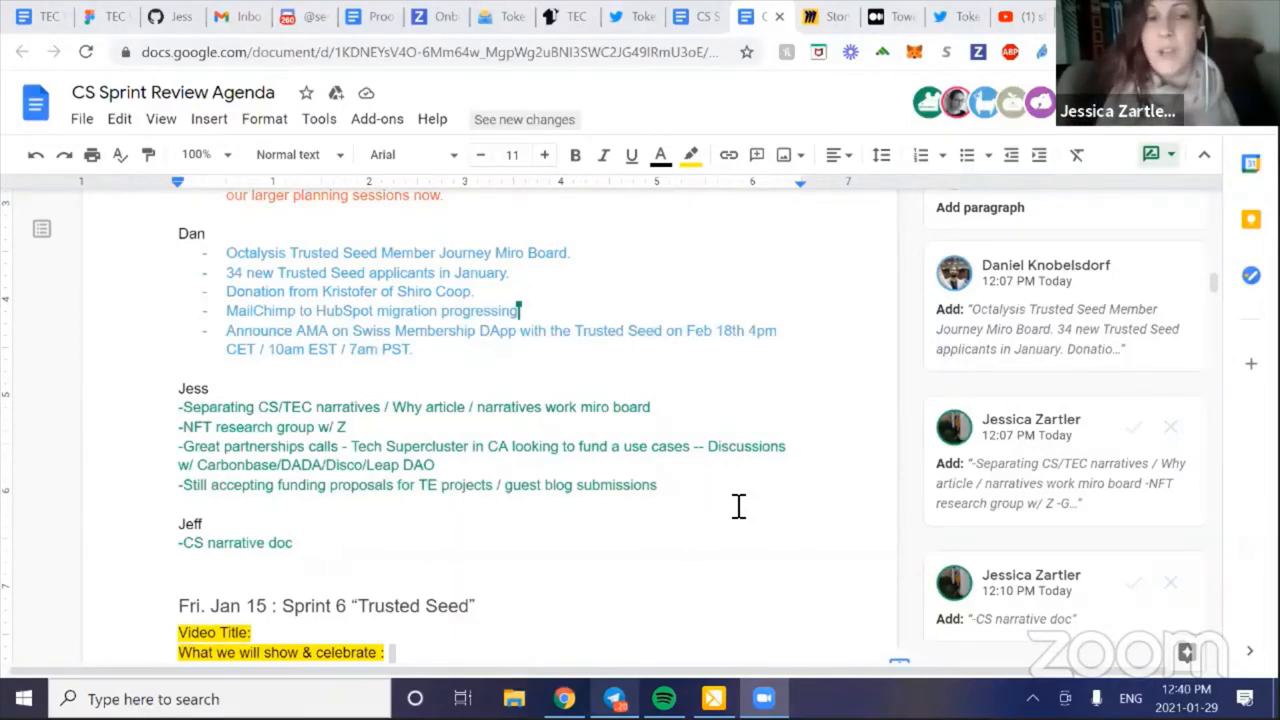
{"action": "mouse_move", "coordinate": [722, 362]}
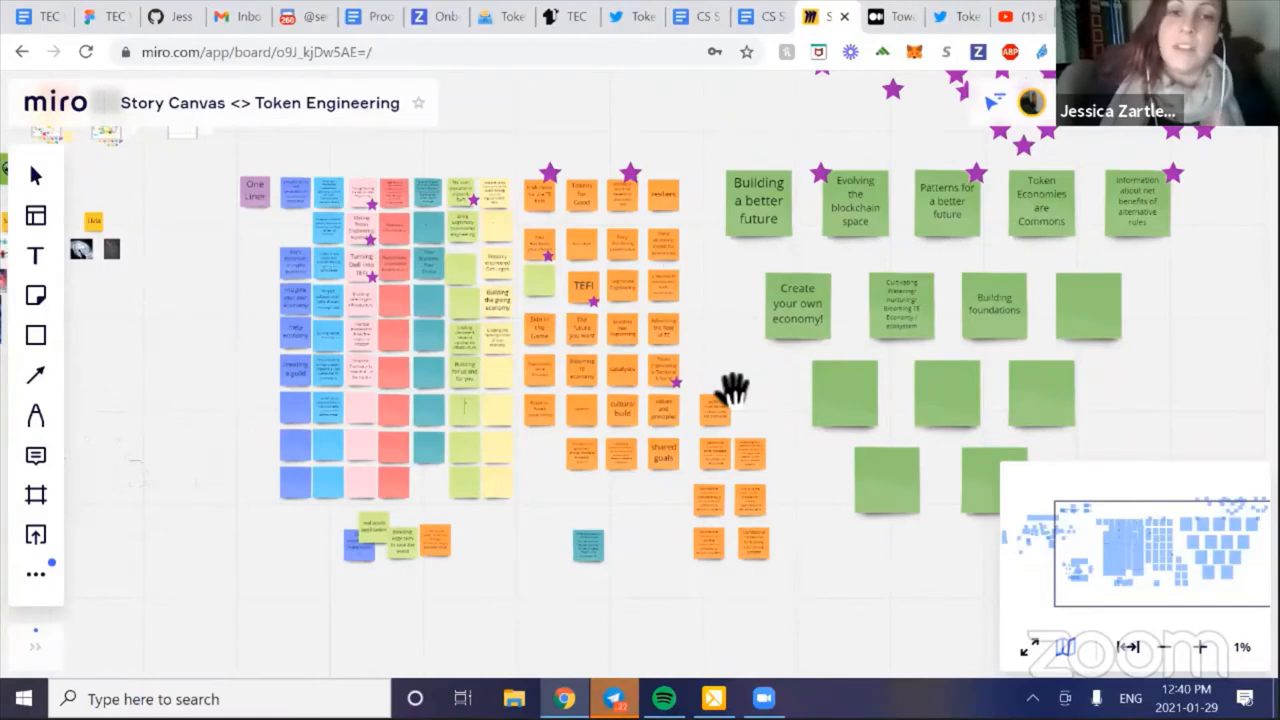
{"action": "mouse_move", "coordinate": [755, 50]}
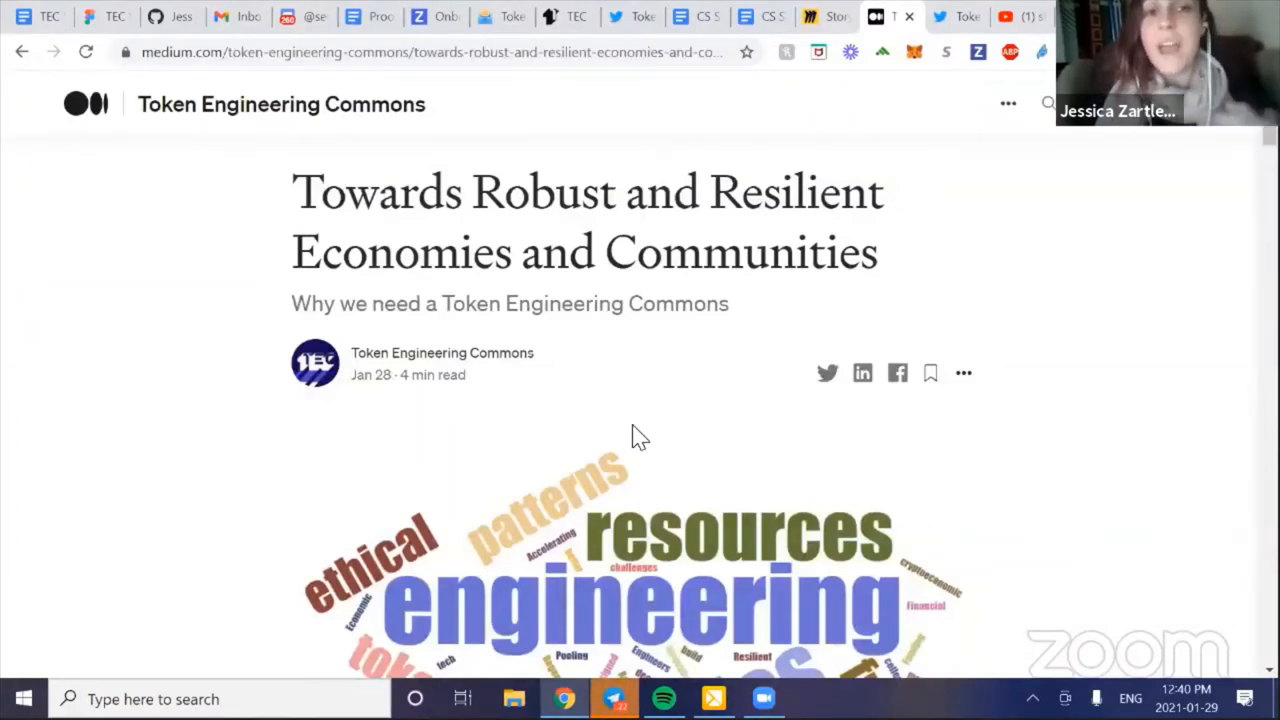
- Scroll the Medium article down to its 'Battle-testing and Bootstrapping' section
{"action": "scroll", "scroll_direction": "down", "scroll_amount": 3}
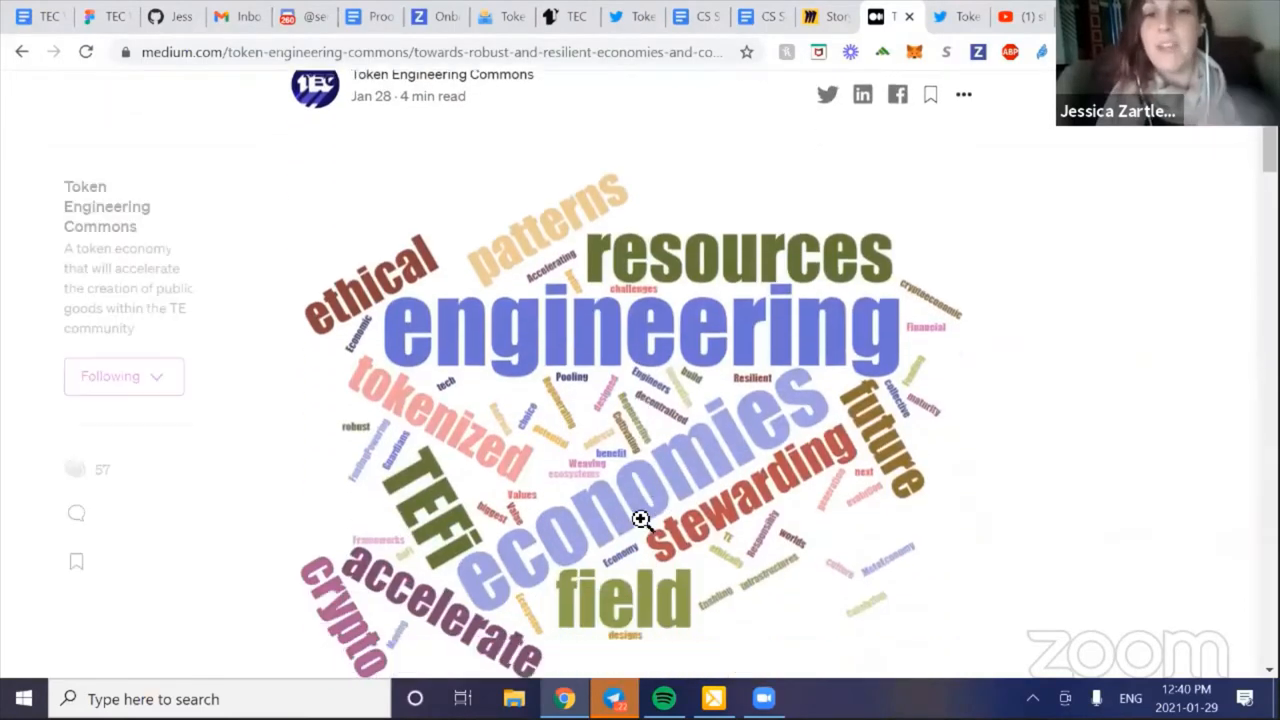
{"action": "scroll", "scroll_direction": "down", "scroll_amount": 3}
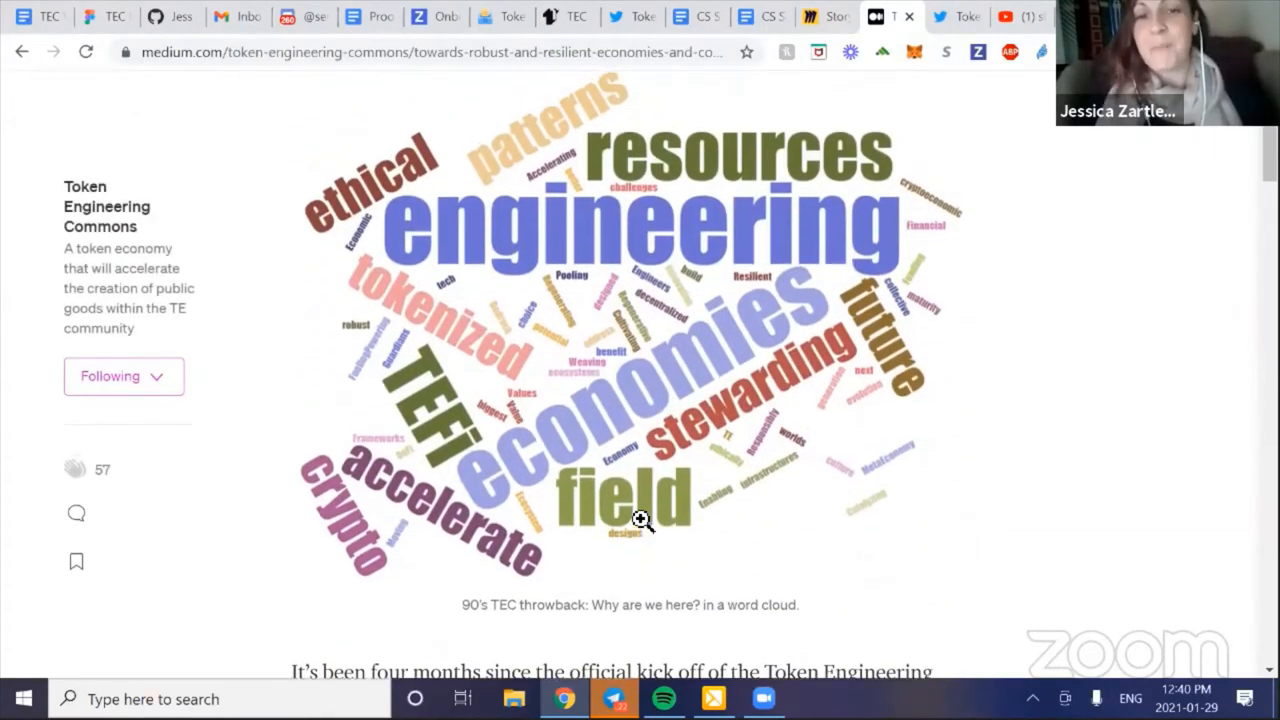
{"action": "scroll", "scroll_direction": "down", "scroll_amount": 3}
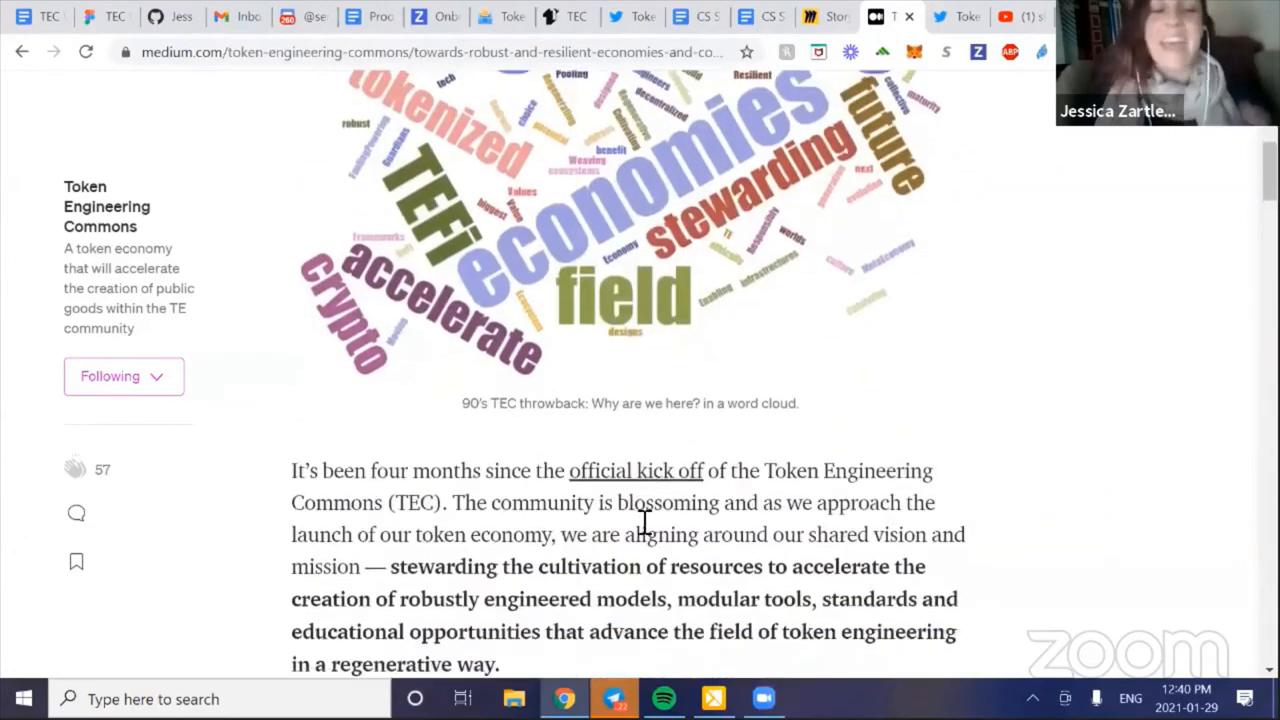
{"action": "scroll", "scroll_direction": "down", "scroll_amount": 3}
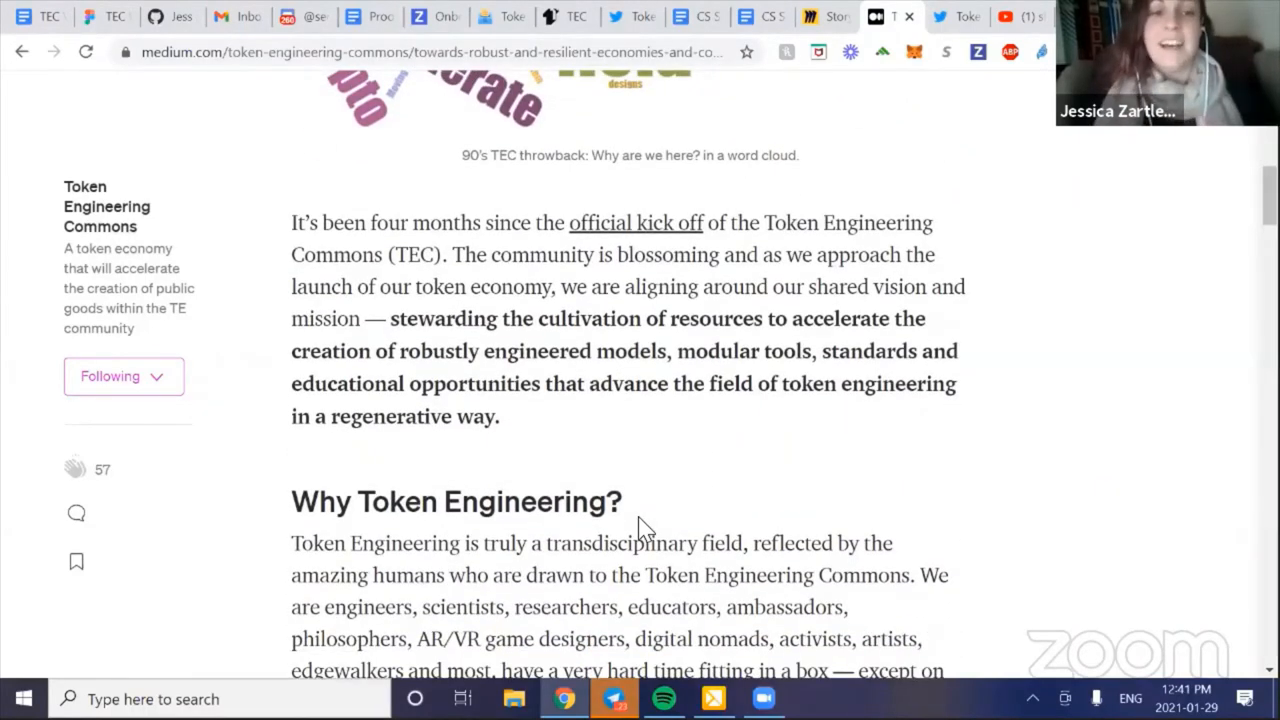
{"action": "scroll", "scroll_direction": "down", "scroll_amount": 3}
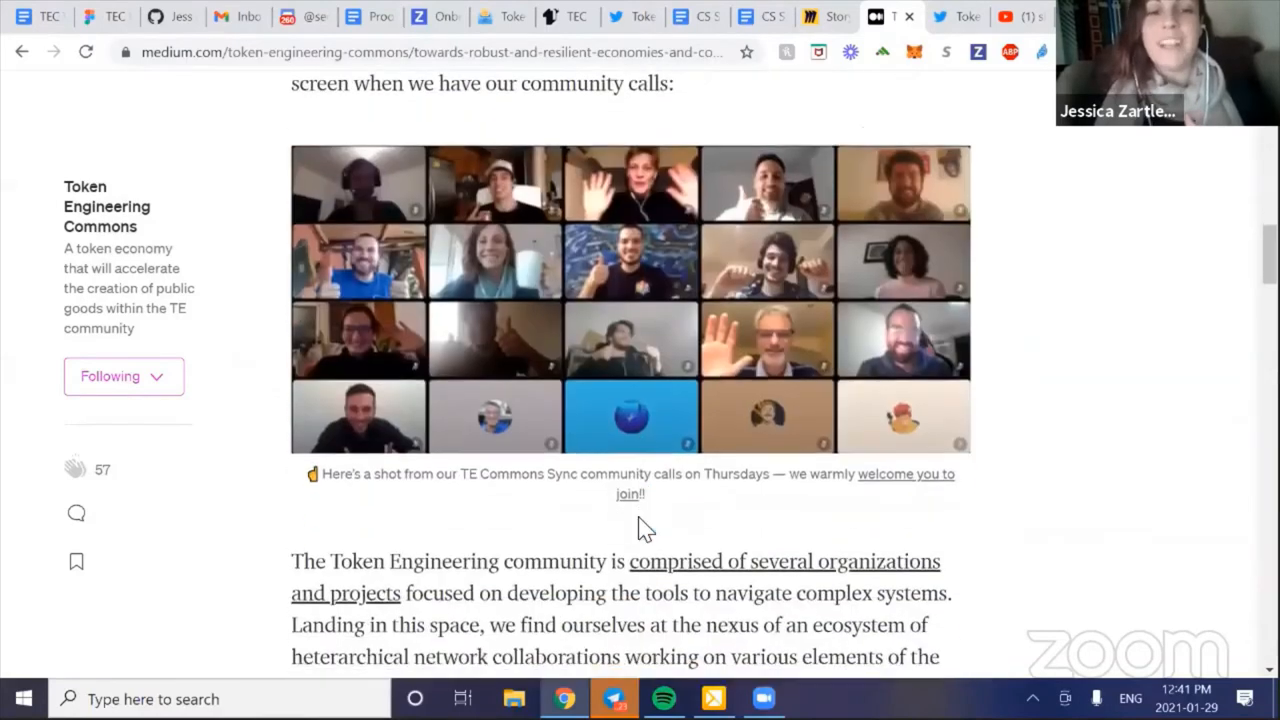
{"action": "right_click", "coordinate": [645, 528]}
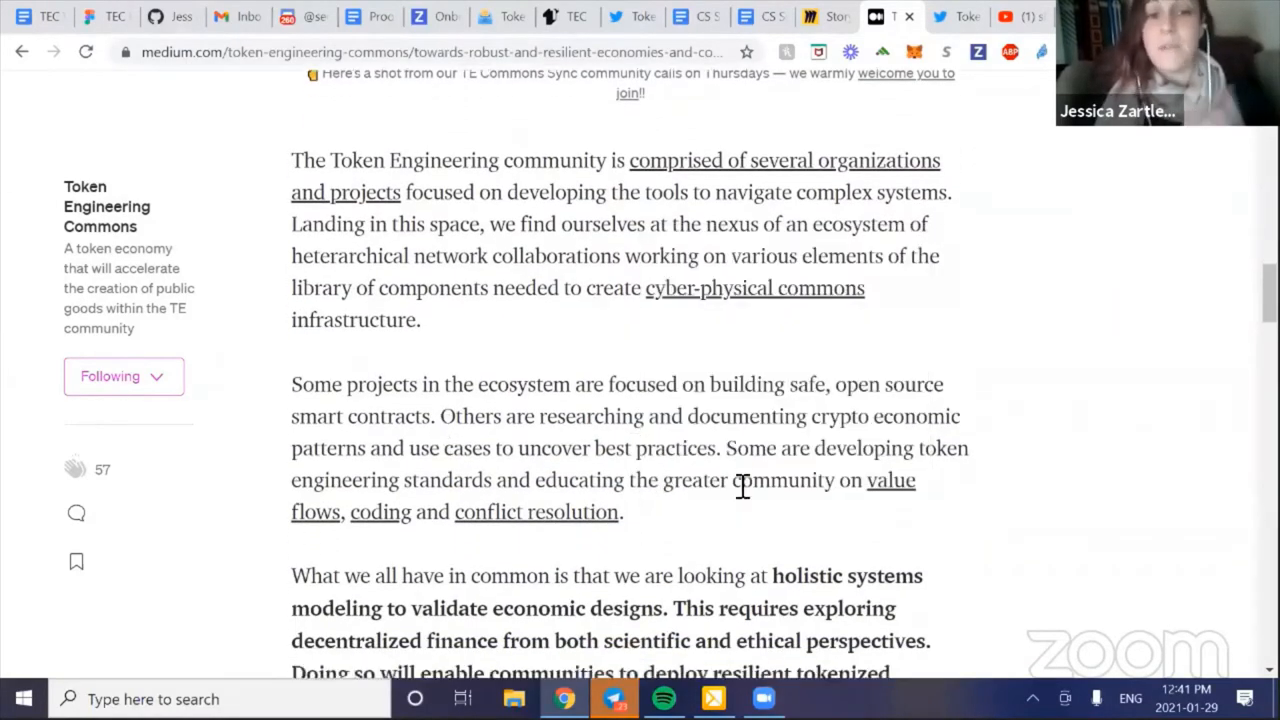
{"action": "scroll", "scroll_direction": "down", "scroll_amount": 3}
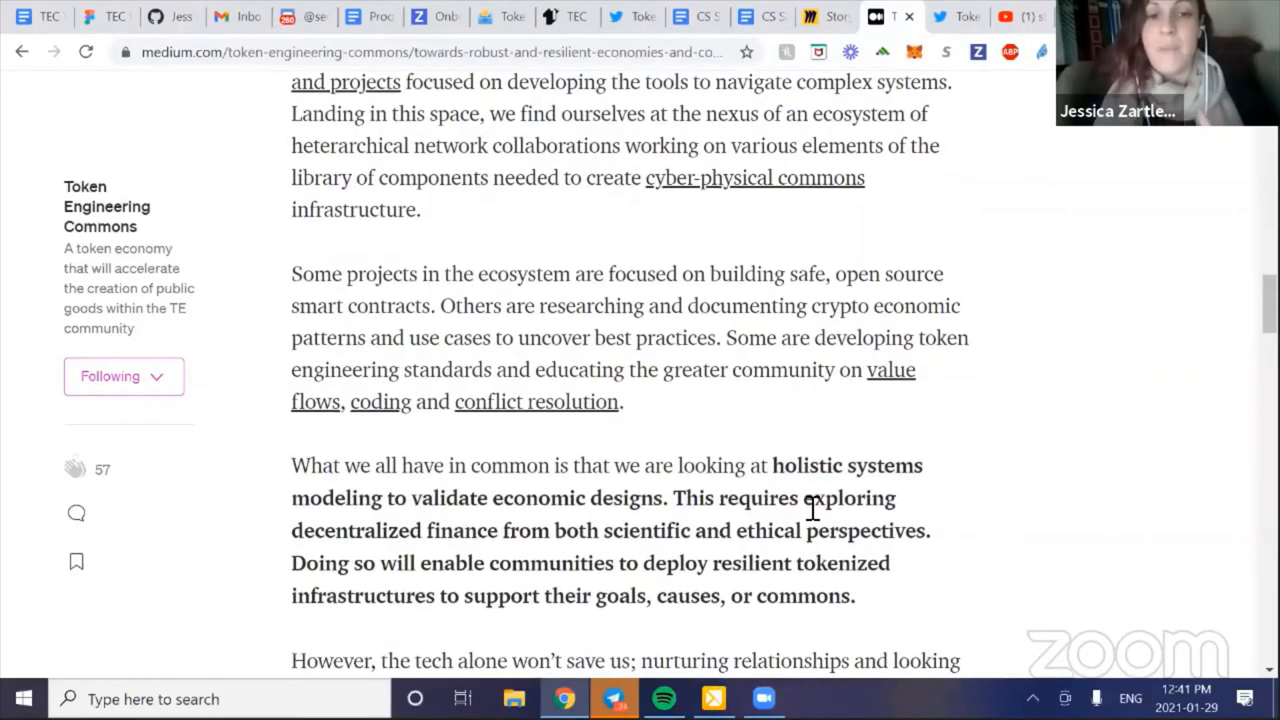
{"action": "scroll", "scroll_direction": "down", "scroll_amount": 3}
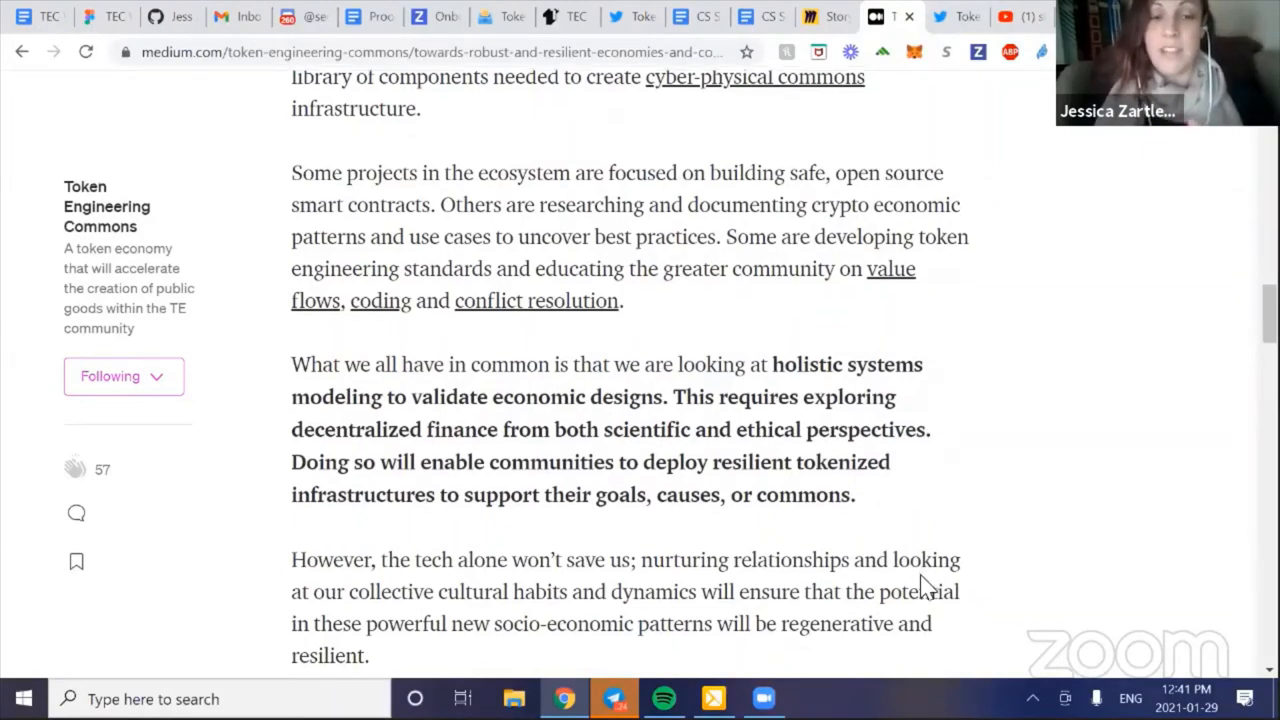
{"action": "scroll", "scroll_direction": "down", "scroll_amount": 3}
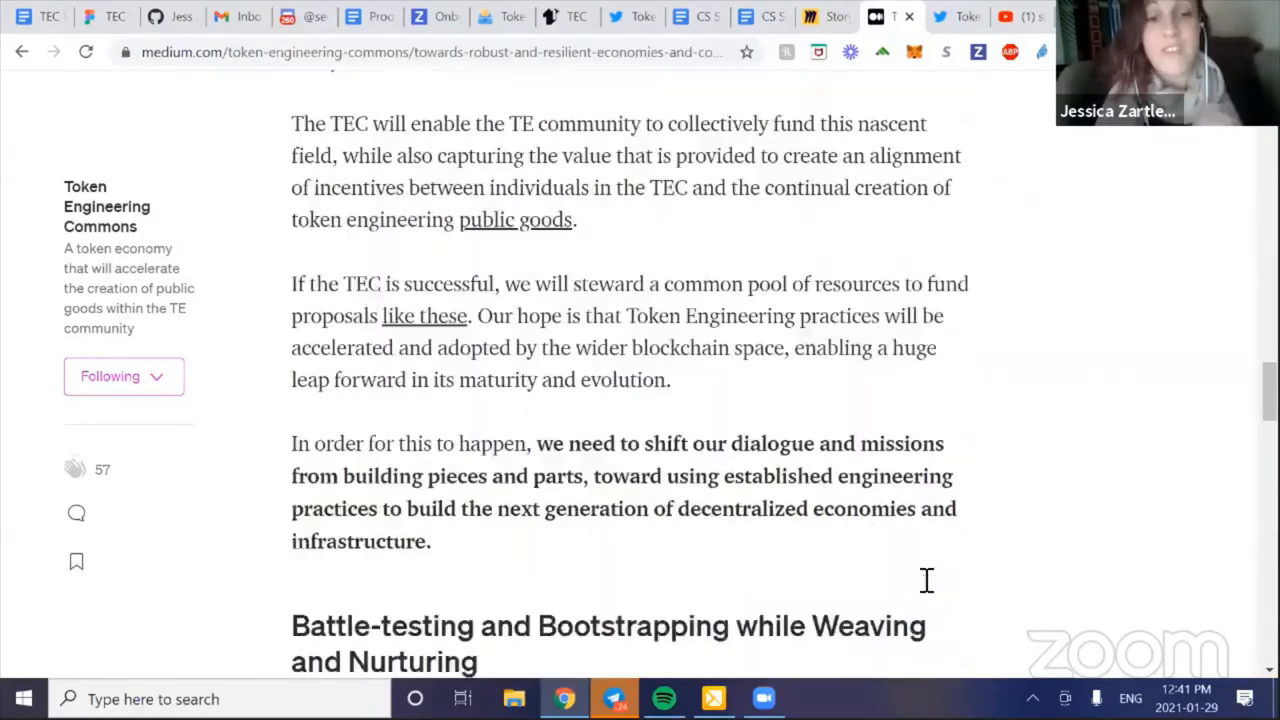
{"action": "scroll", "scroll_direction": "down", "scroll_amount": 3}
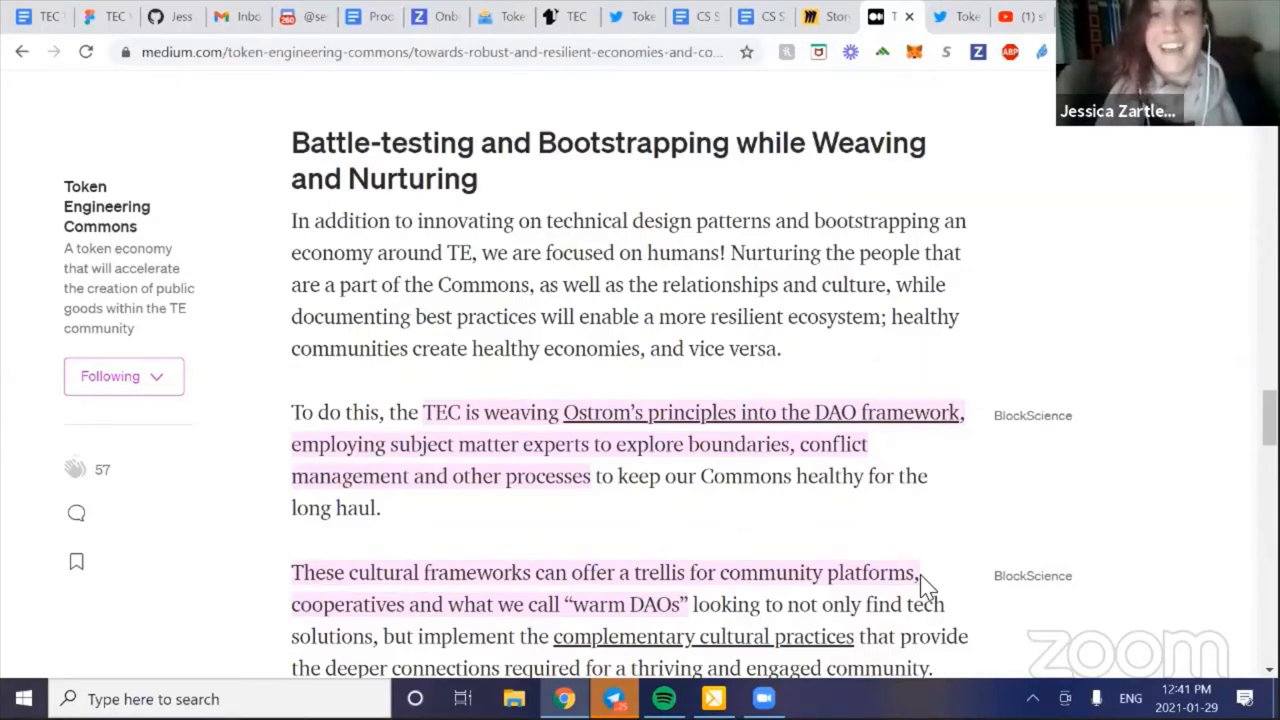
{"action": "mouse_move", "coordinate": [910, 128]}
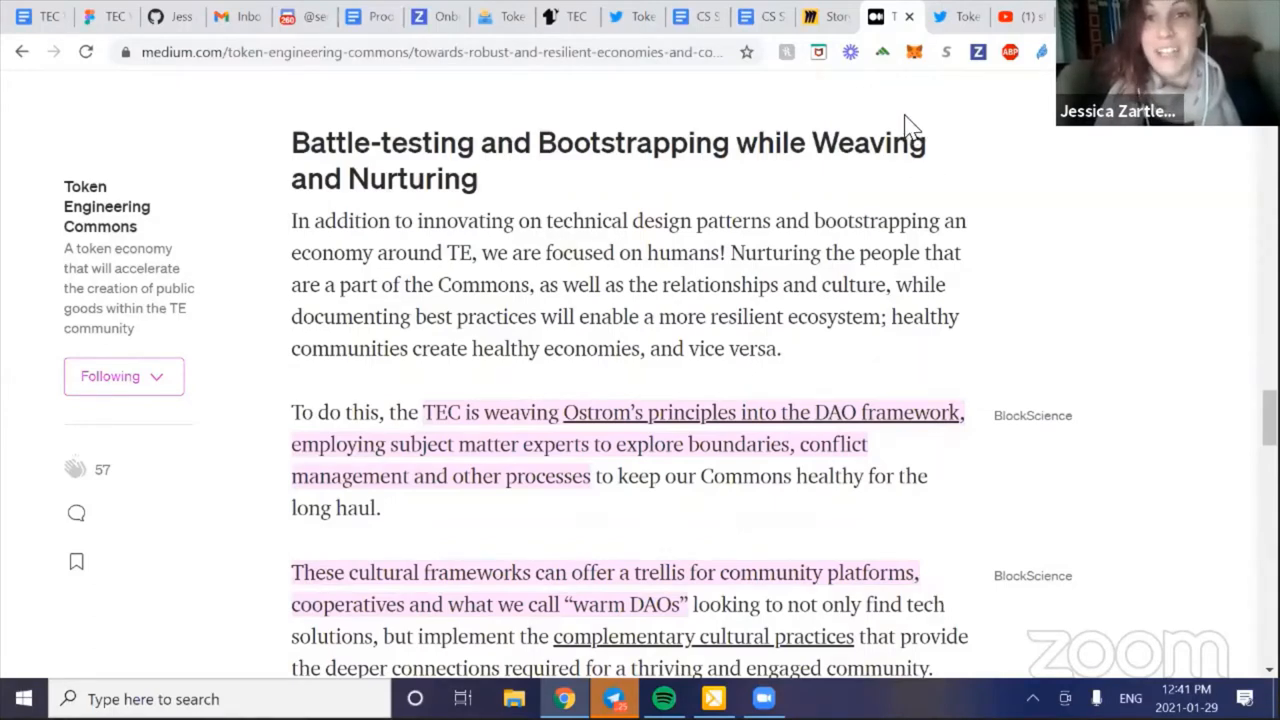
{"action": "left_click", "coordinate": [744, 17]}
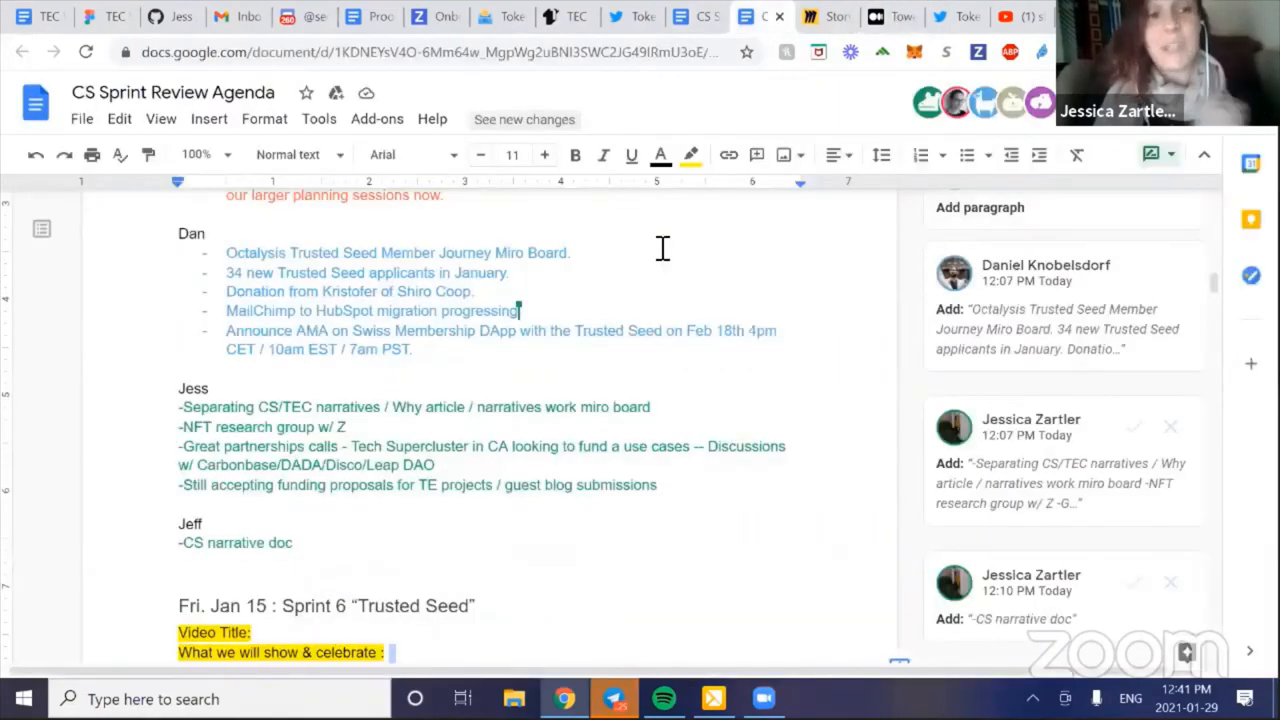
{"action": "mouse_move", "coordinate": [830, 108]}
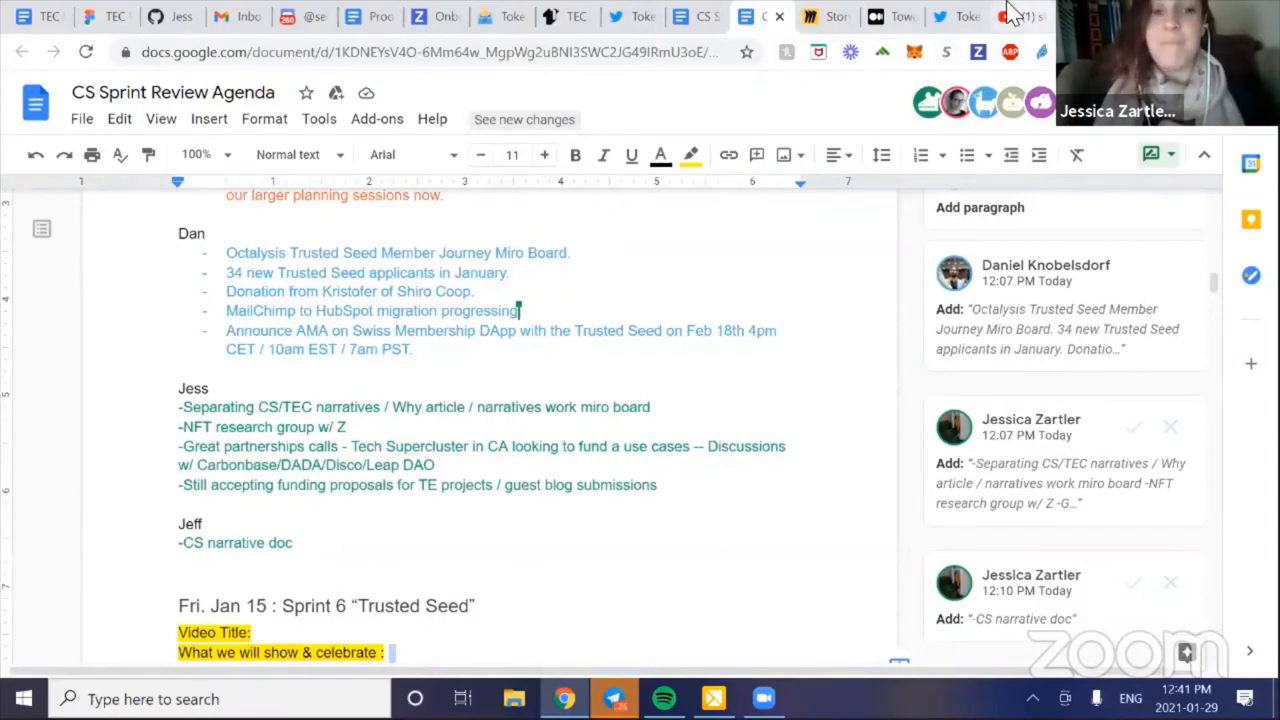
- Bring the CS Sprint Review Agenda document back on screen
{"action": "left_click", "coordinate": [1011, 16]}
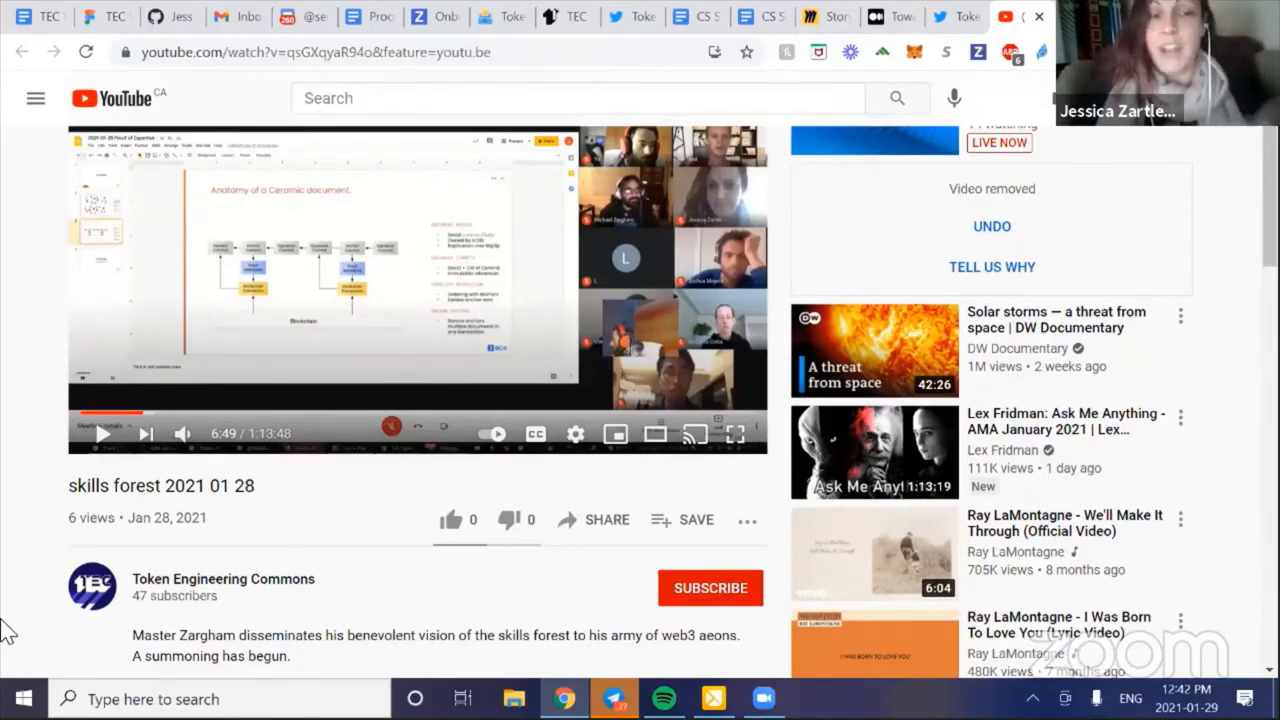
{"action": "mouse_move", "coordinate": [25, 505]}
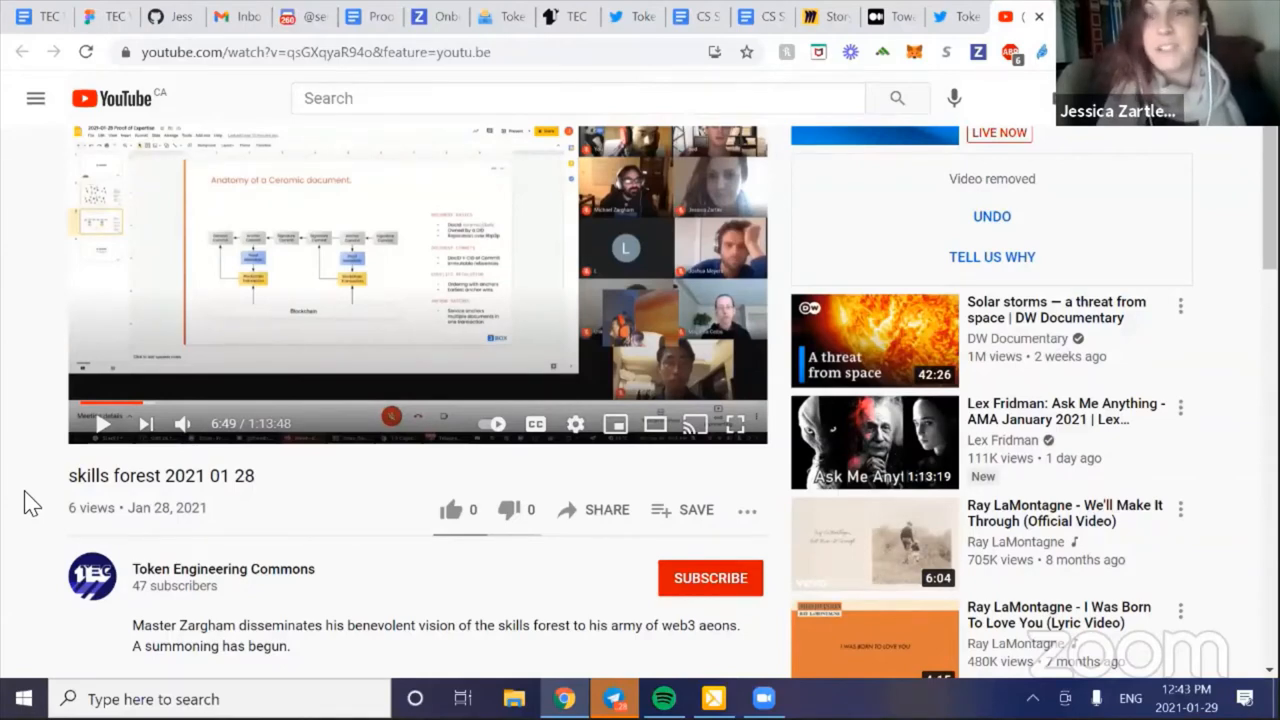
{"action": "mouse_move", "coordinate": [185, 288]}
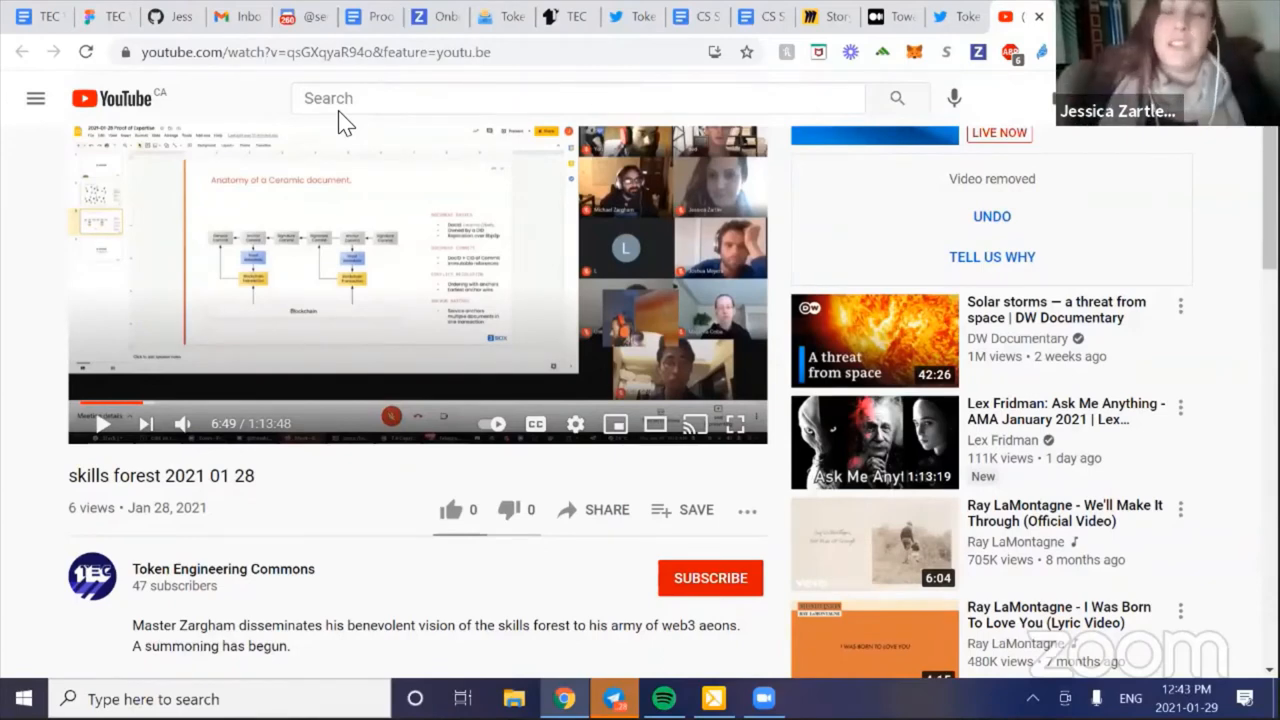
{"action": "mouse_move", "coordinate": [8, 362]}
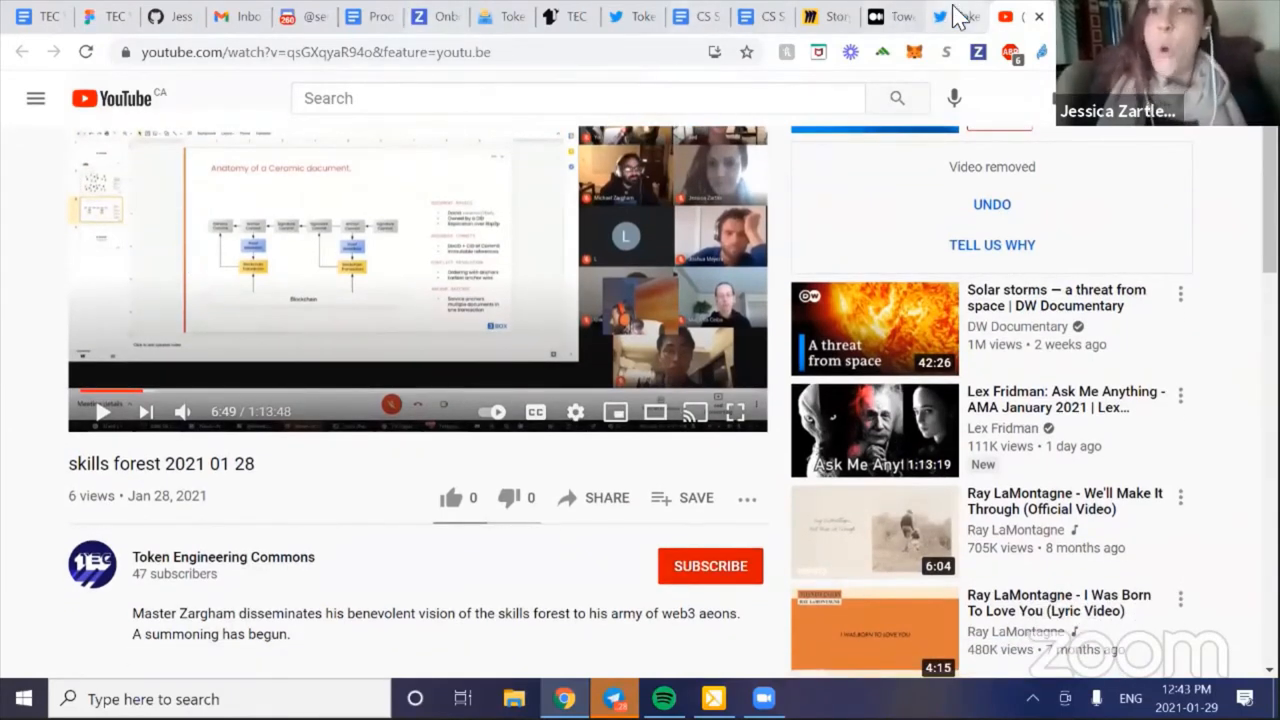
{"action": "left_click", "coordinate": [940, 16]}
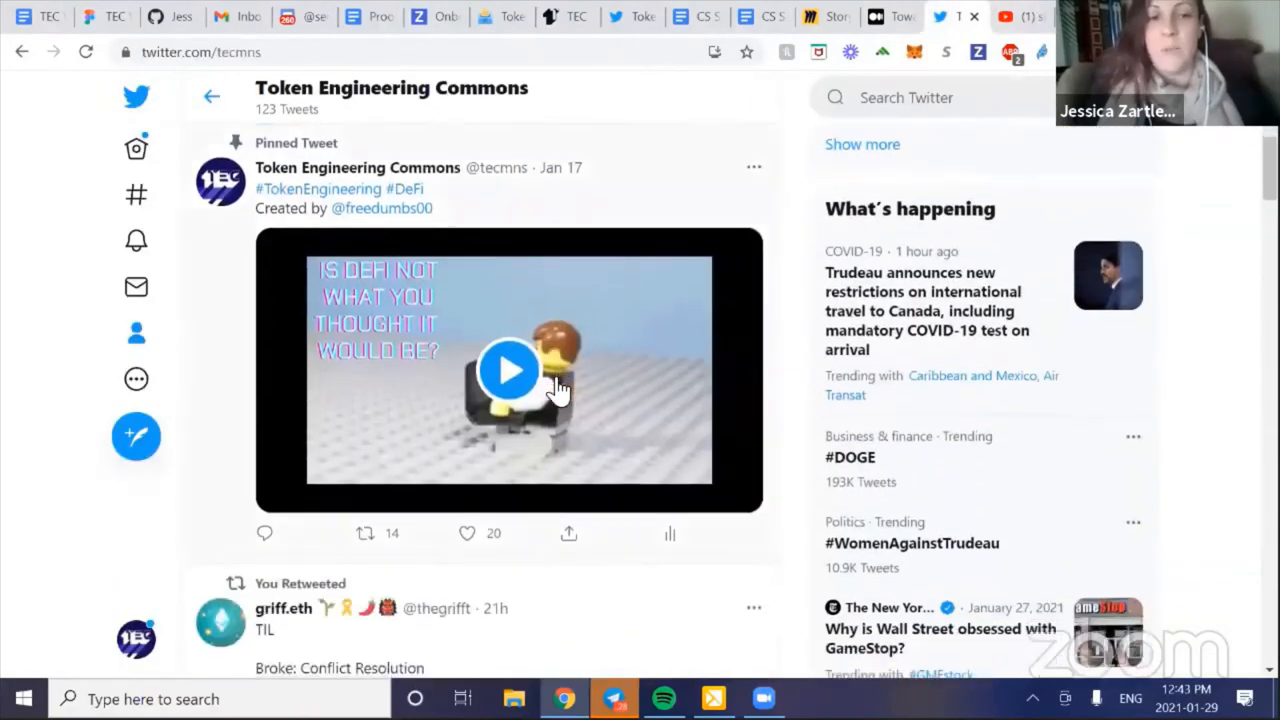
{"action": "scroll", "scroll_direction": "down", "scroll_amount": 3}
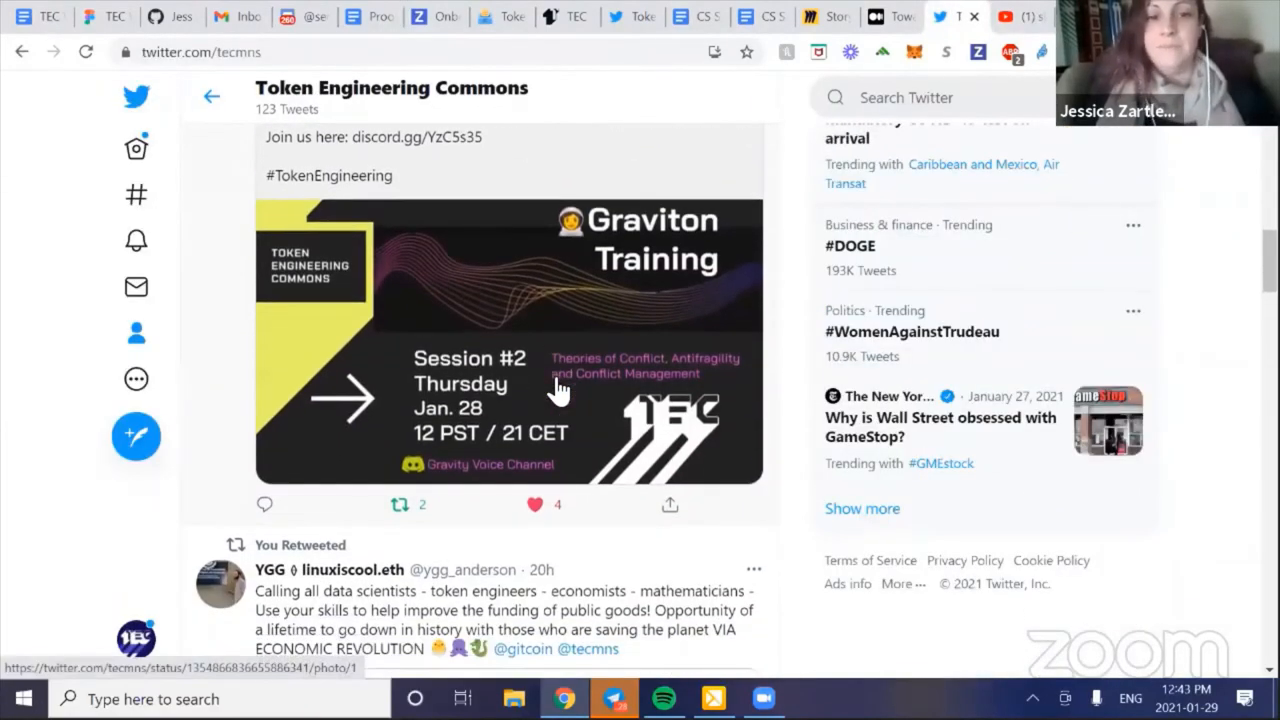
{"action": "scroll", "scroll_direction": "down", "scroll_amount": 3}
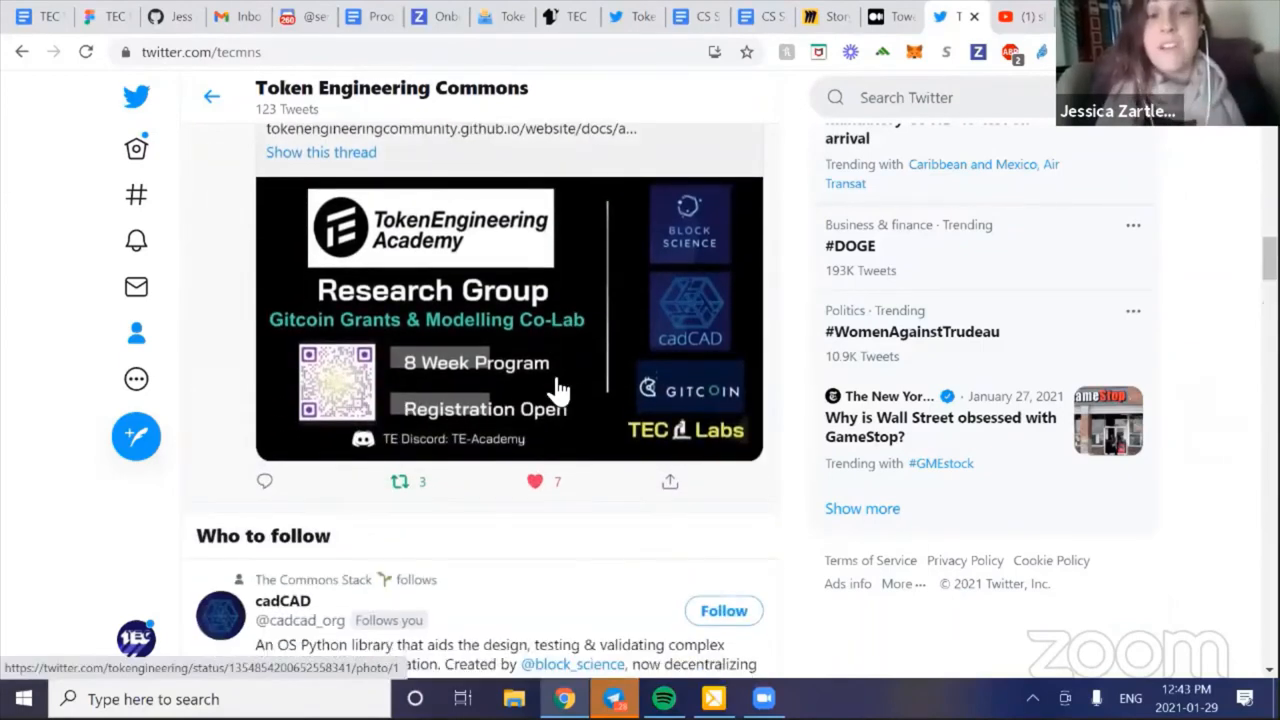
{"action": "mouse_move", "coordinate": [580, 210]}
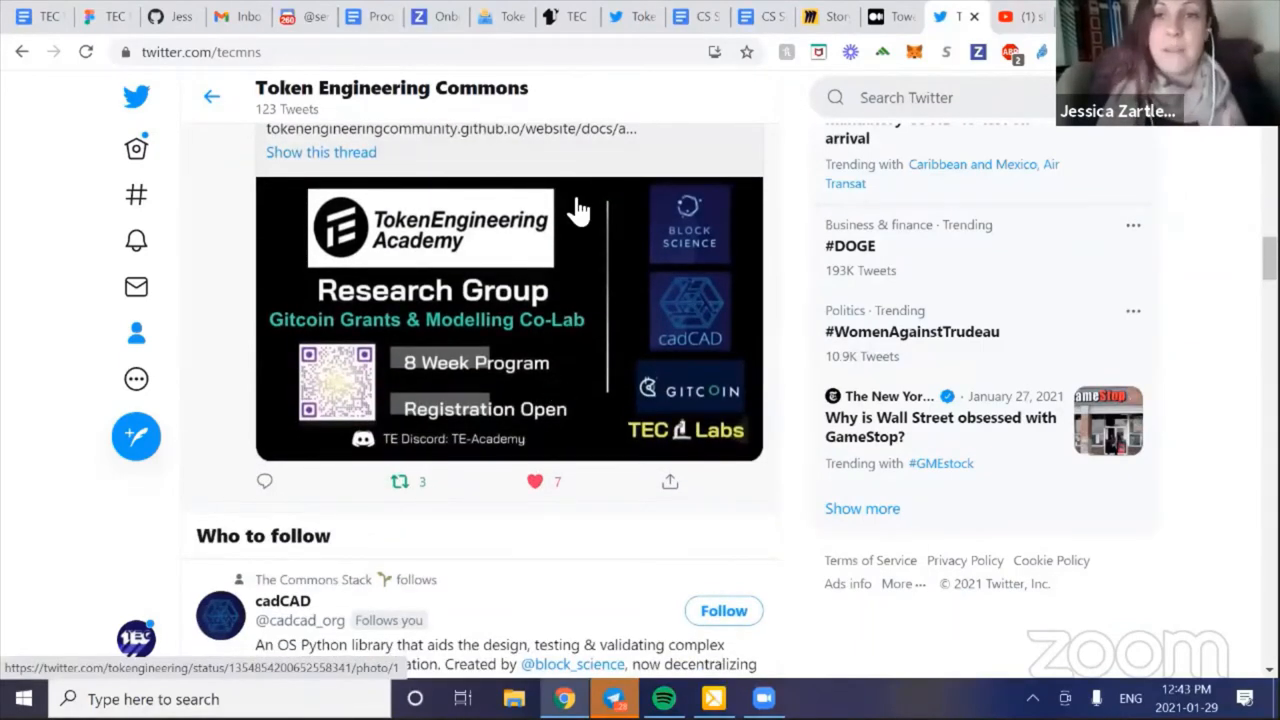
{"action": "left_click", "coordinate": [750, 17]}
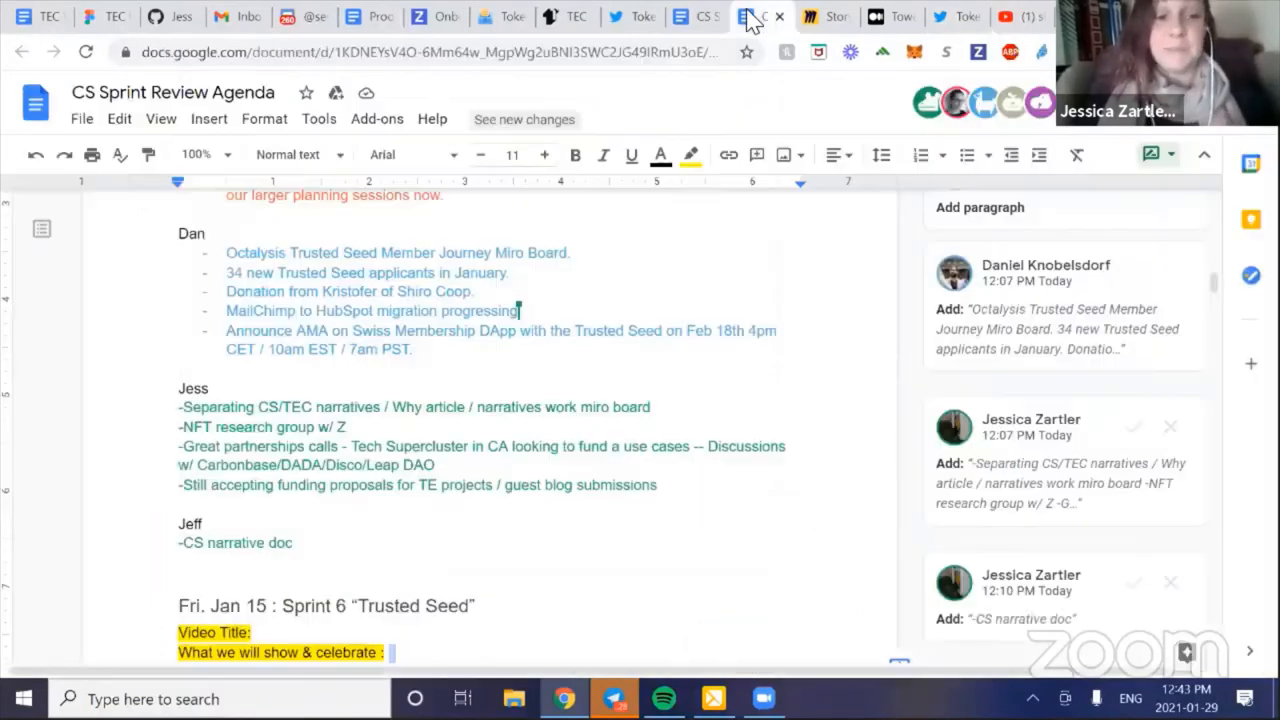
- Scroll the agenda to Jess's and Jeff's sprint update bullets
{"action": "scroll", "scroll_direction": "up", "scroll_amount": 3}
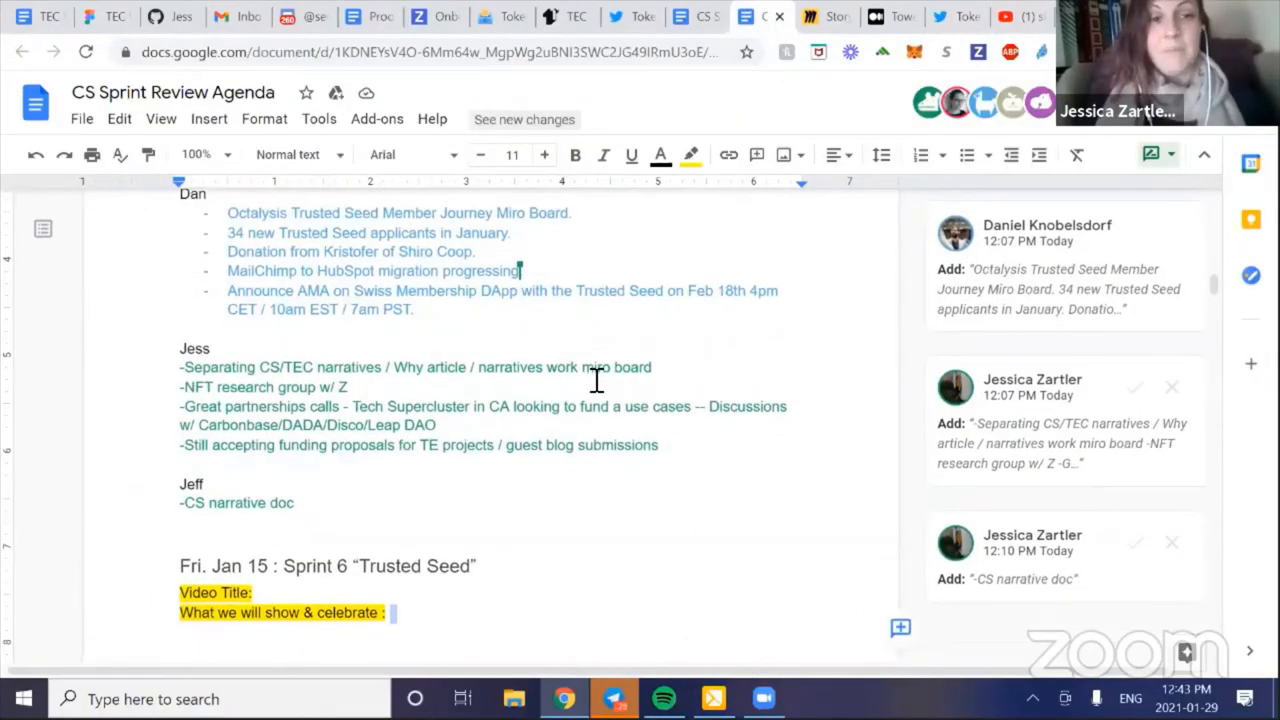
{"action": "mouse_move", "coordinate": [740, 368]}
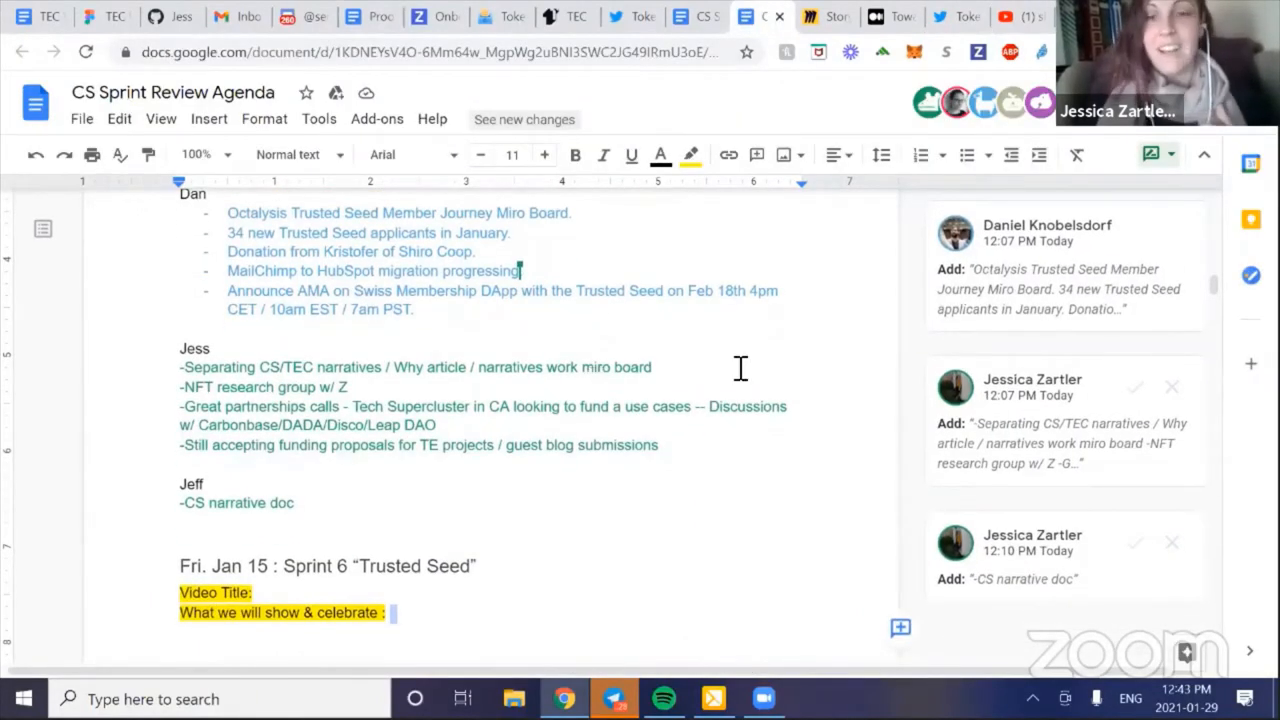
{"action": "mouse_move", "coordinate": [1093, 302]}
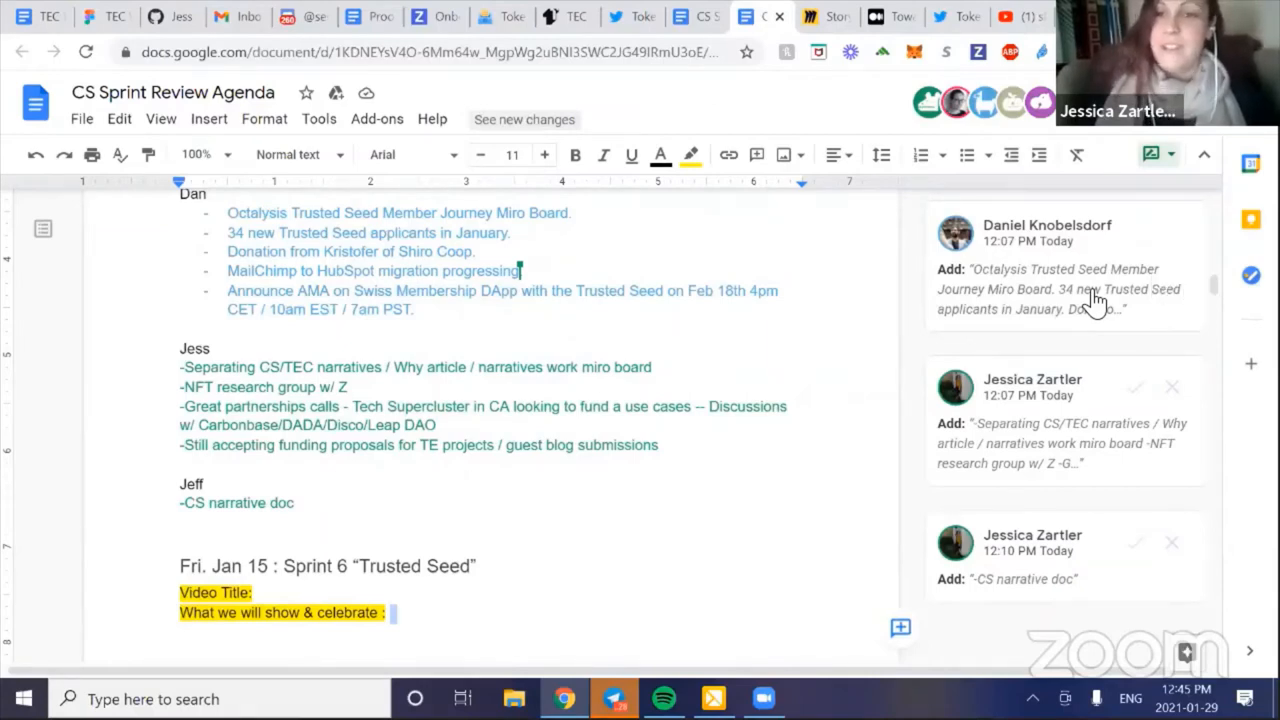
{"action": "mouse_move", "coordinate": [567, 602]}
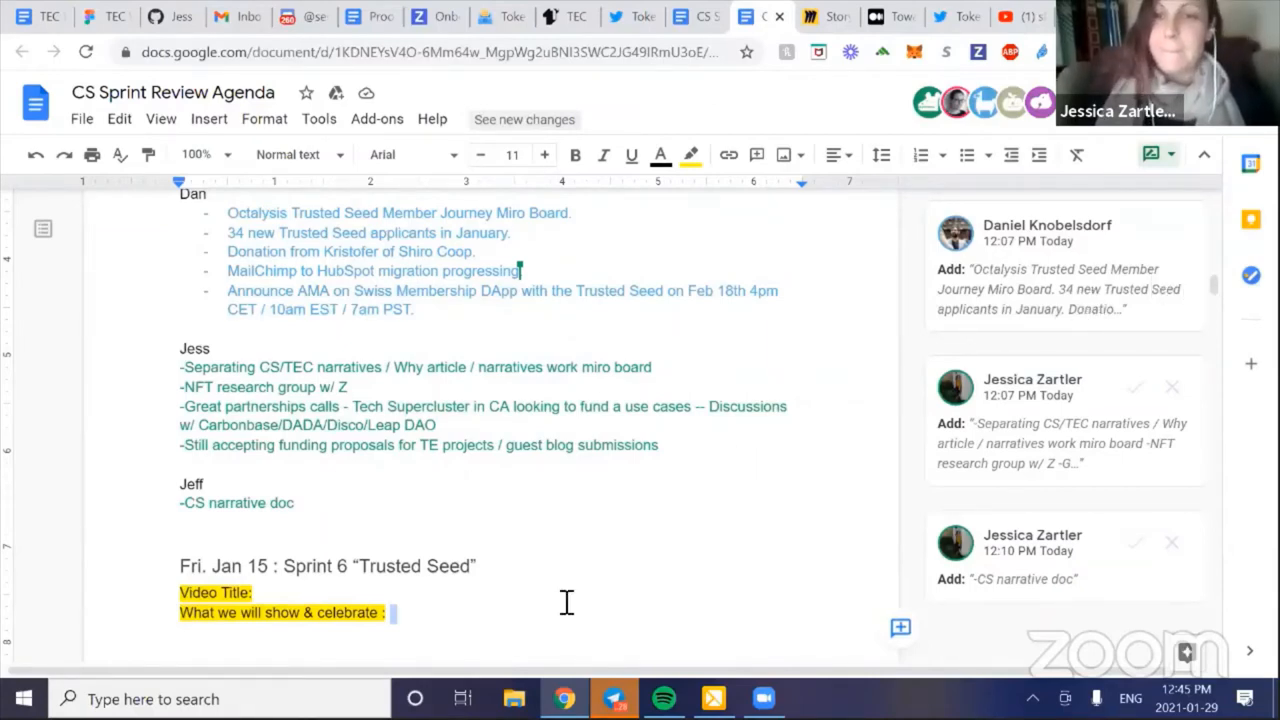
{"action": "mouse_move", "coordinate": [480, 650]}
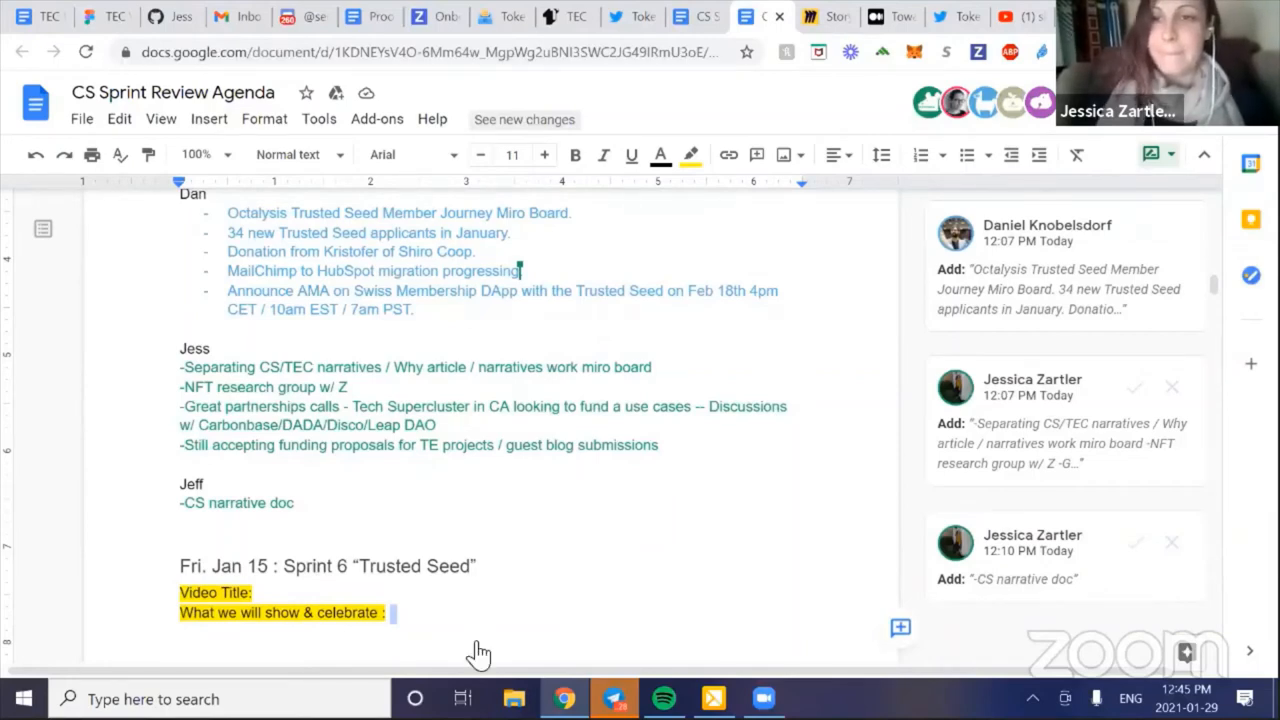
{"action": "mouse_move", "coordinate": [1018, 232]}
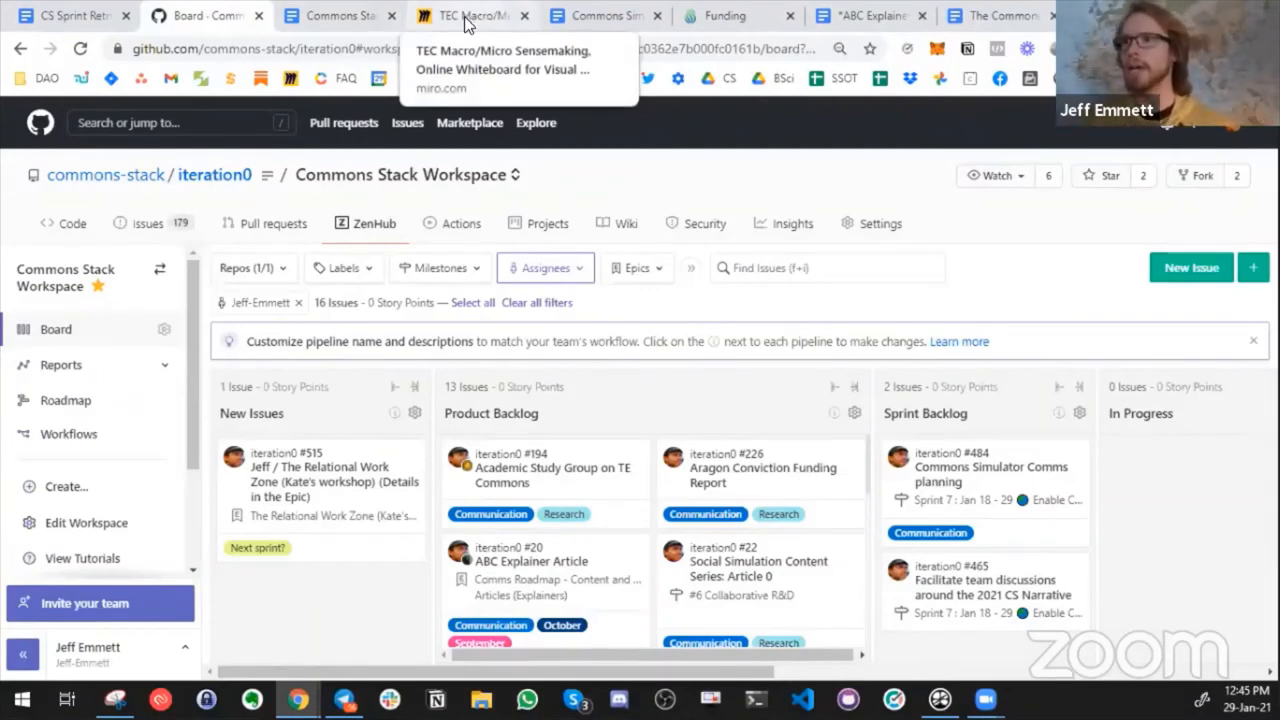
{"action": "mouse_move", "coordinate": [340, 15]}
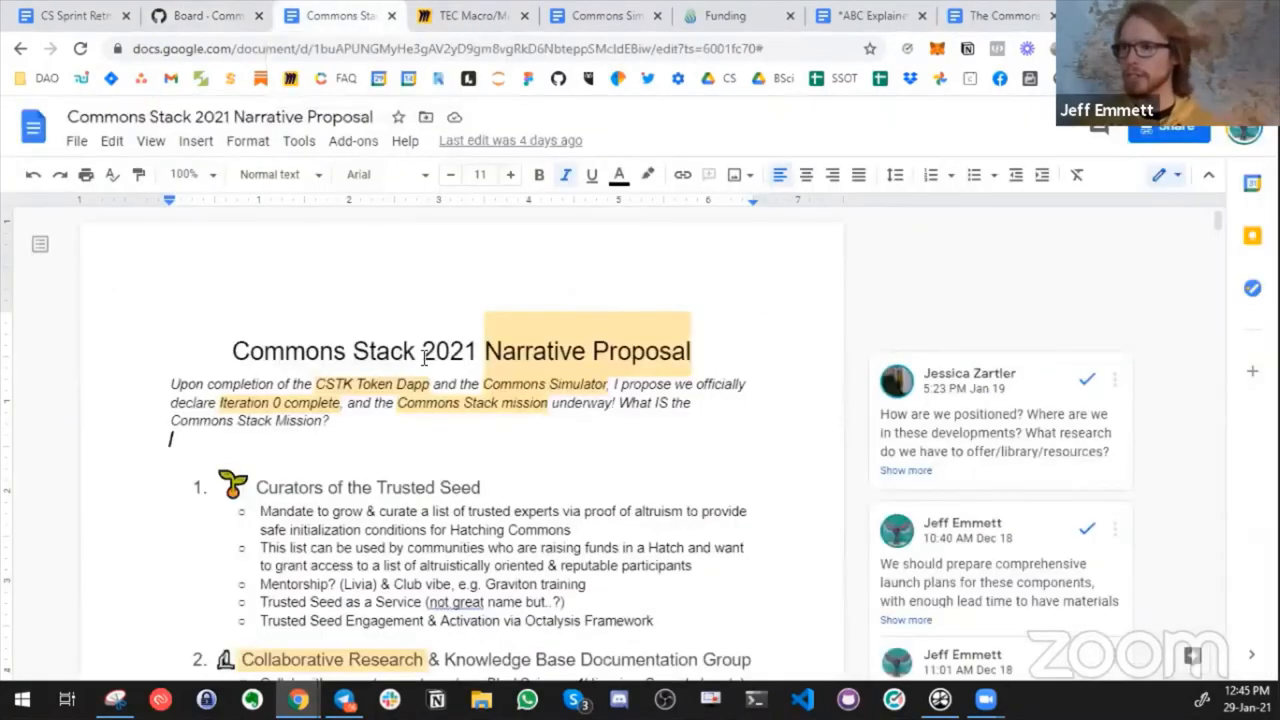
- Scroll the Narrative Proposal through sections 1–5, reaching Public Goods Funding
{"action": "scroll", "scroll_direction": "down", "scroll_amount": 3}
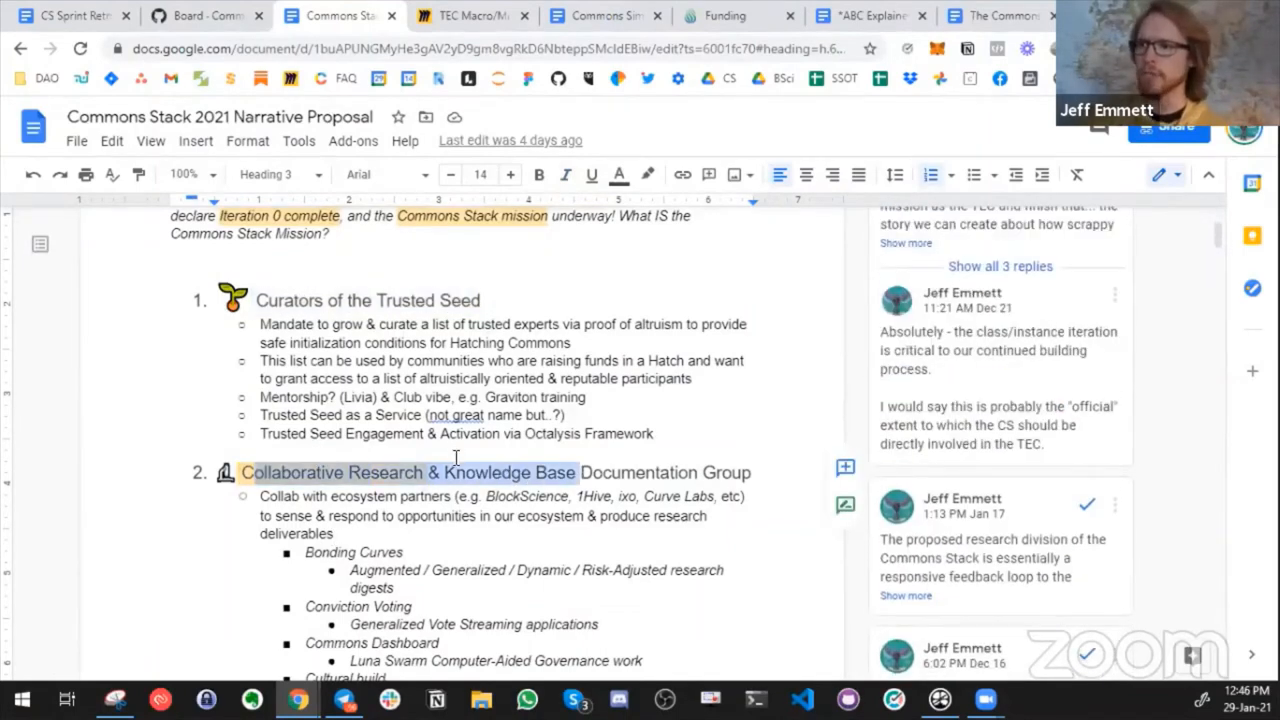
{"action": "scroll", "scroll_direction": "down", "scroll_amount": 3}
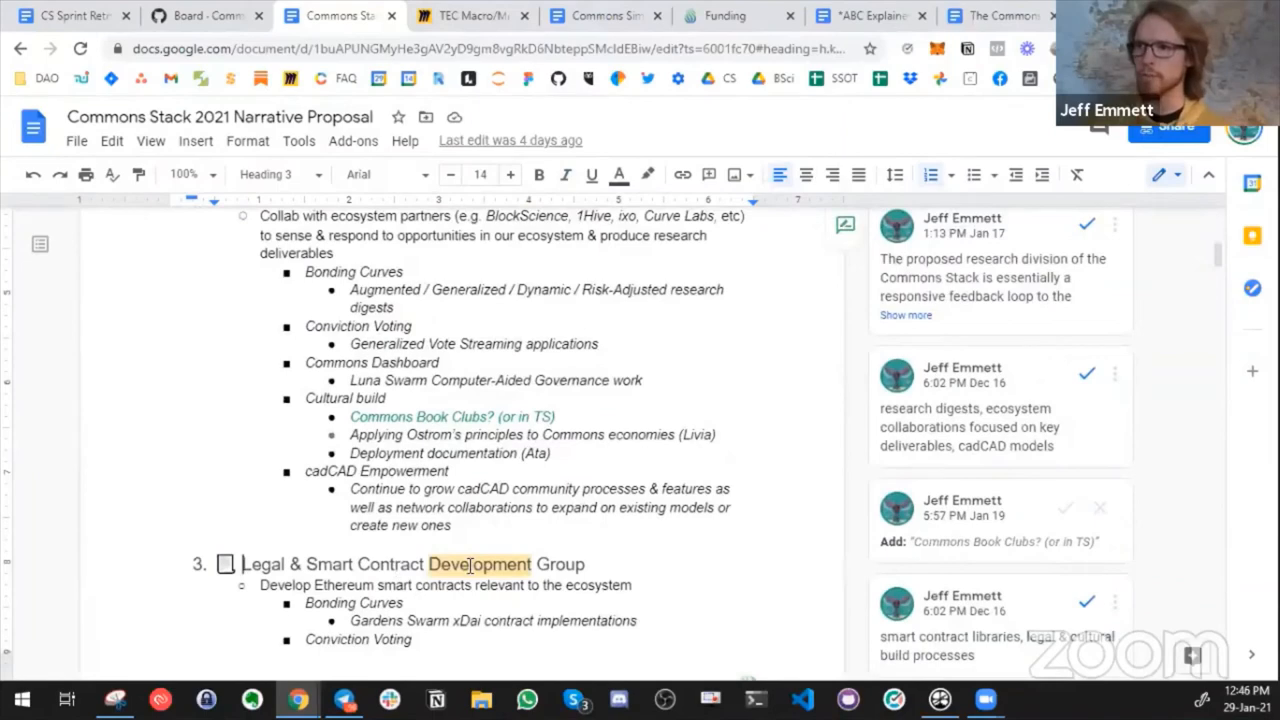
{"action": "scroll", "scroll_direction": "down", "scroll_amount": 3}
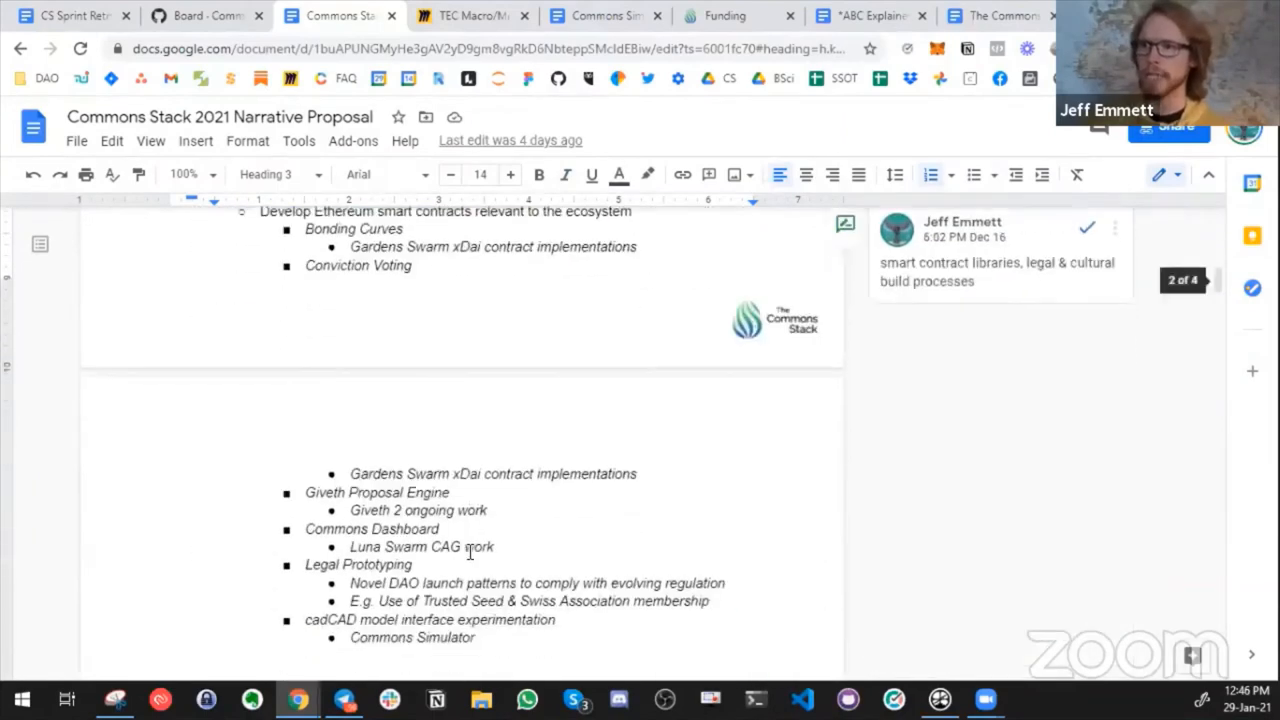
{"action": "scroll", "scroll_direction": "down", "scroll_amount": 3}
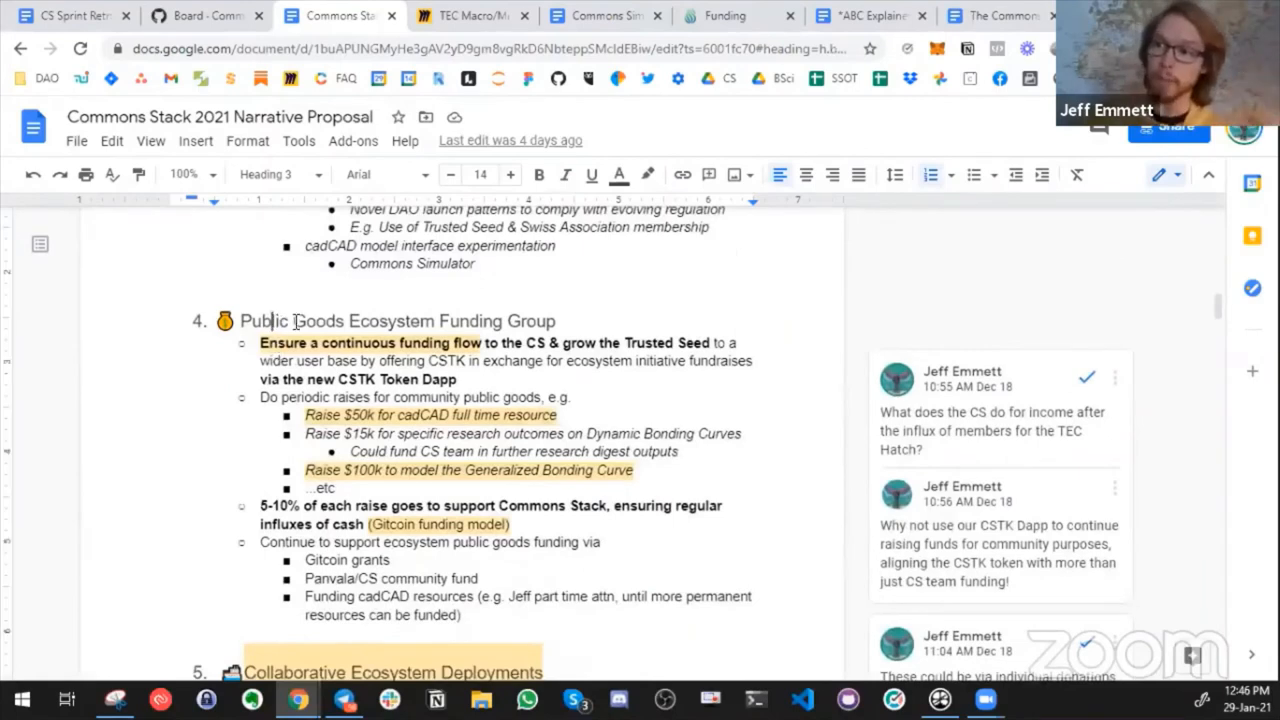
{"action": "scroll", "scroll_direction": "down", "scroll_amount": 3}
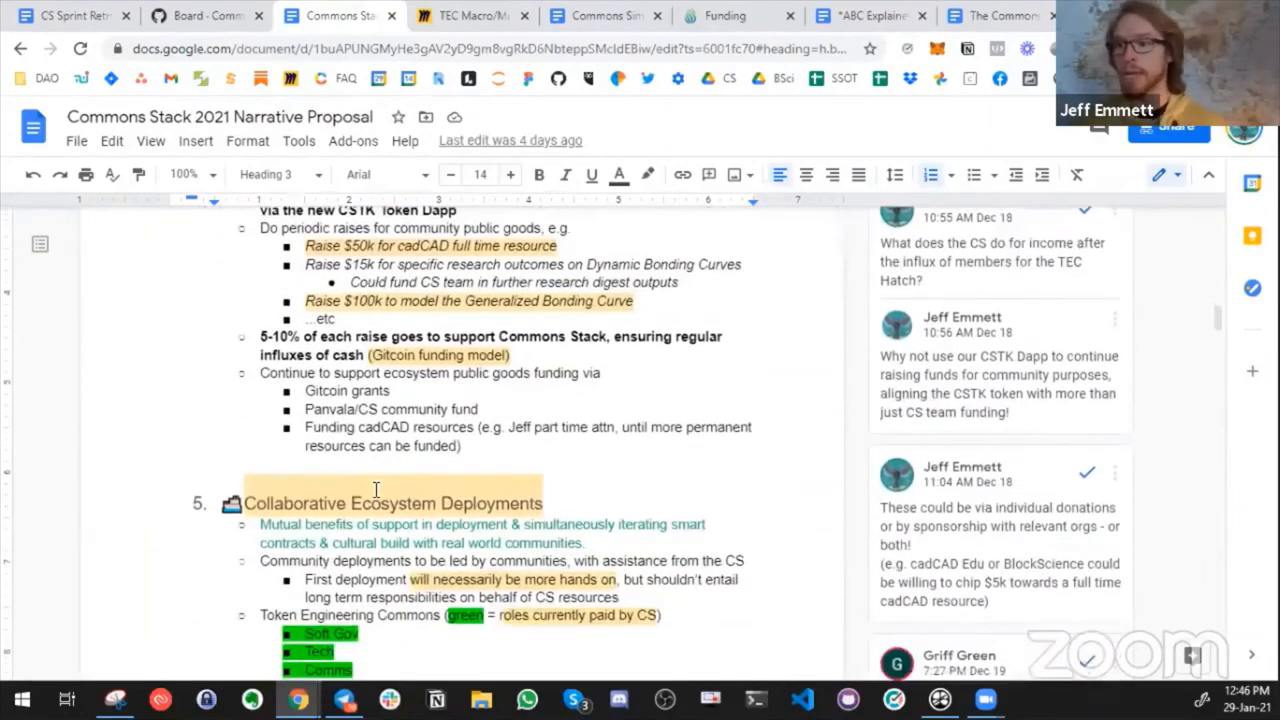
{"action": "scroll", "scroll_direction": "up", "scroll_amount": 3}
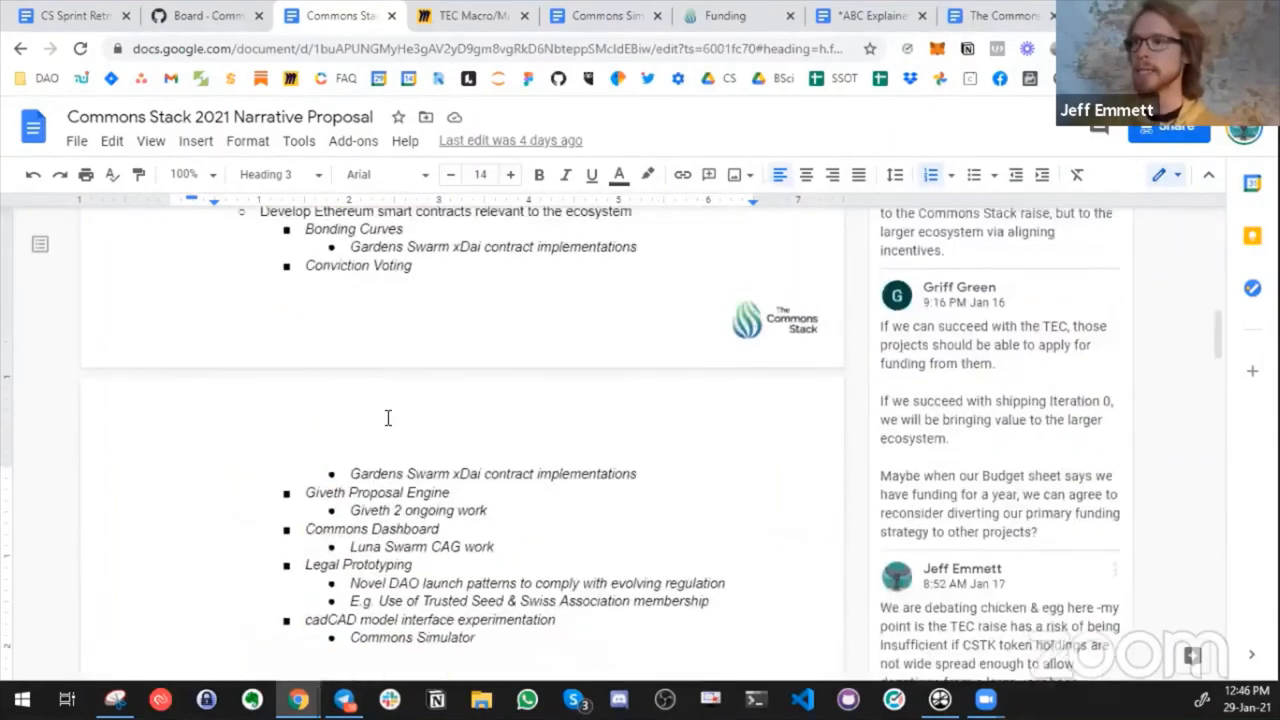
{"action": "mouse_move", "coordinate": [470, 16]}
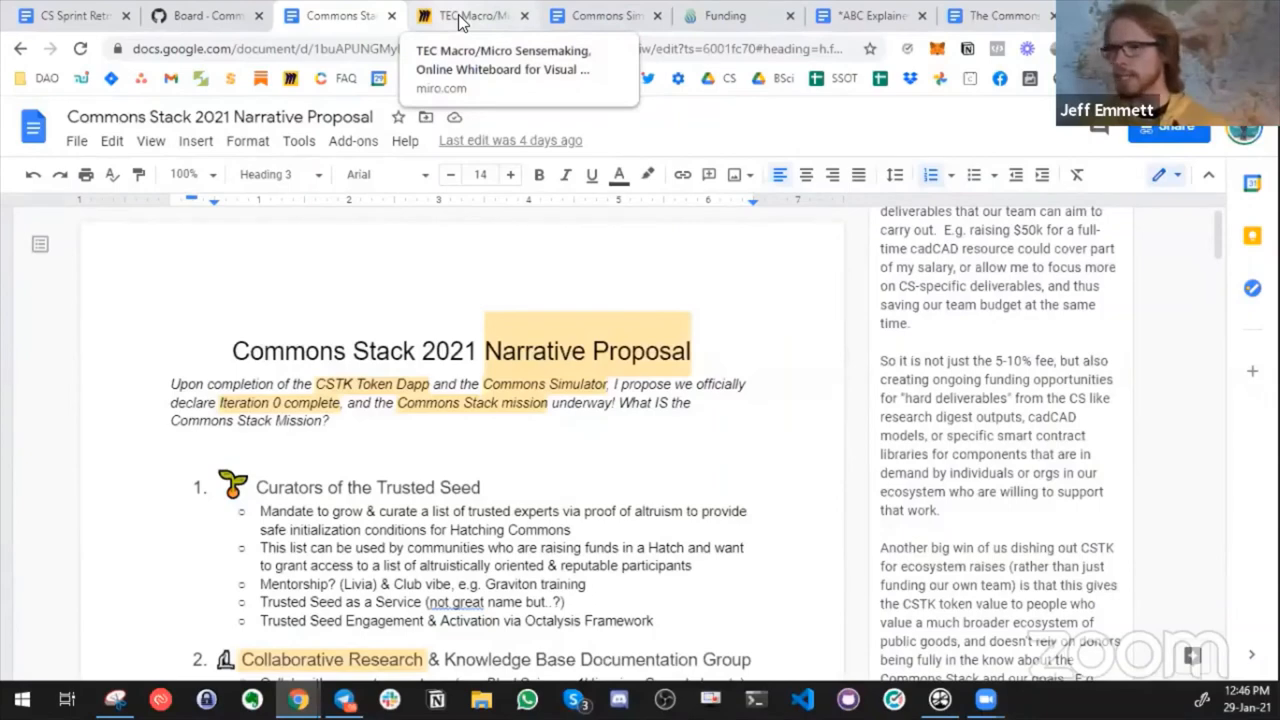
- On the simulator's Funding step, set the Funding Pool allocation to 35%
{"action": "left_click", "coordinate": [470, 15]}
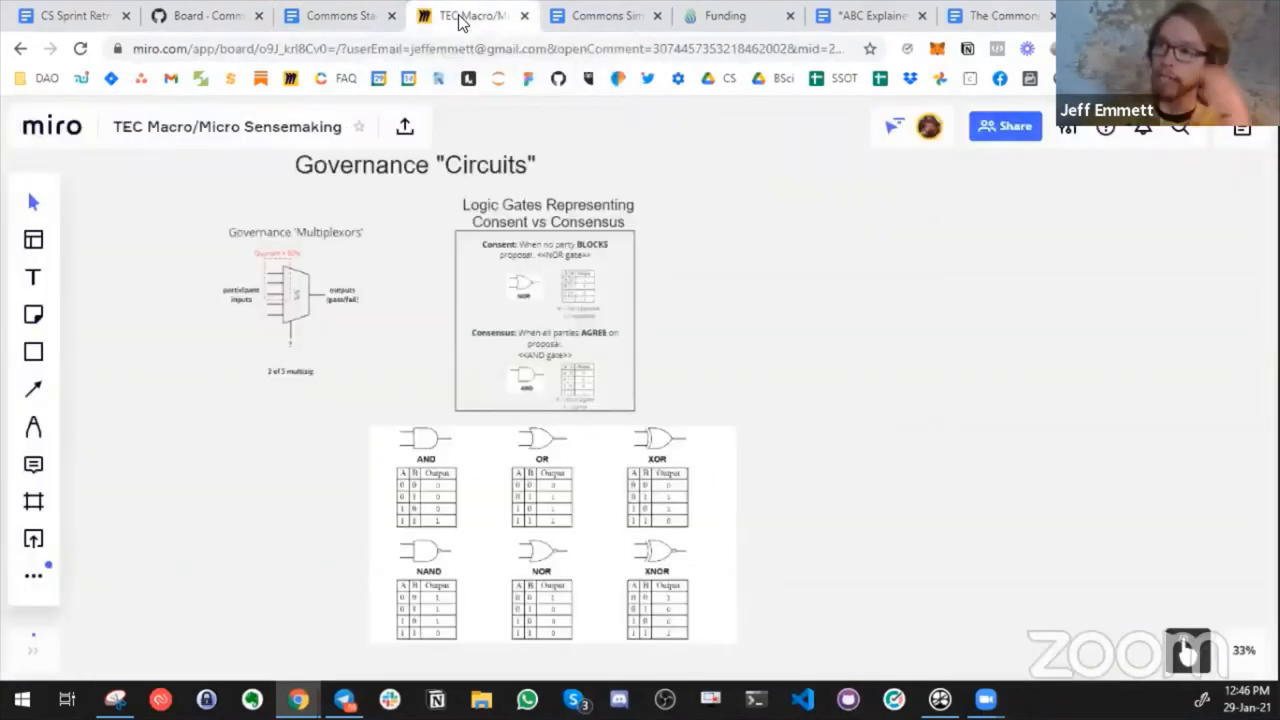
{"action": "mouse_move", "coordinate": [335, 15]}
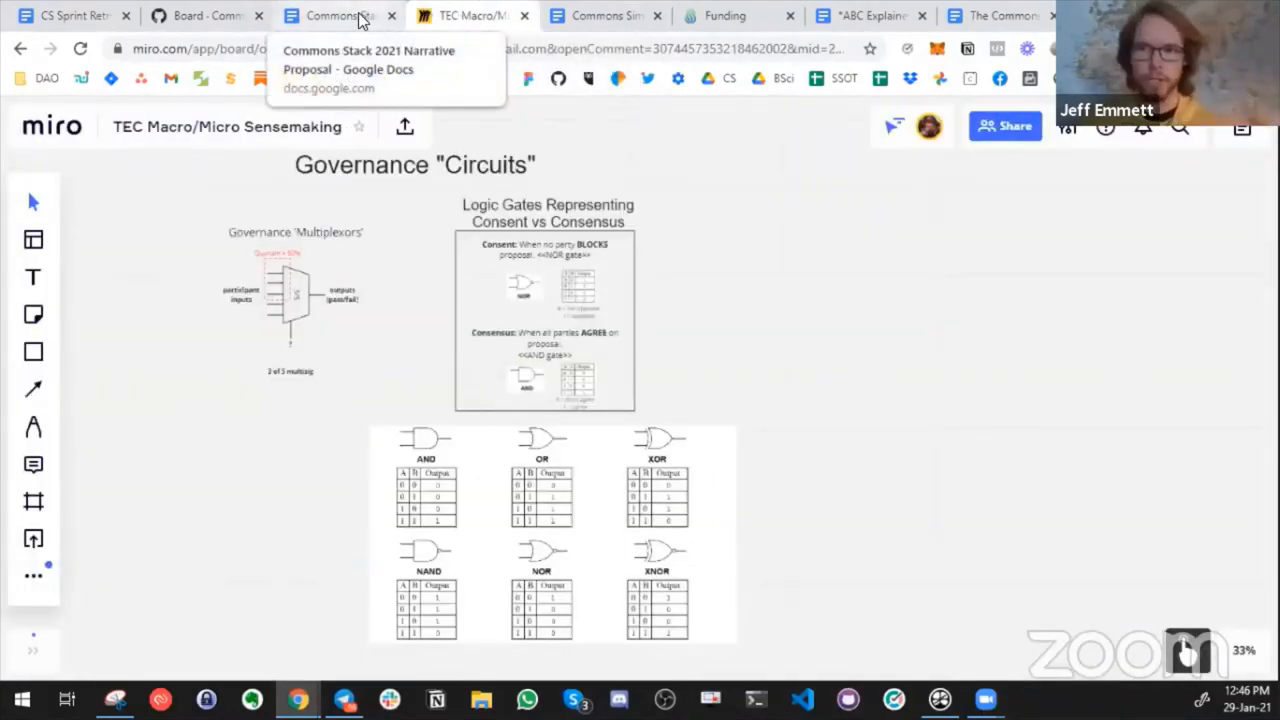
{"action": "mouse_move", "coordinate": [527, 15]}
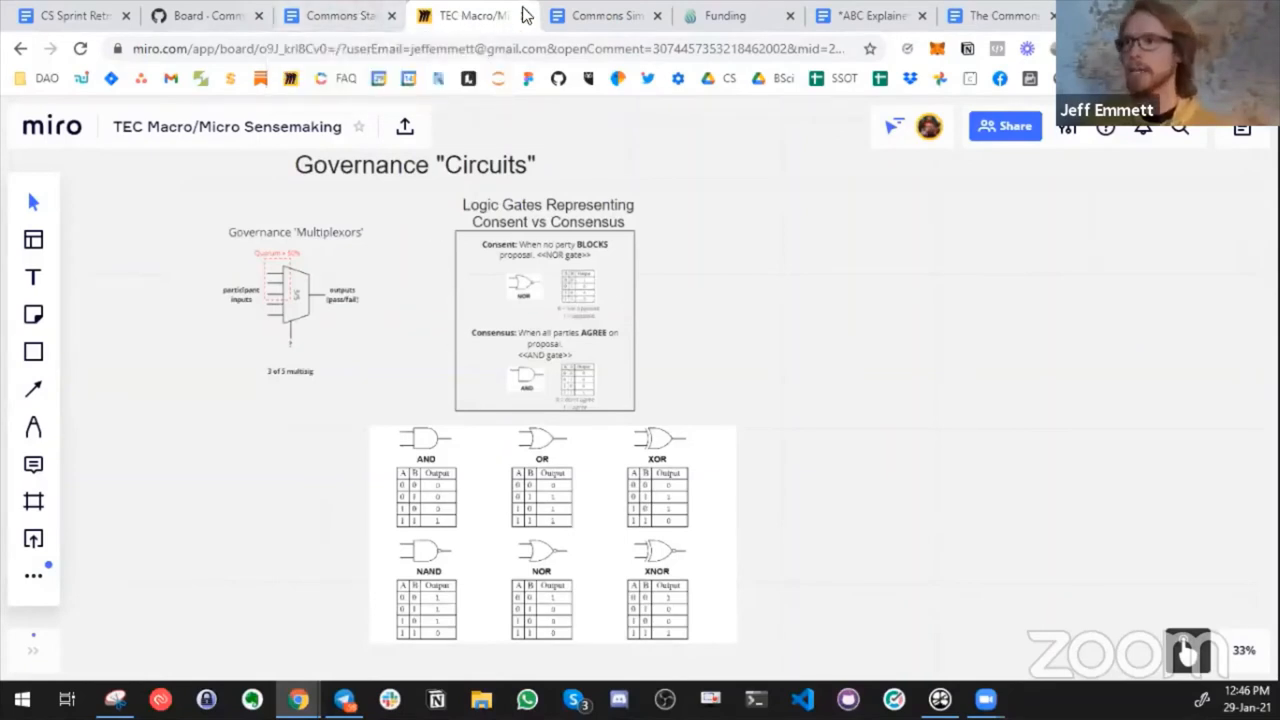
{"action": "mouse_move", "coordinate": [830, 20]}
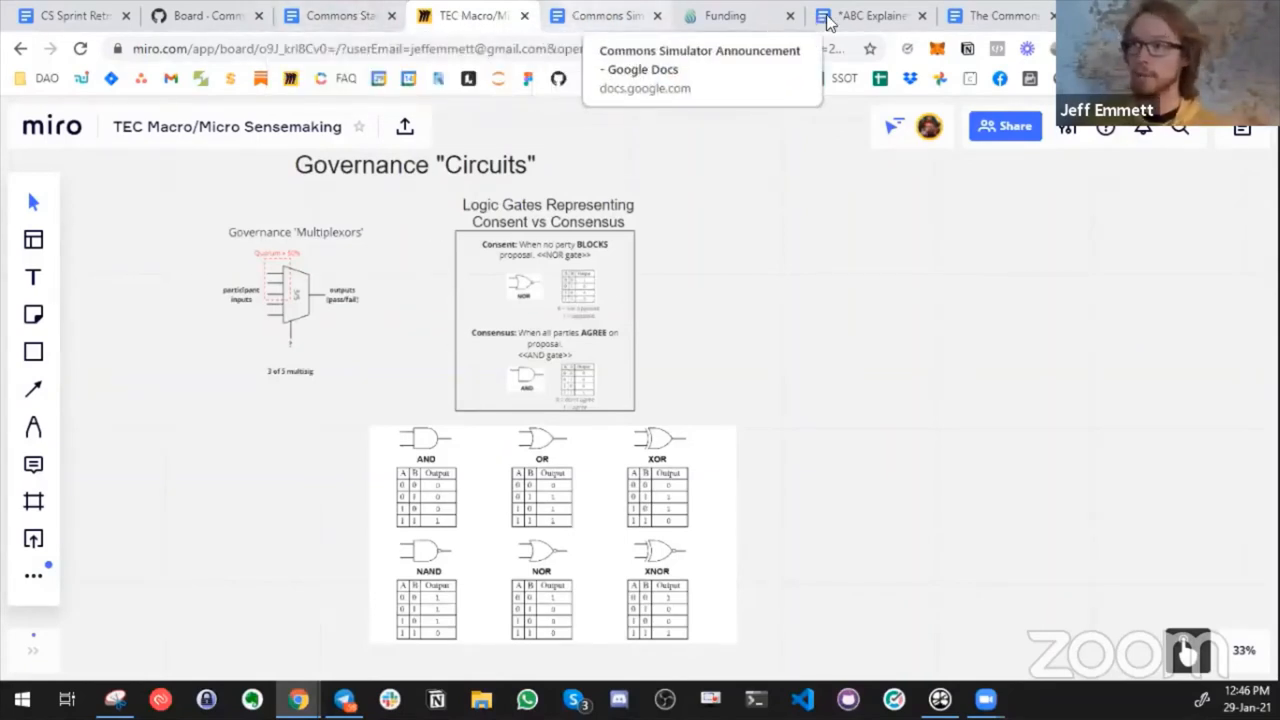
{"action": "left_click", "coordinate": [600, 15]}
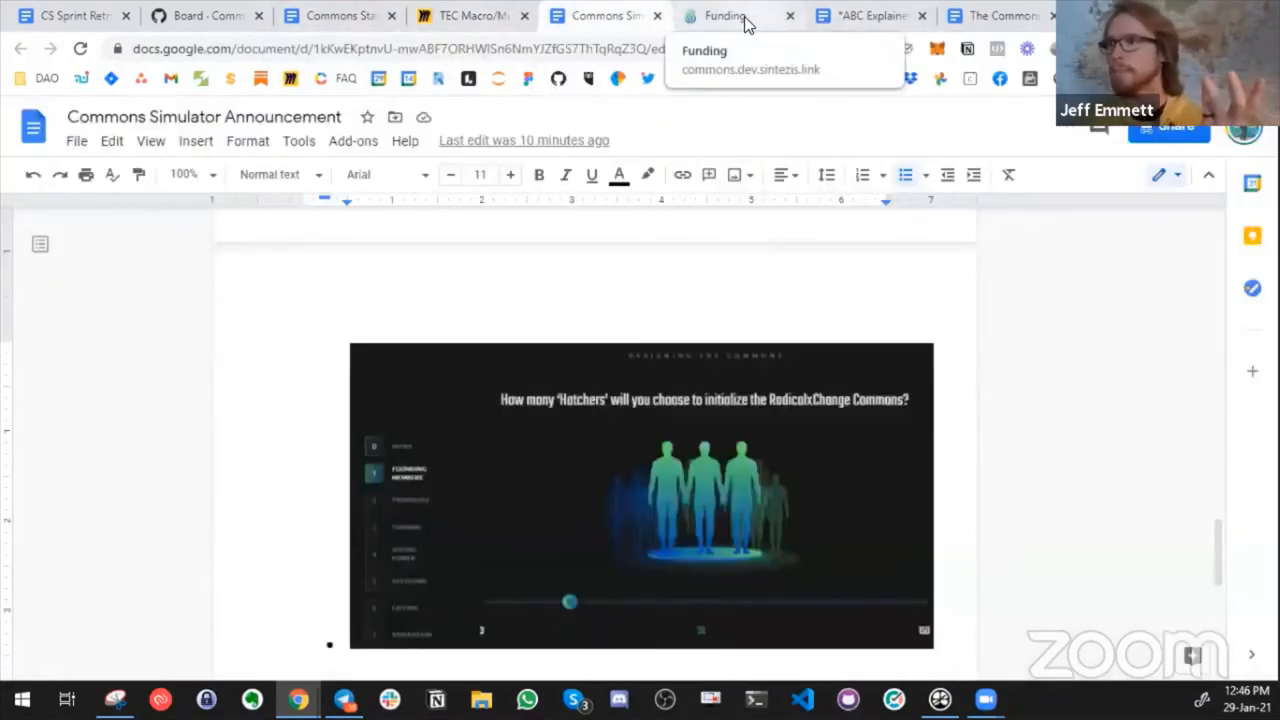
{"action": "left_click", "coordinate": [724, 15]}
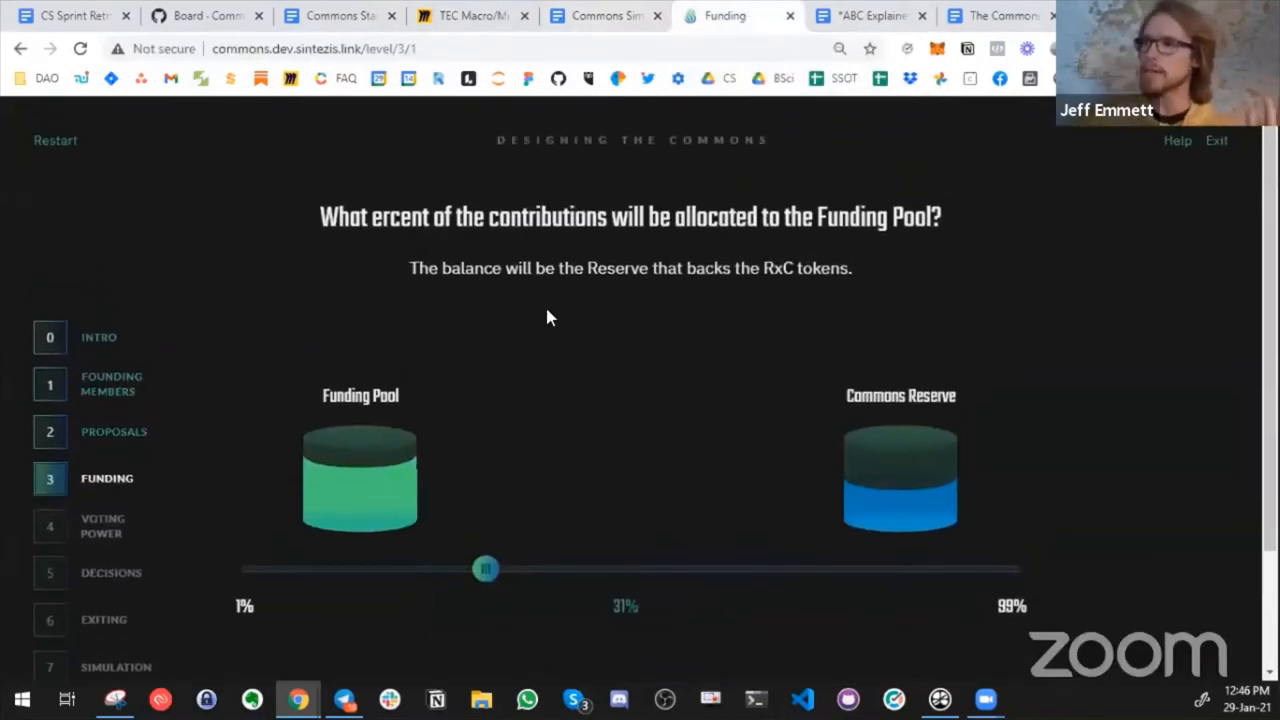
{"action": "scroll", "scroll_direction": "down", "scroll_amount": 3}
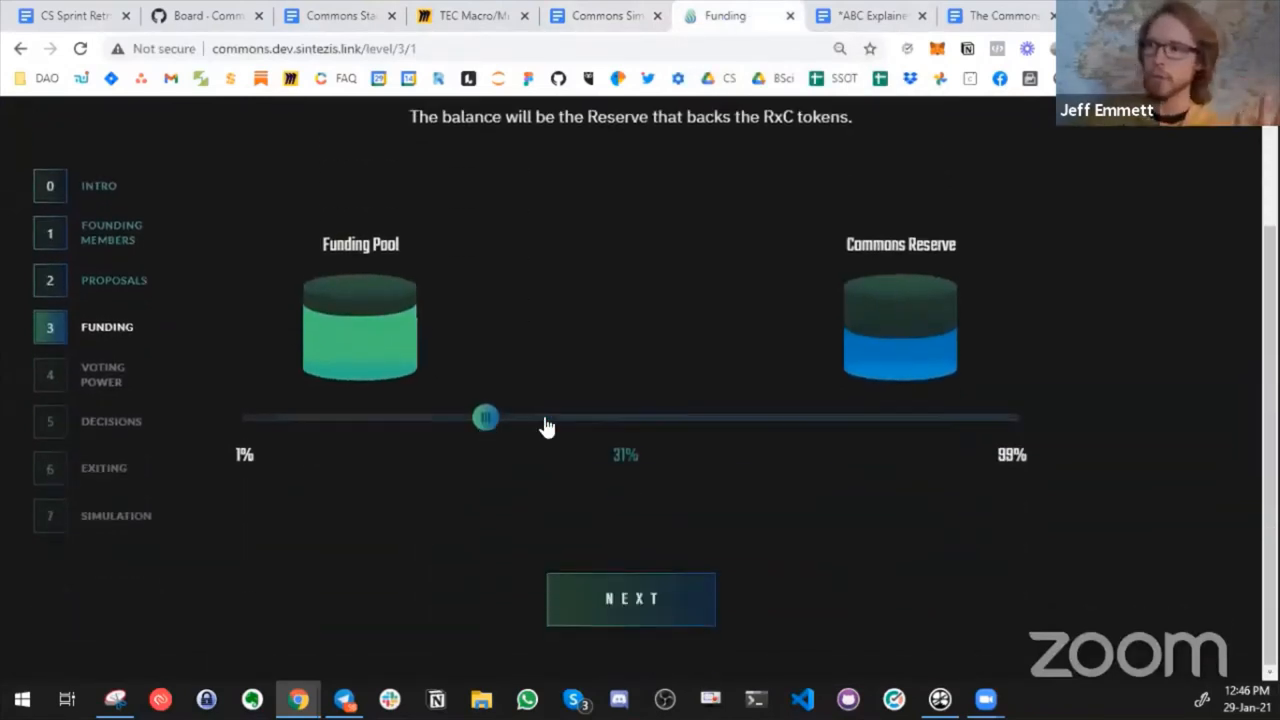
{"action": "left_click_drag", "start_coordinate": [485, 417], "coordinate": [515, 417]}
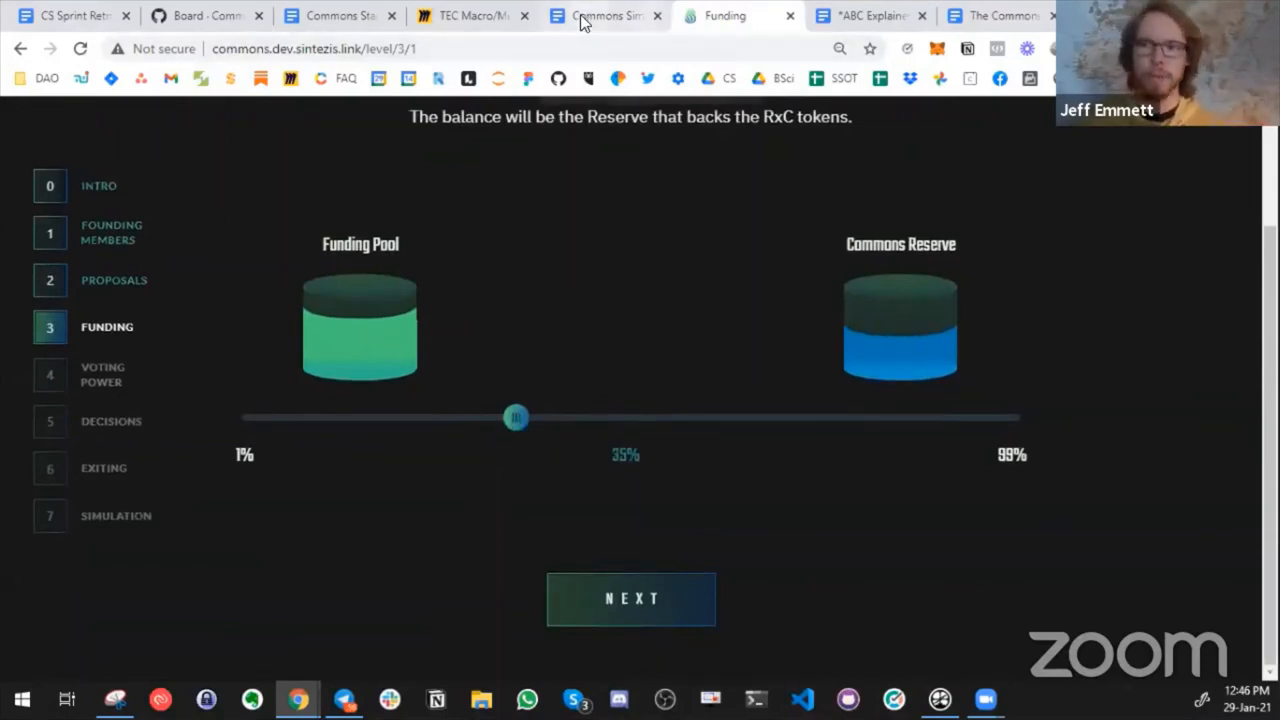
{"action": "mouse_move", "coordinate": [858, 16]}
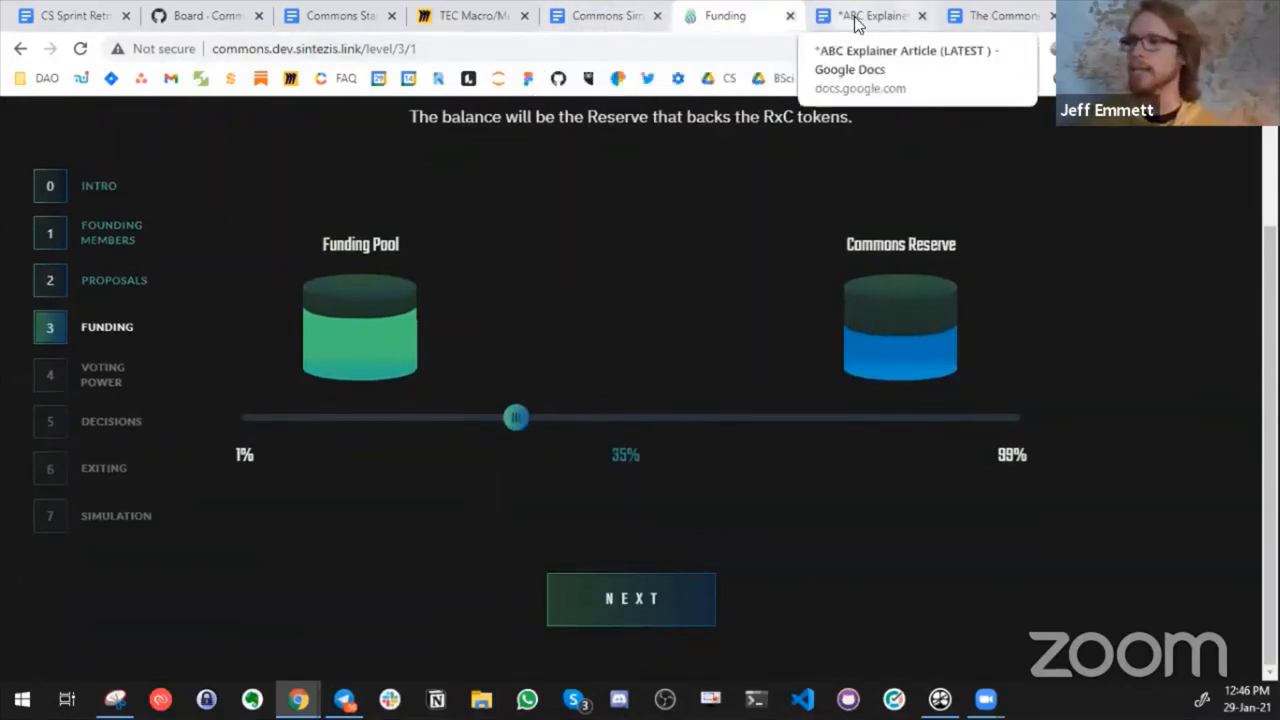
- Open the ABC Explainer Article (LATEST) at its funding-flow causal loop diagram
{"action": "left_click", "coordinate": [868, 15]}
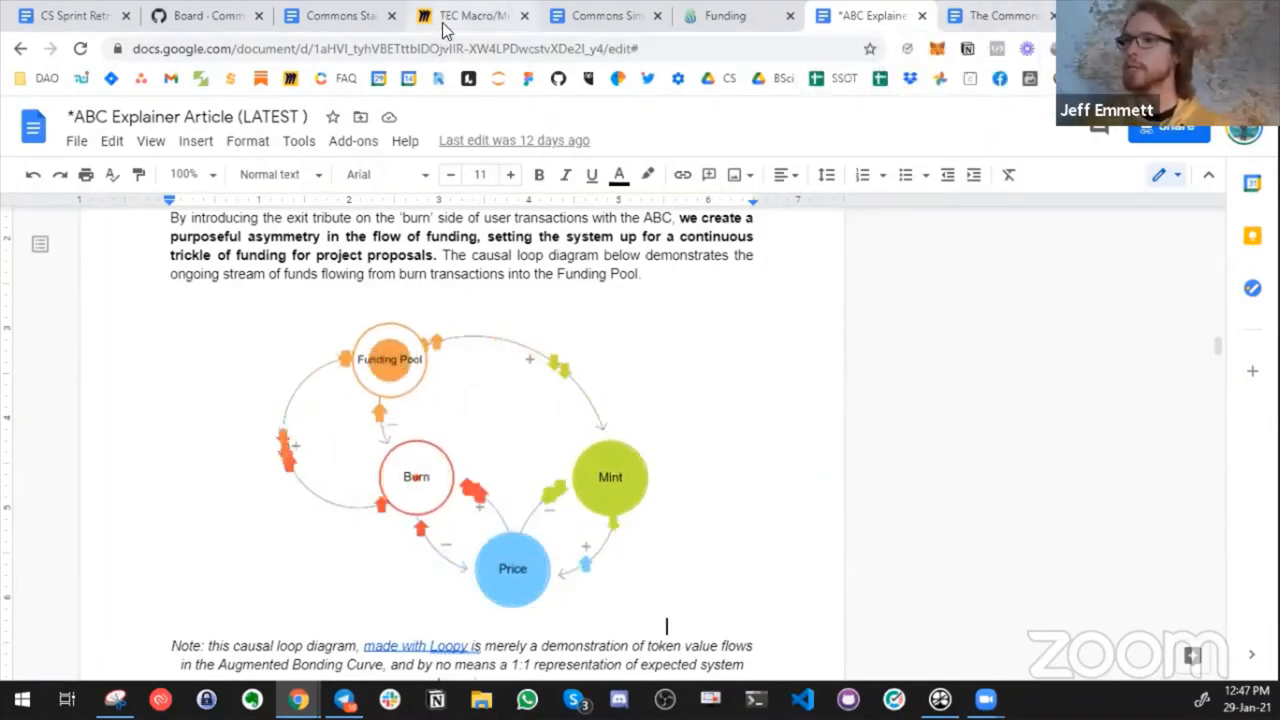
- Show the TEC Macro/Micro Sensemaking board's Consent vs Consensus logic gate diagrams in Miro
{"action": "left_click", "coordinate": [470, 15]}
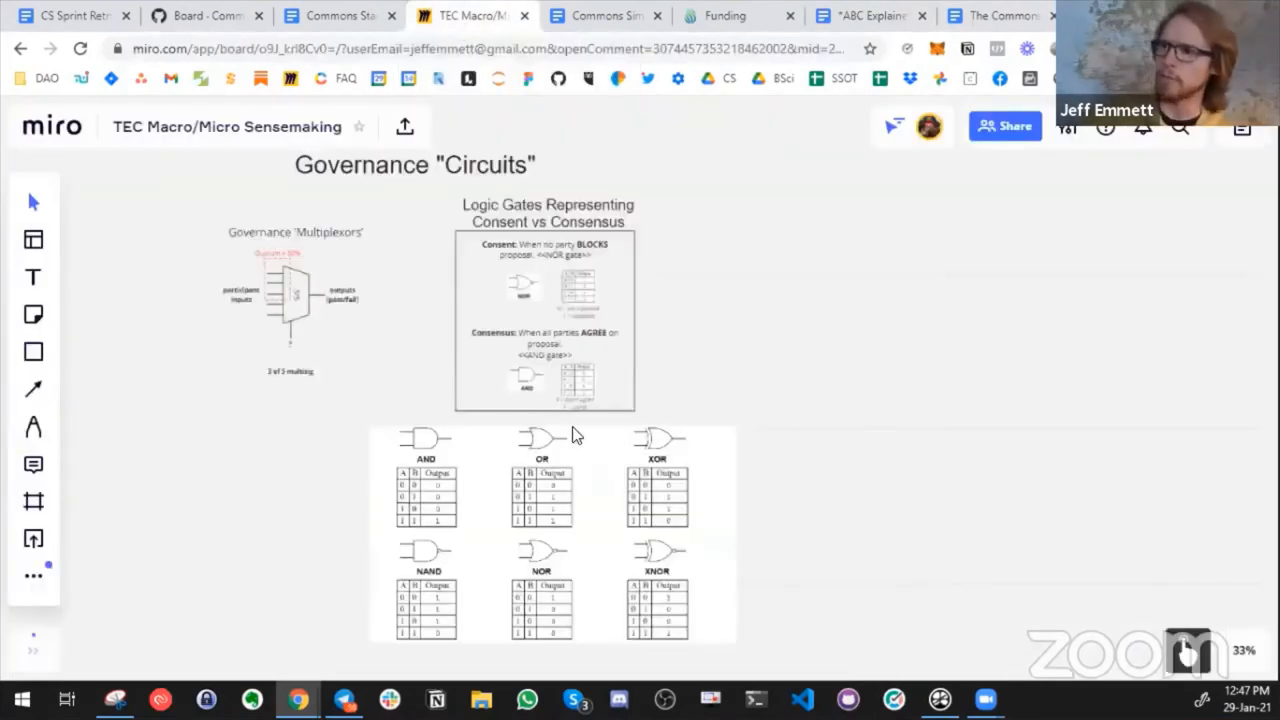
{"action": "mouse_move", "coordinate": [538, 414]}
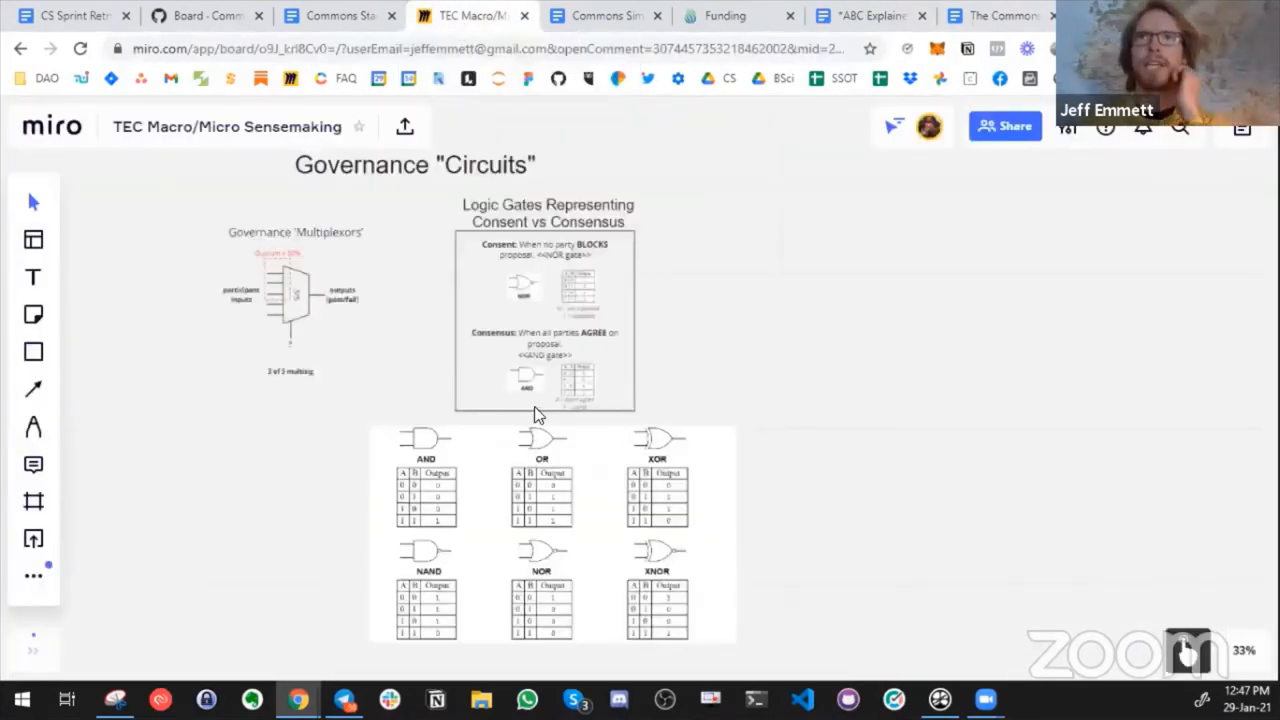
{"action": "mouse_move", "coordinate": [448, 388]}
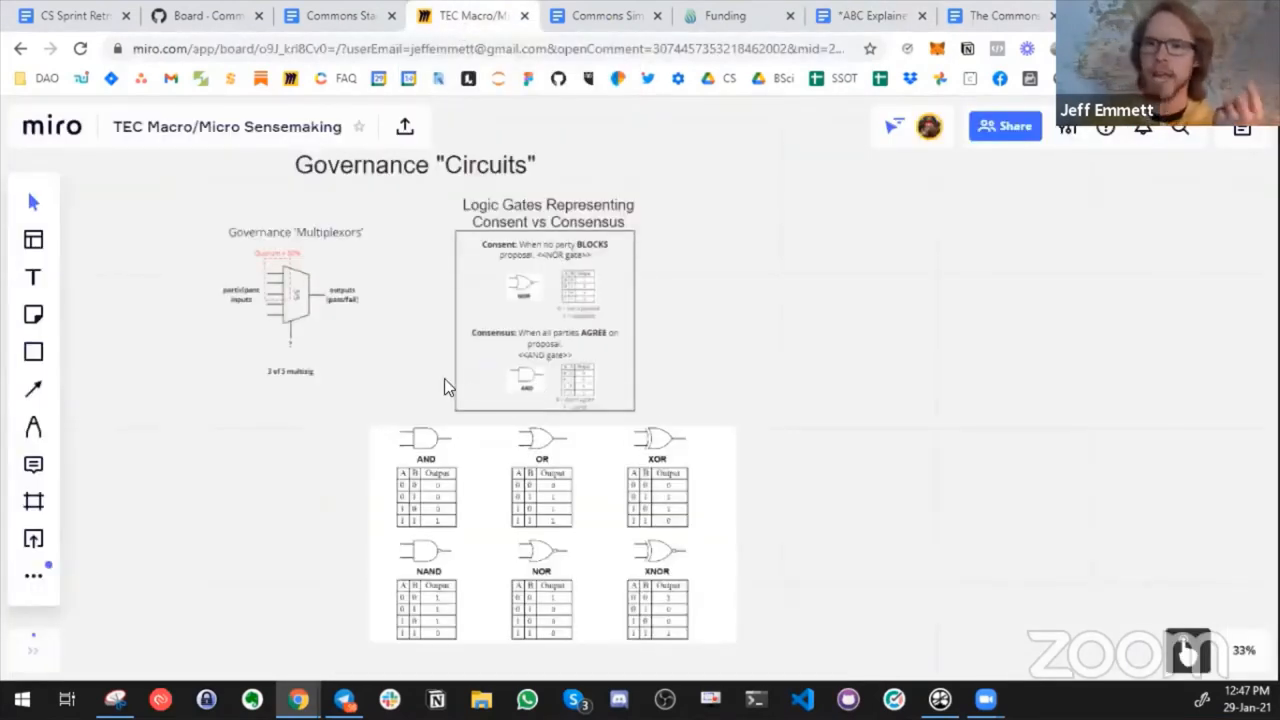
{"action": "mouse_move", "coordinate": [245, 418]}
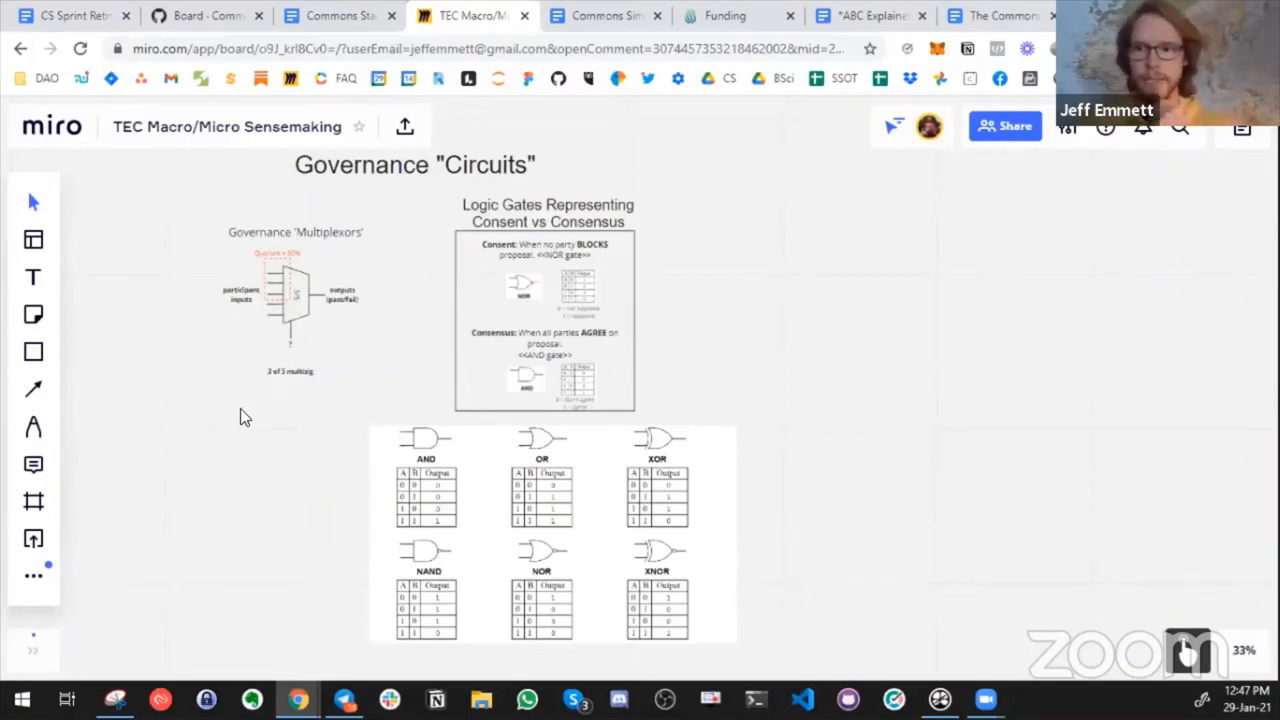
{"action": "mouse_move", "coordinate": [410, 345]}
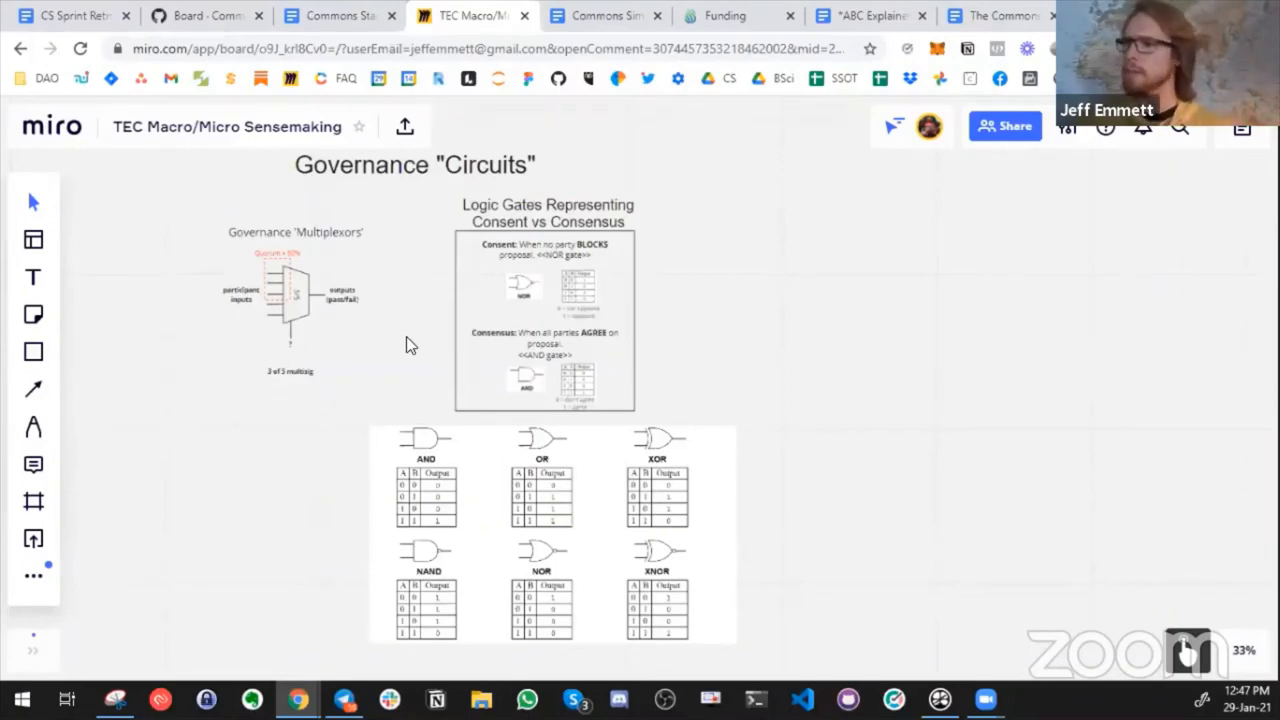
{"action": "mouse_move", "coordinate": [420, 310]}
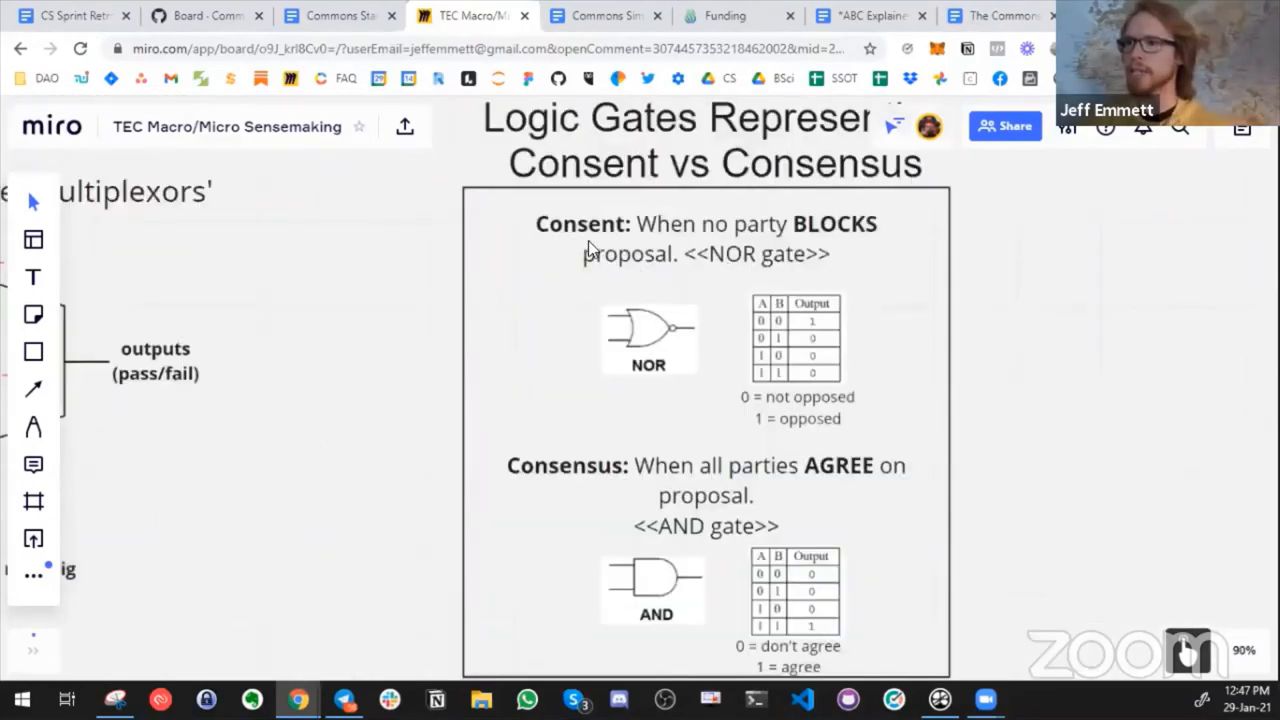
{"action": "mouse_move", "coordinate": [530, 470]}
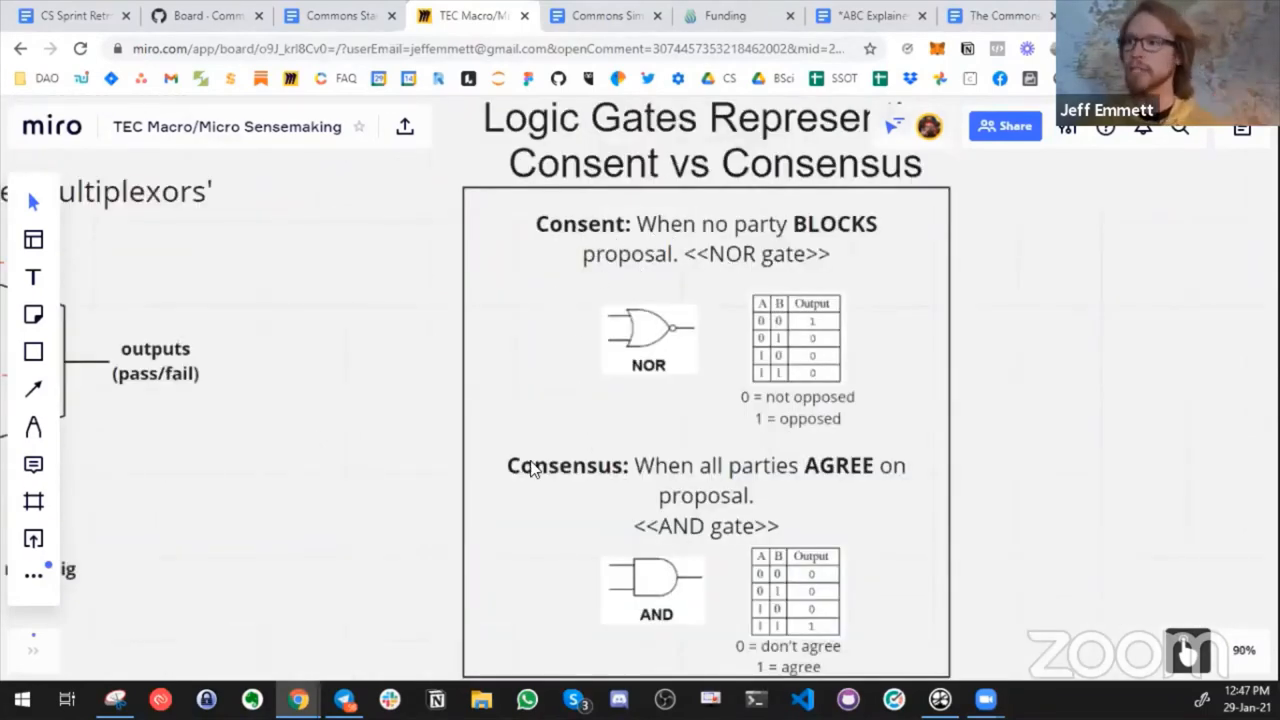
{"action": "mouse_move", "coordinate": [780, 310]}
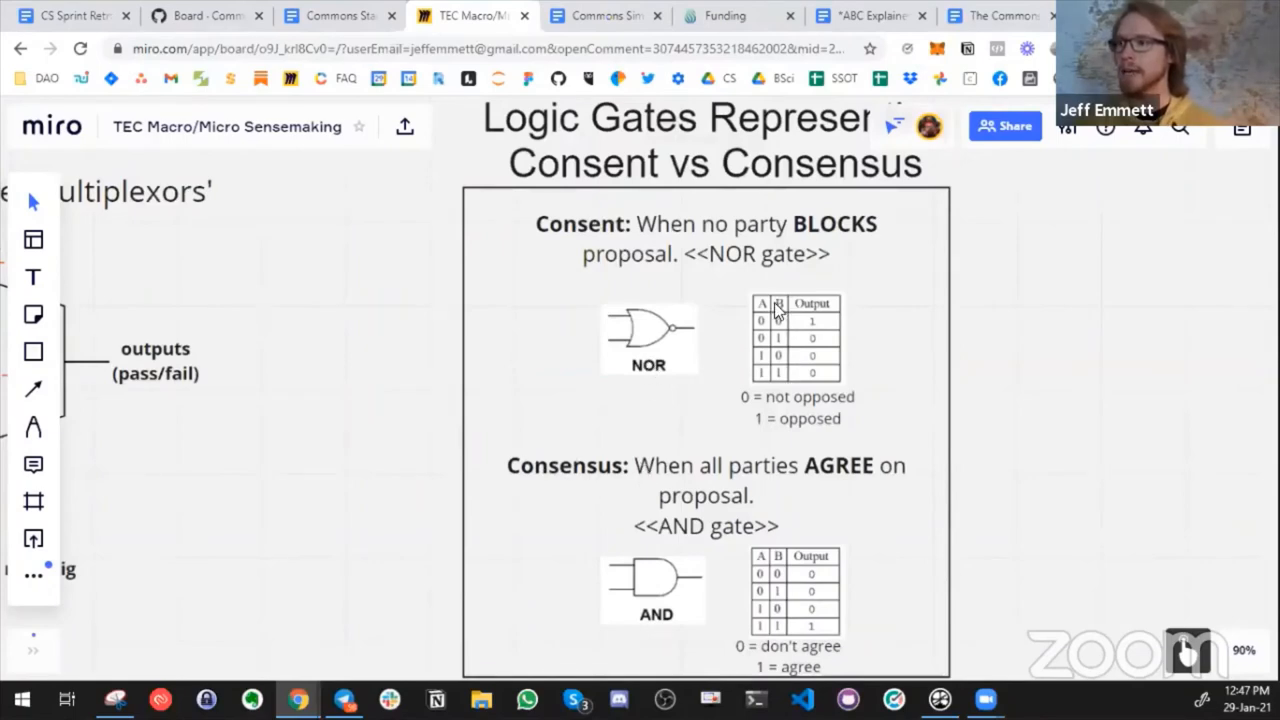
{"action": "mouse_move", "coordinate": [585, 507]}
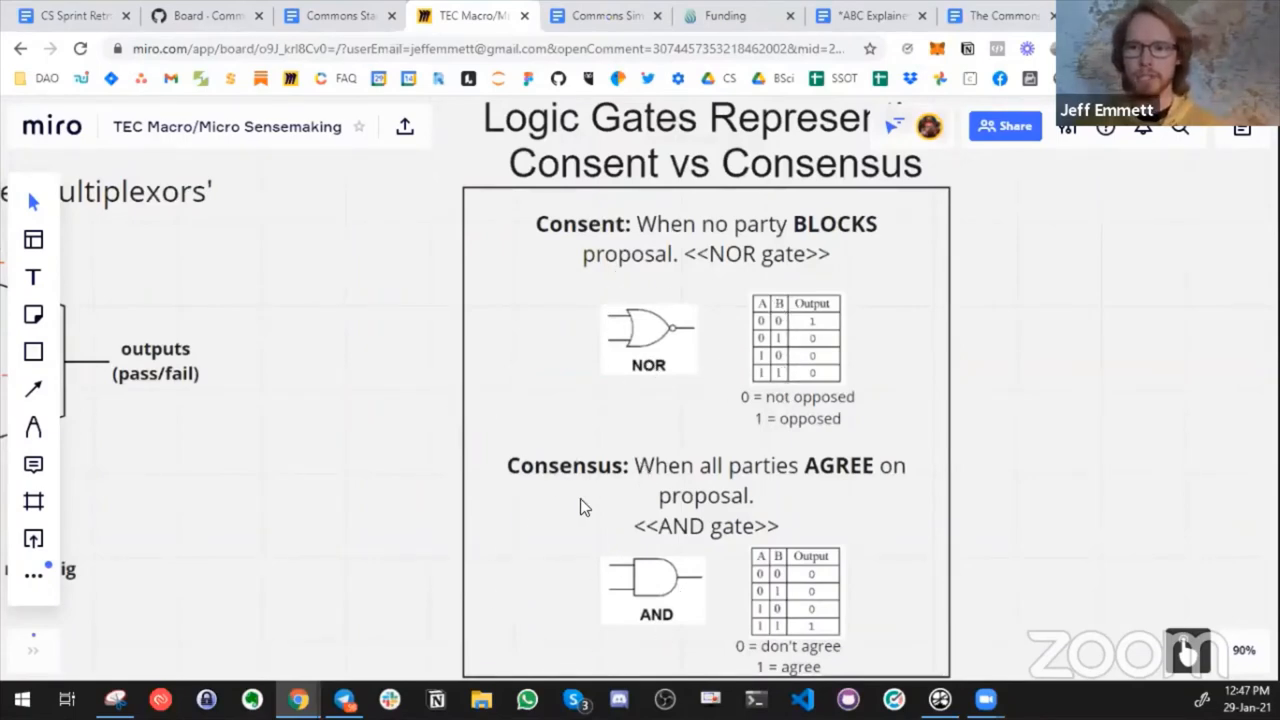
{"action": "mouse_move", "coordinate": [583, 529]}
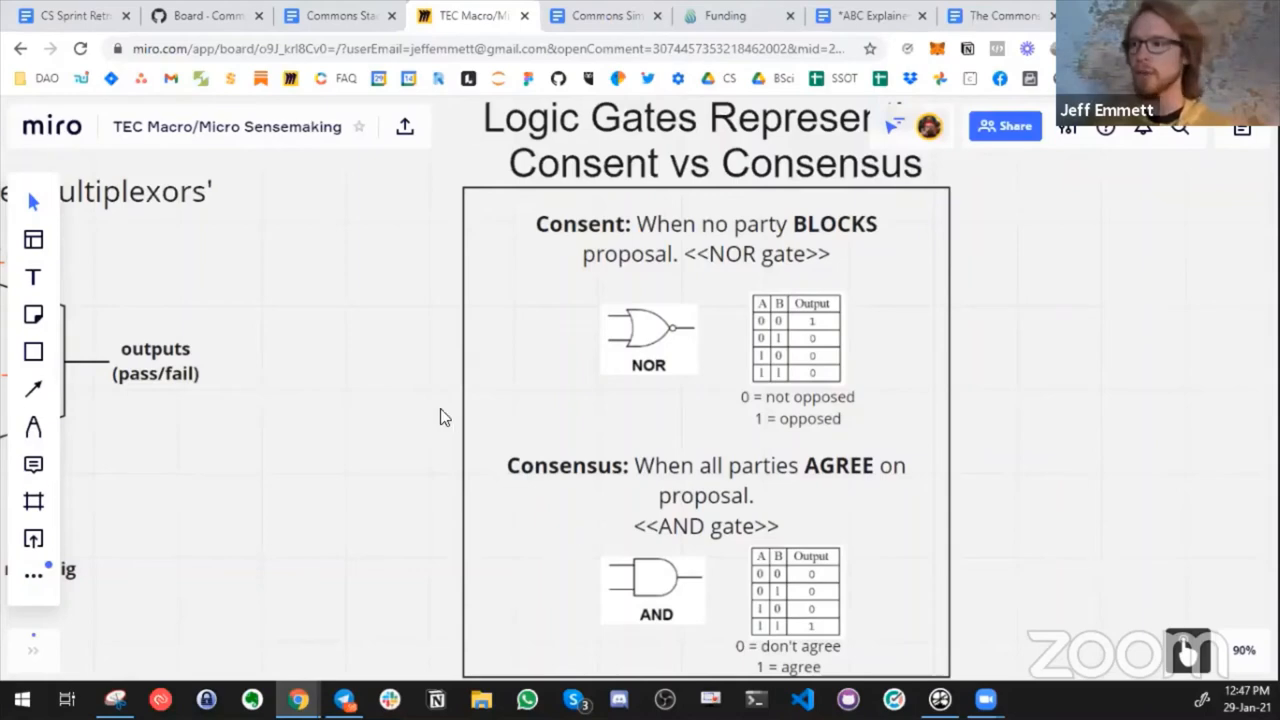
{"action": "scroll", "scroll_direction": "down", "scroll_amount": 3}
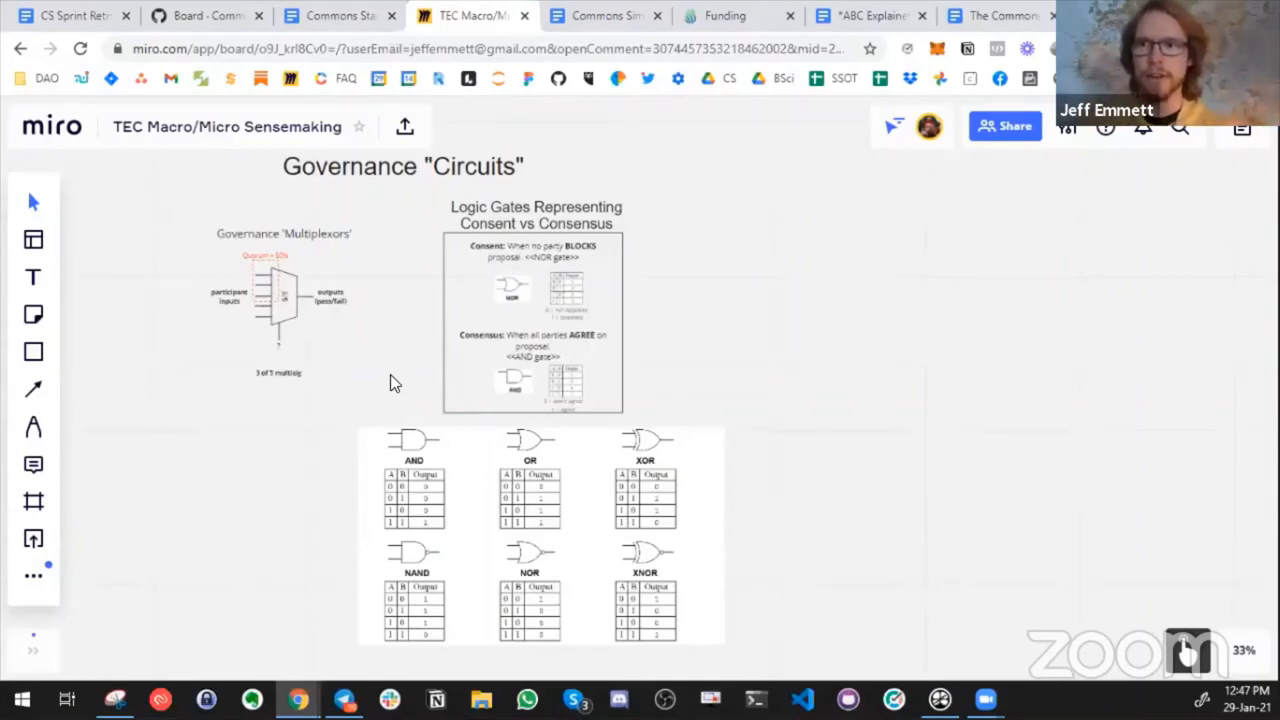
{"action": "mouse_move", "coordinate": [280, 465]}
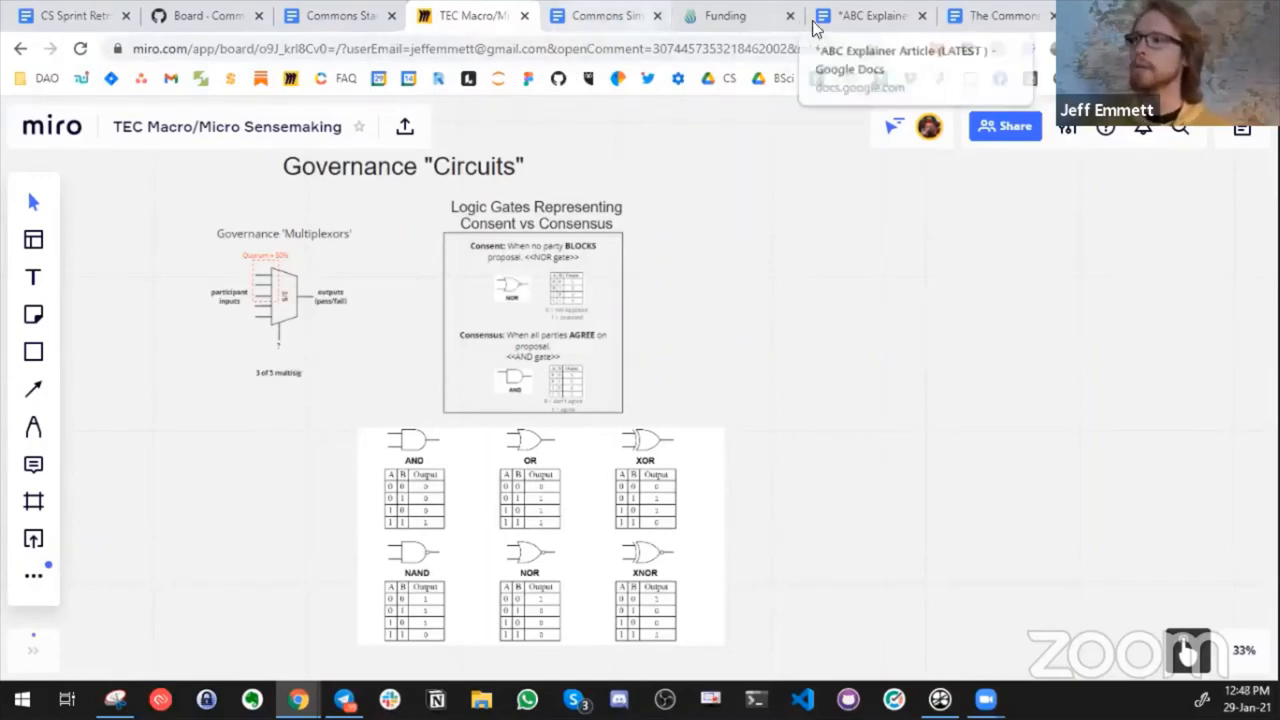
{"action": "mouse_move", "coordinate": [997, 15]}
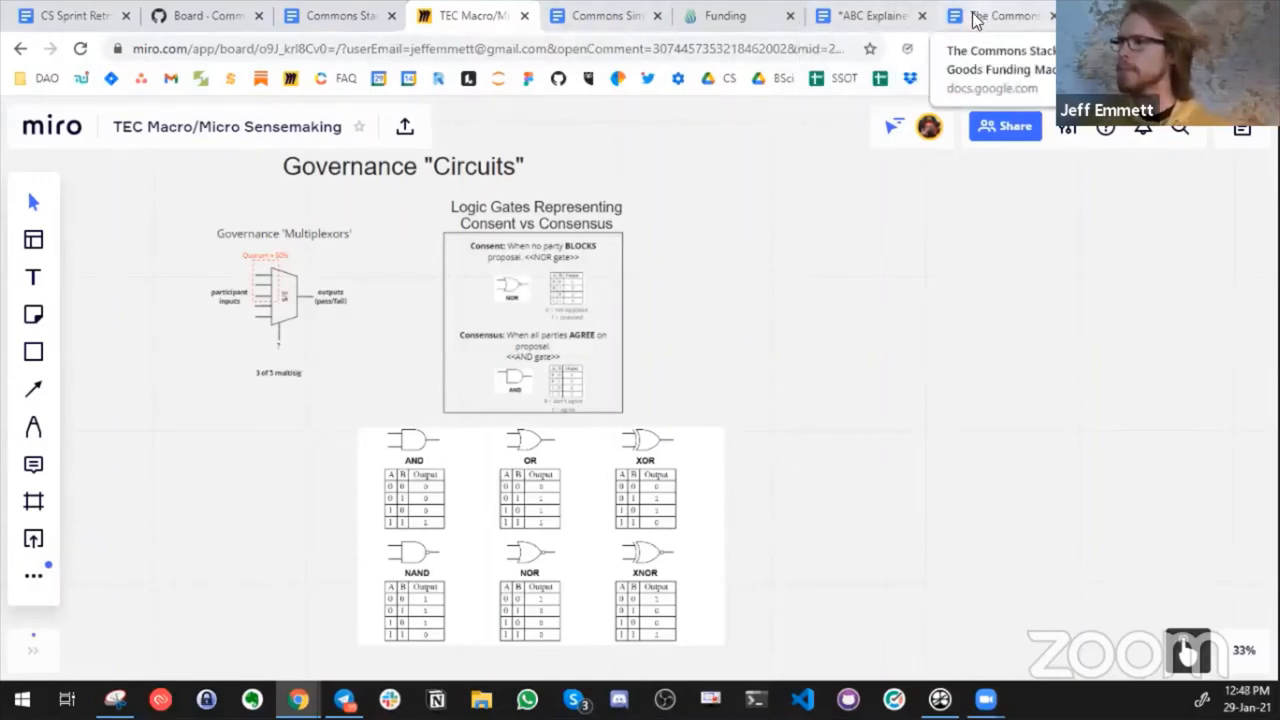
- Show the goods-flow diagram in 'The Commons Stack as a Public Goods Funding Machine' doc
{"action": "left_click", "coordinate": [1000, 15]}
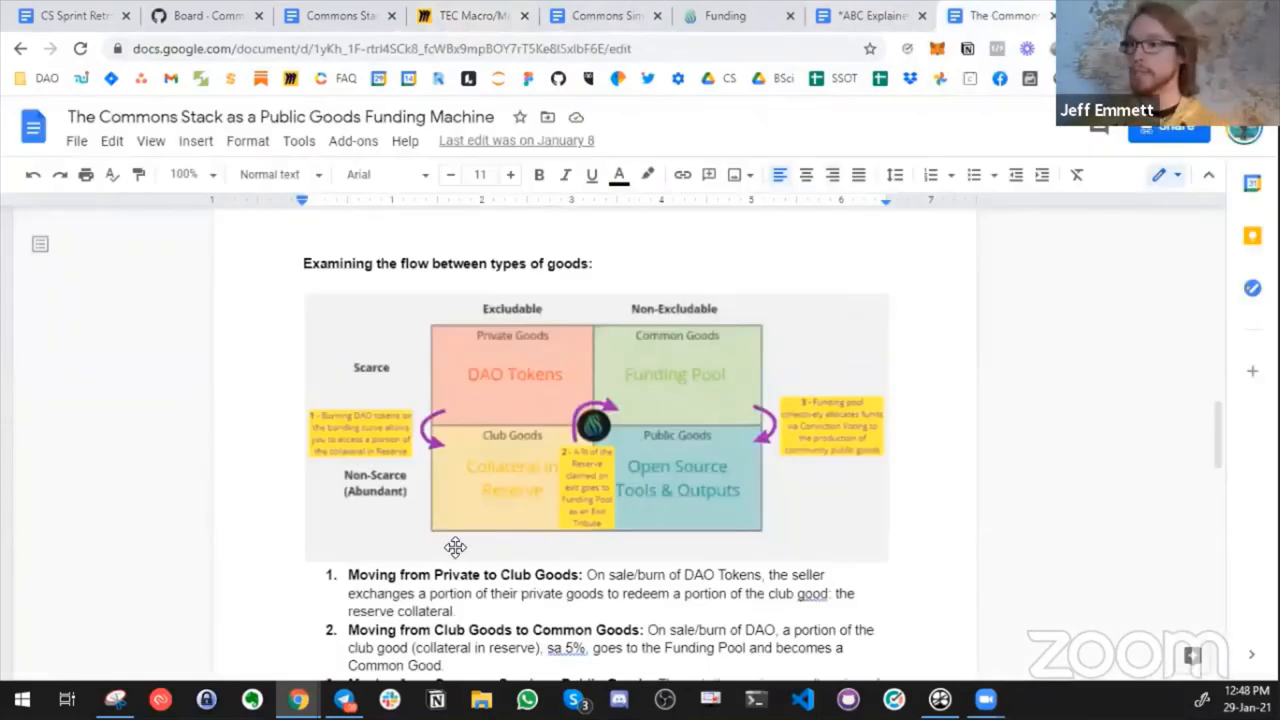
{"action": "mouse_move", "coordinate": [490, 337]}
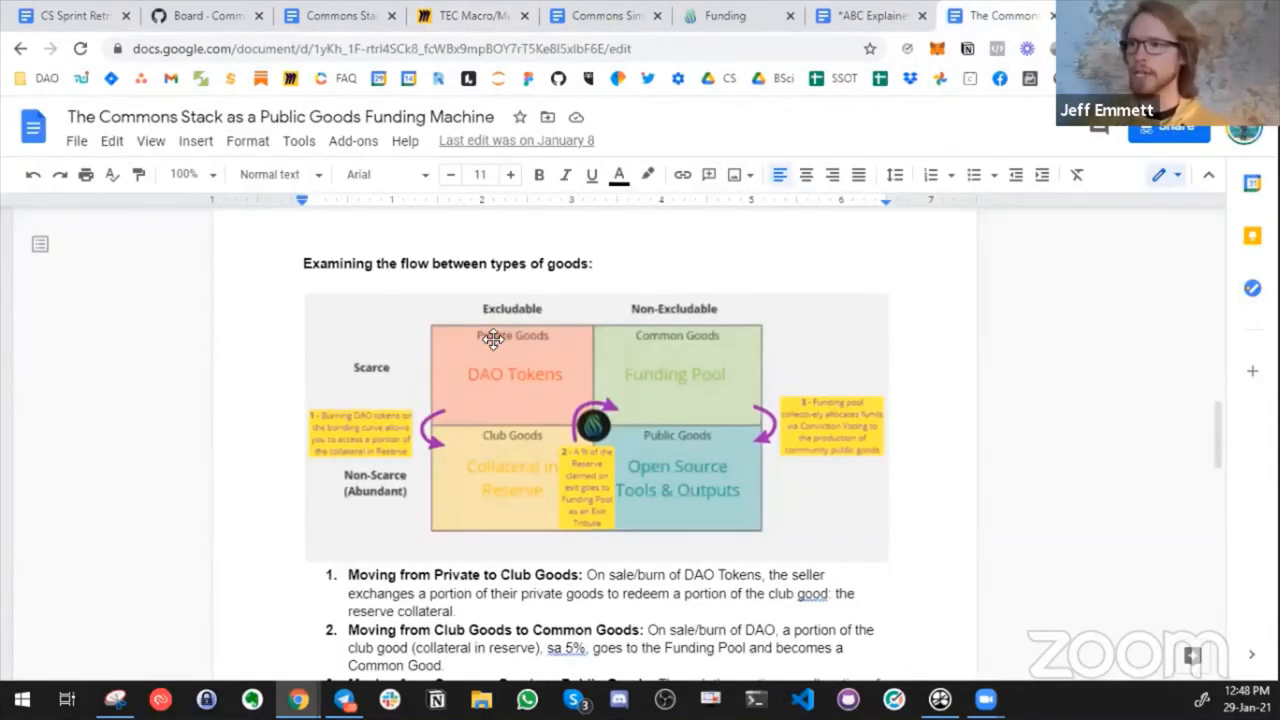
{"action": "mouse_move", "coordinate": [679, 418]}
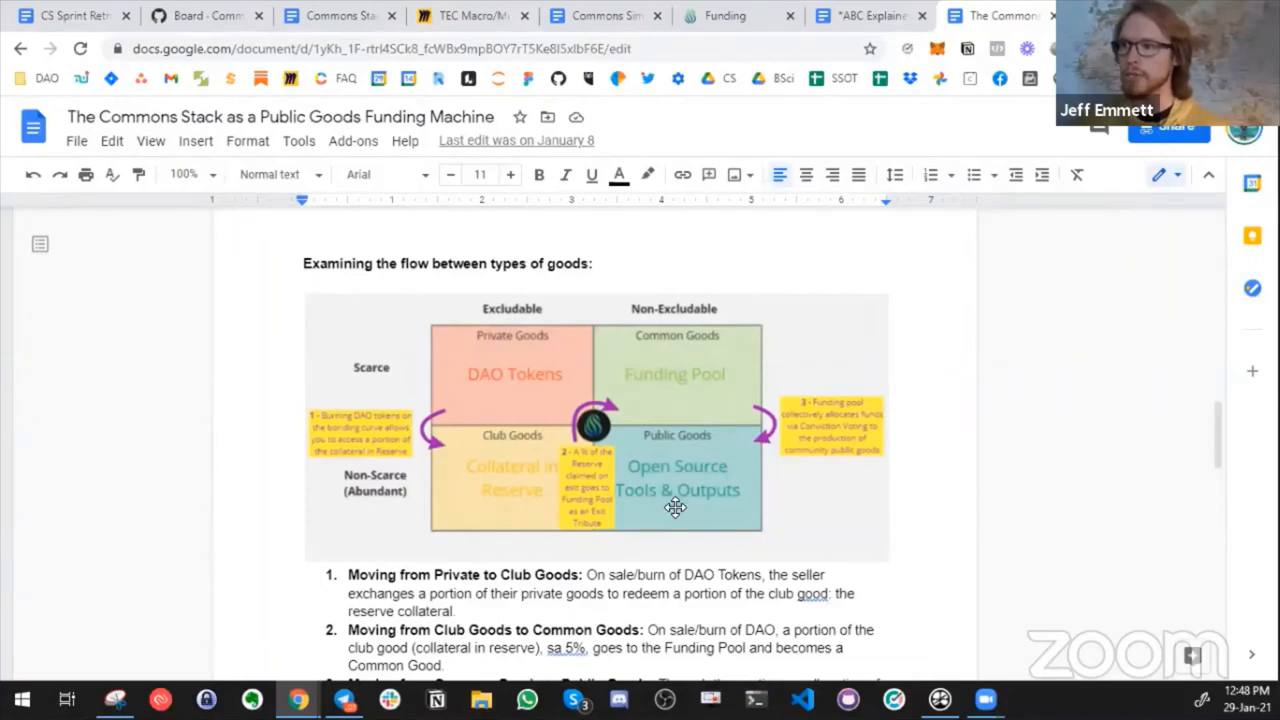
{"action": "mouse_move", "coordinate": [1031, 523]}
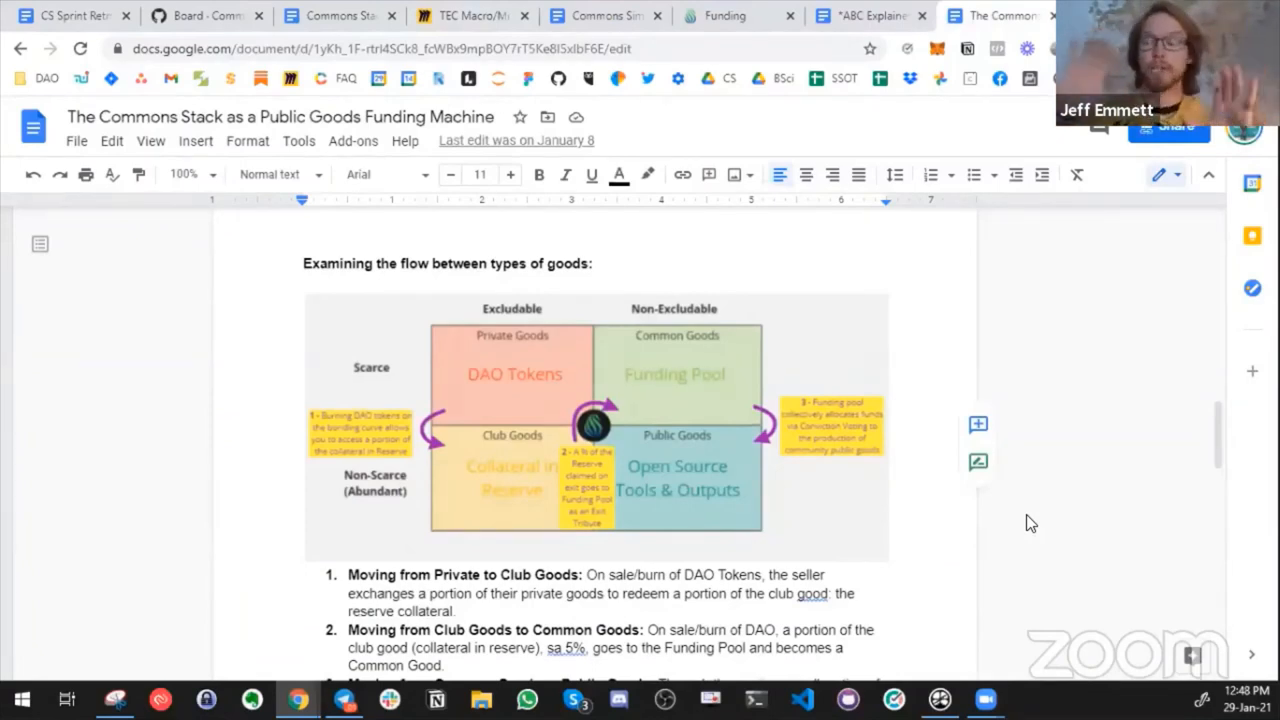
{"action": "mouse_move", "coordinate": [462, 411]}
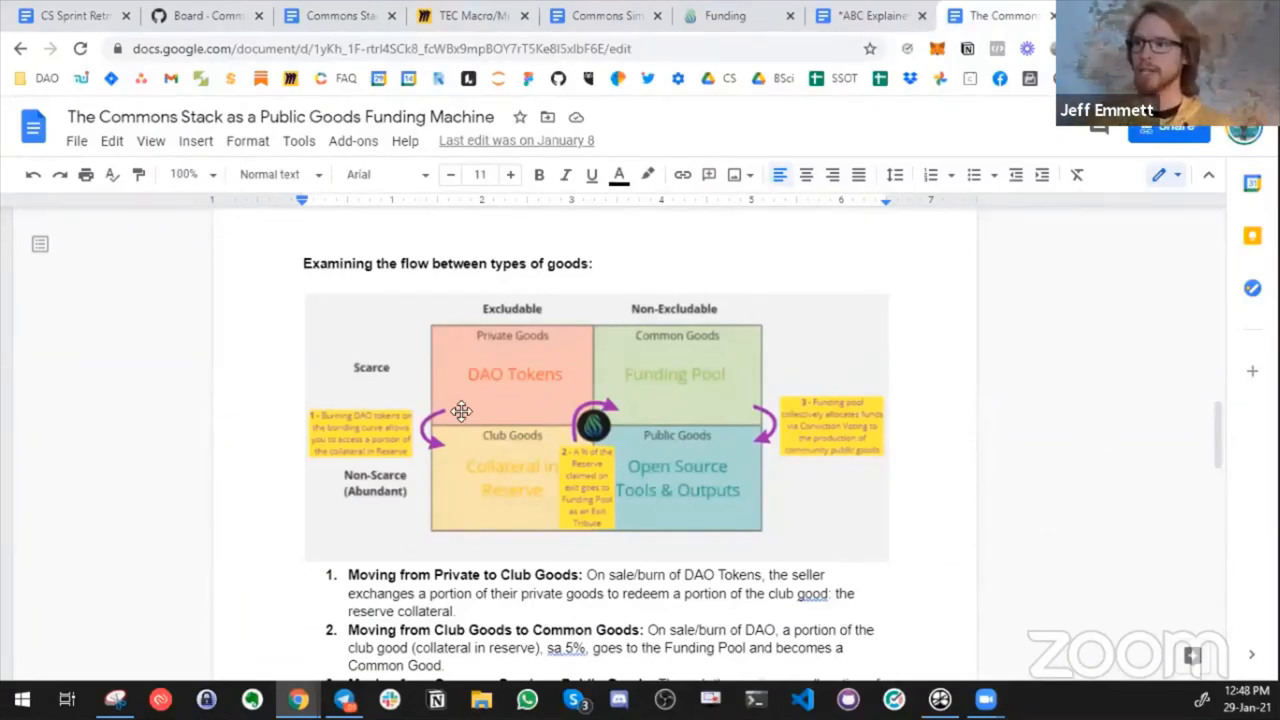
{"action": "mouse_move", "coordinate": [412, 463]}
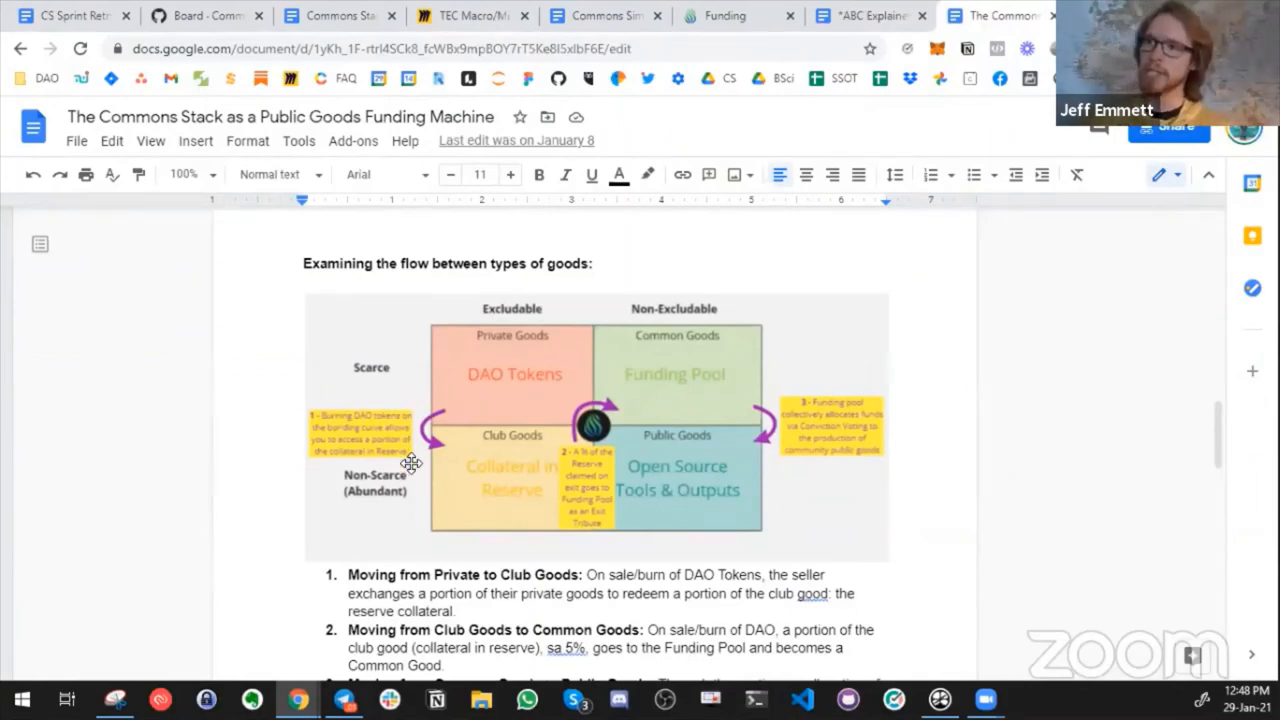
{"action": "mouse_move", "coordinate": [453, 478]}
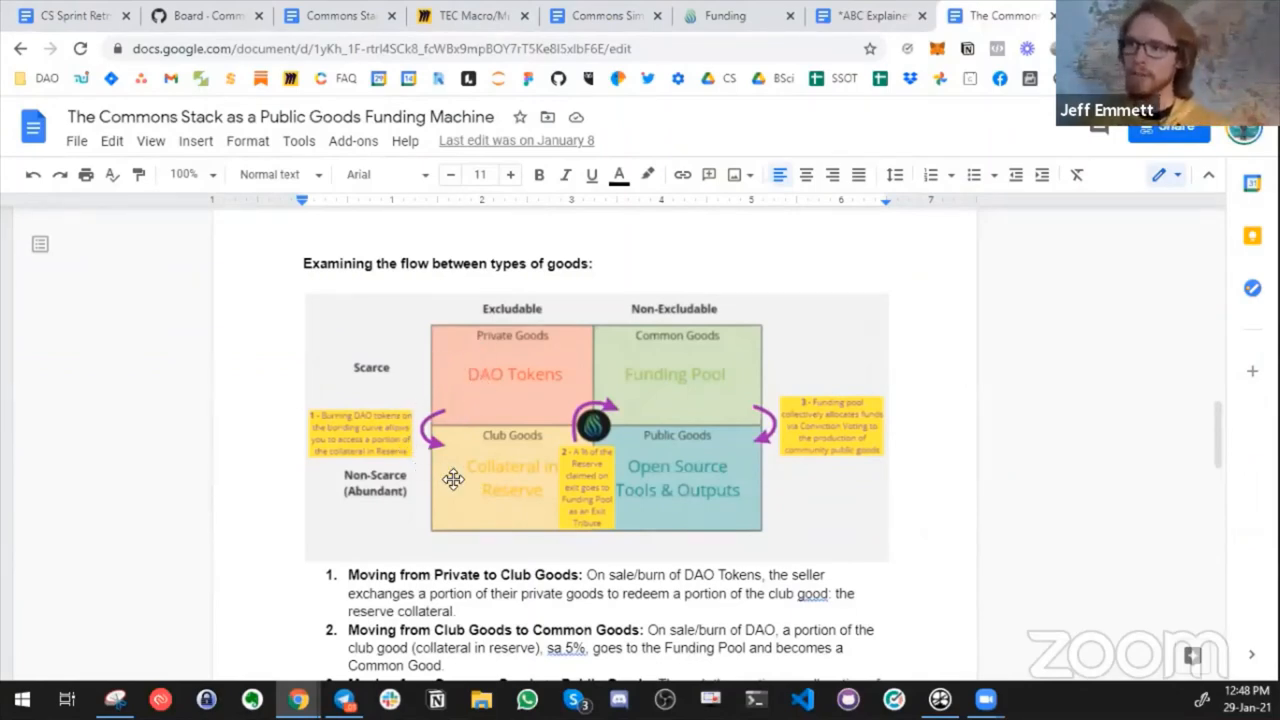
{"action": "mouse_move", "coordinate": [518, 400]}
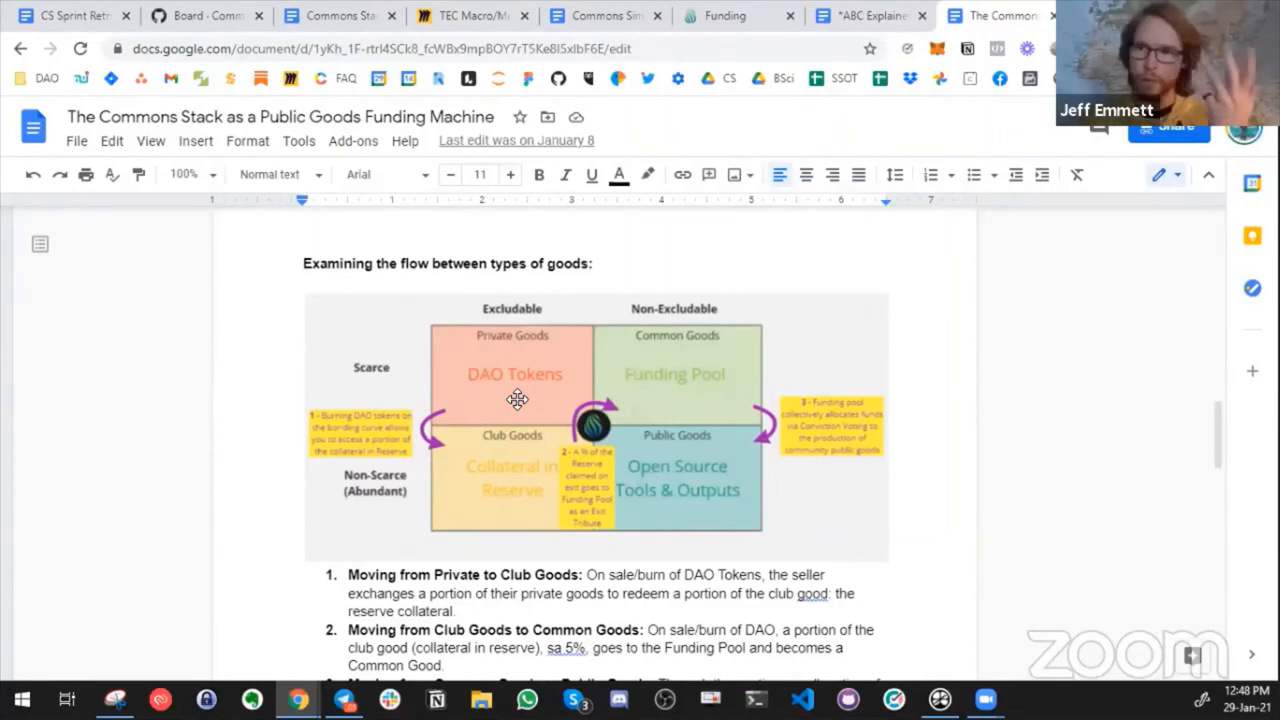
{"action": "mouse_move", "coordinate": [510, 390]}
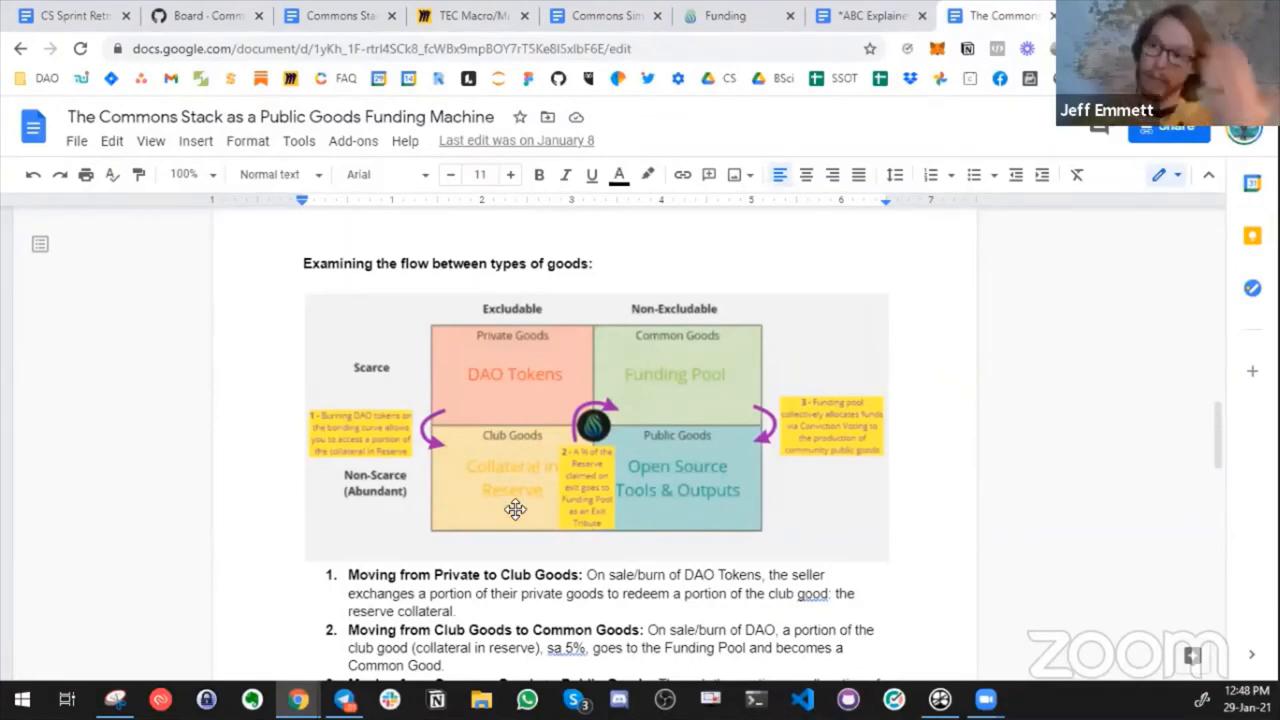
{"action": "mouse_move", "coordinate": [640, 395]}
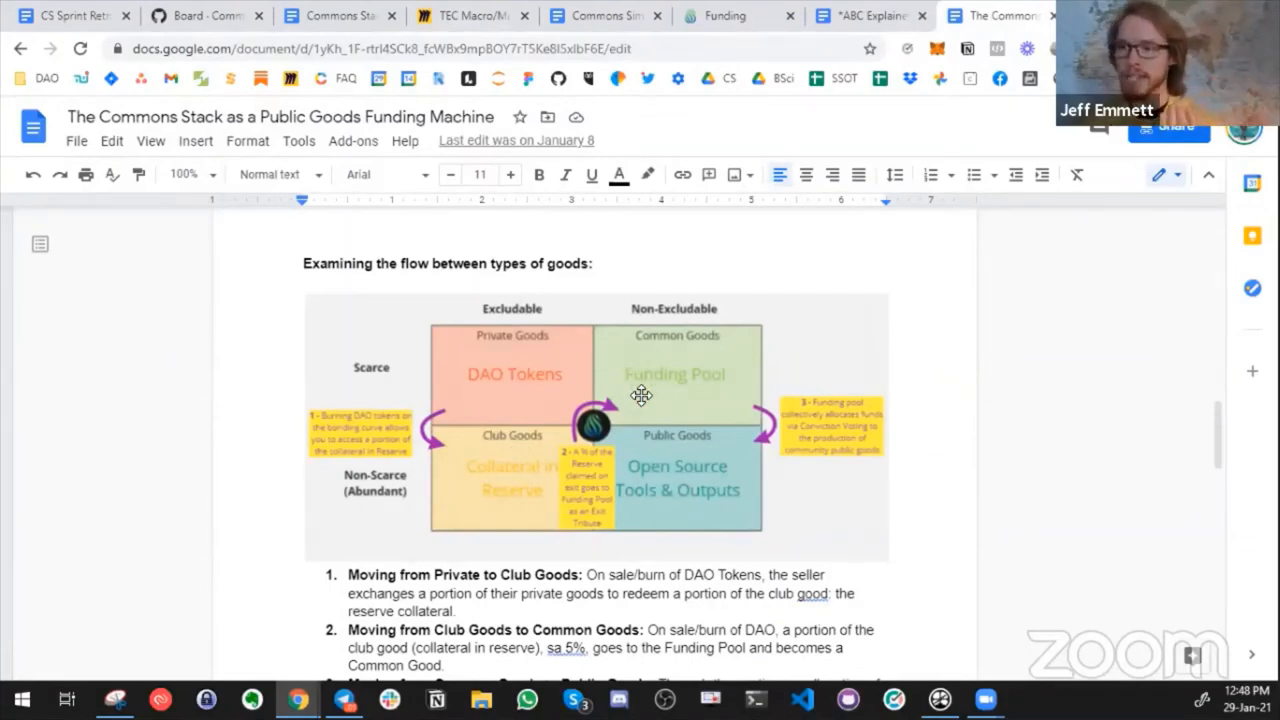
{"action": "mouse_move", "coordinate": [760, 400]}
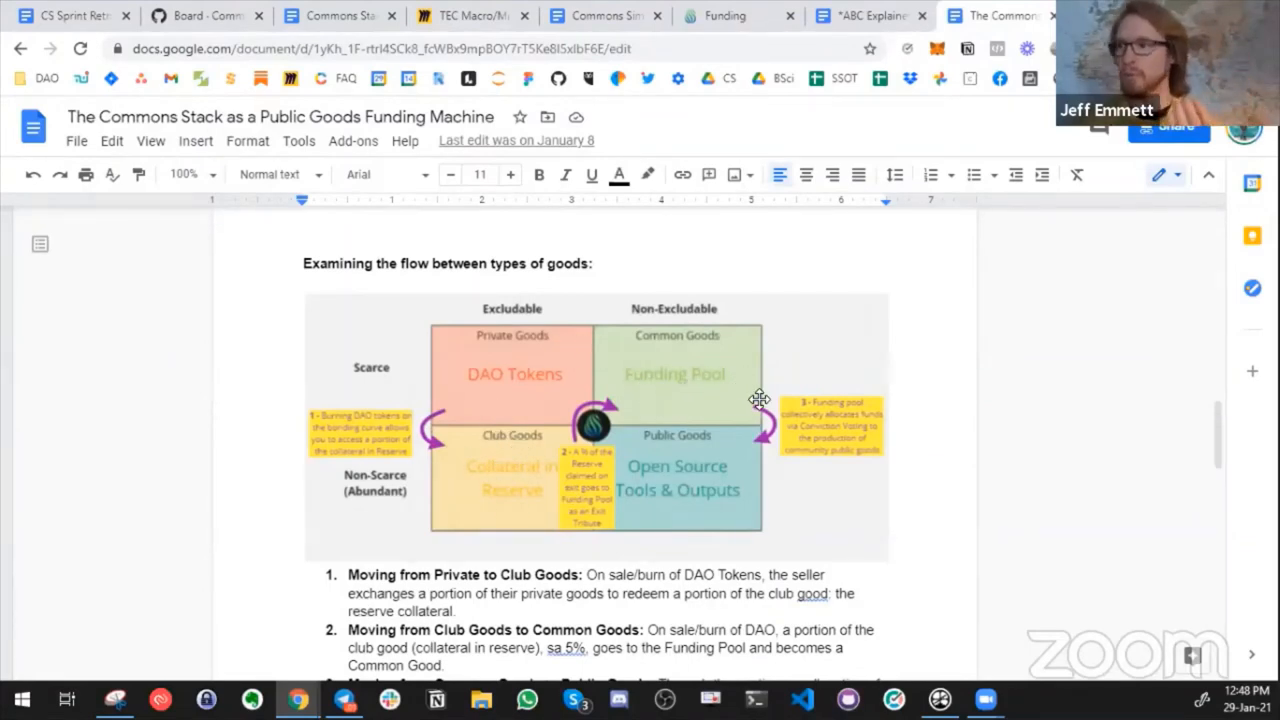
{"action": "mouse_move", "coordinate": [707, 491]}
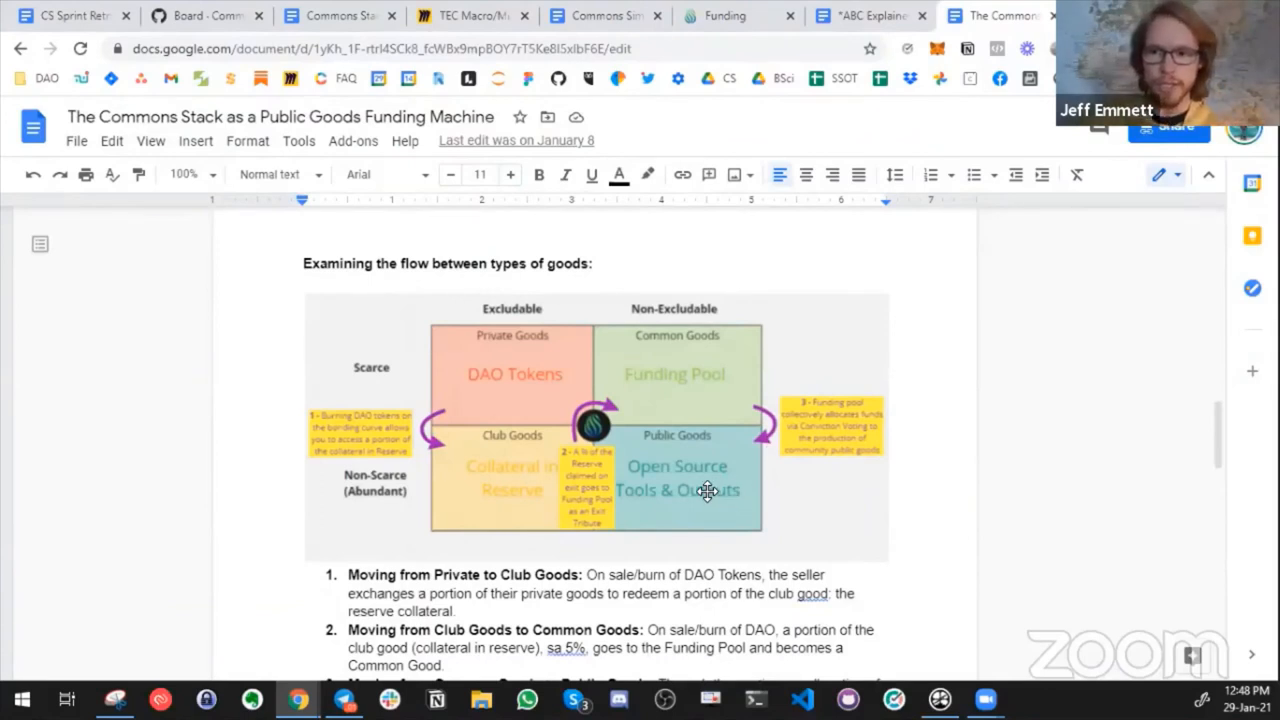
{"action": "mouse_move", "coordinate": [695, 508]}
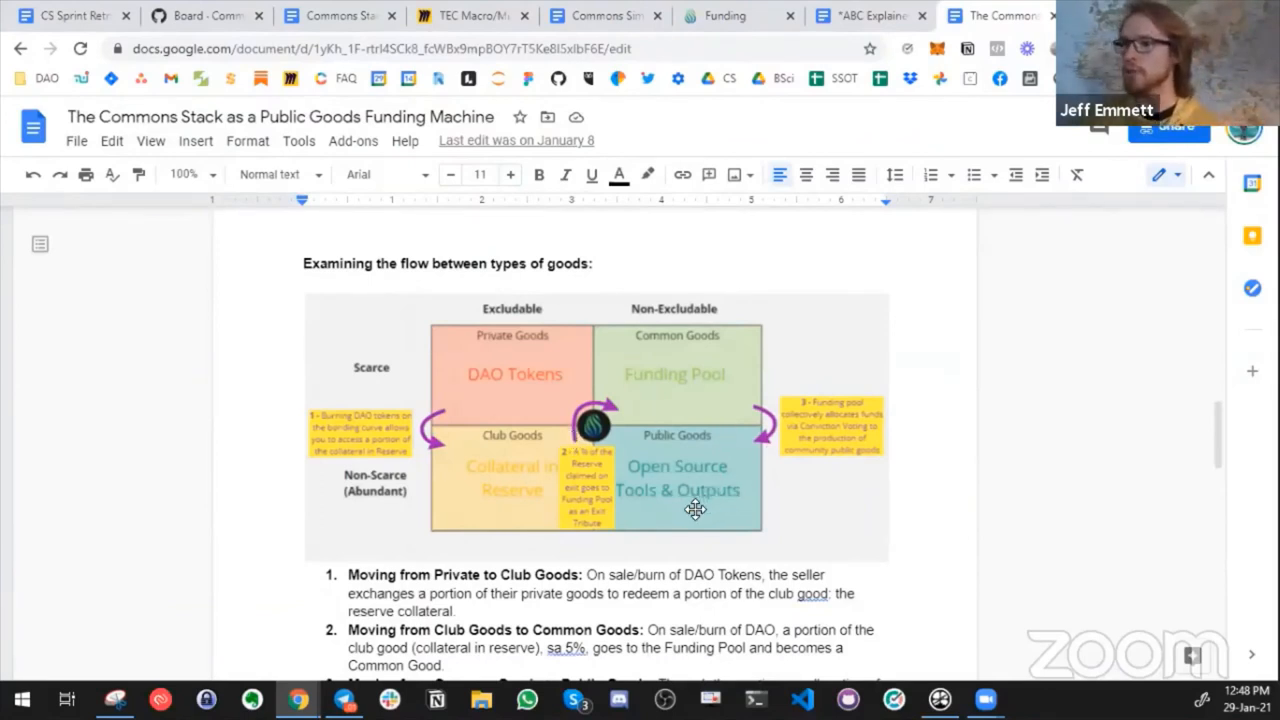
{"action": "mouse_move", "coordinate": [638, 488]}
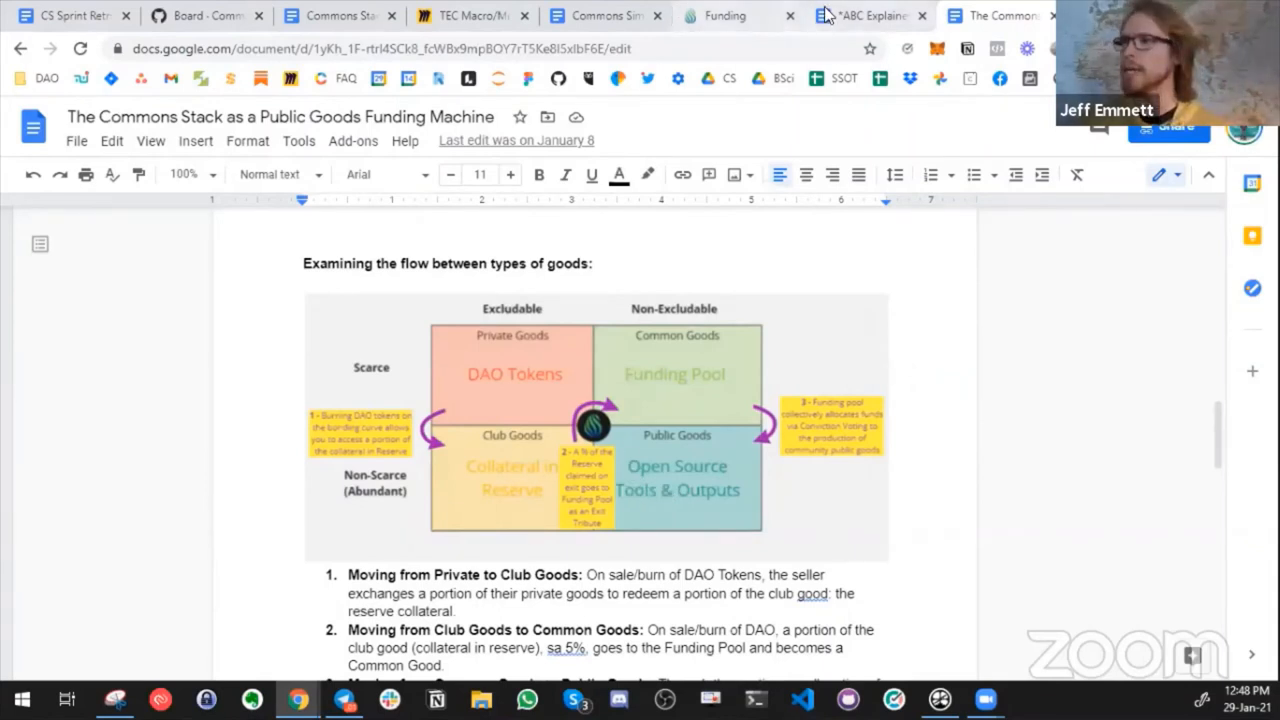
{"action": "mouse_move", "coordinate": [725, 16]}
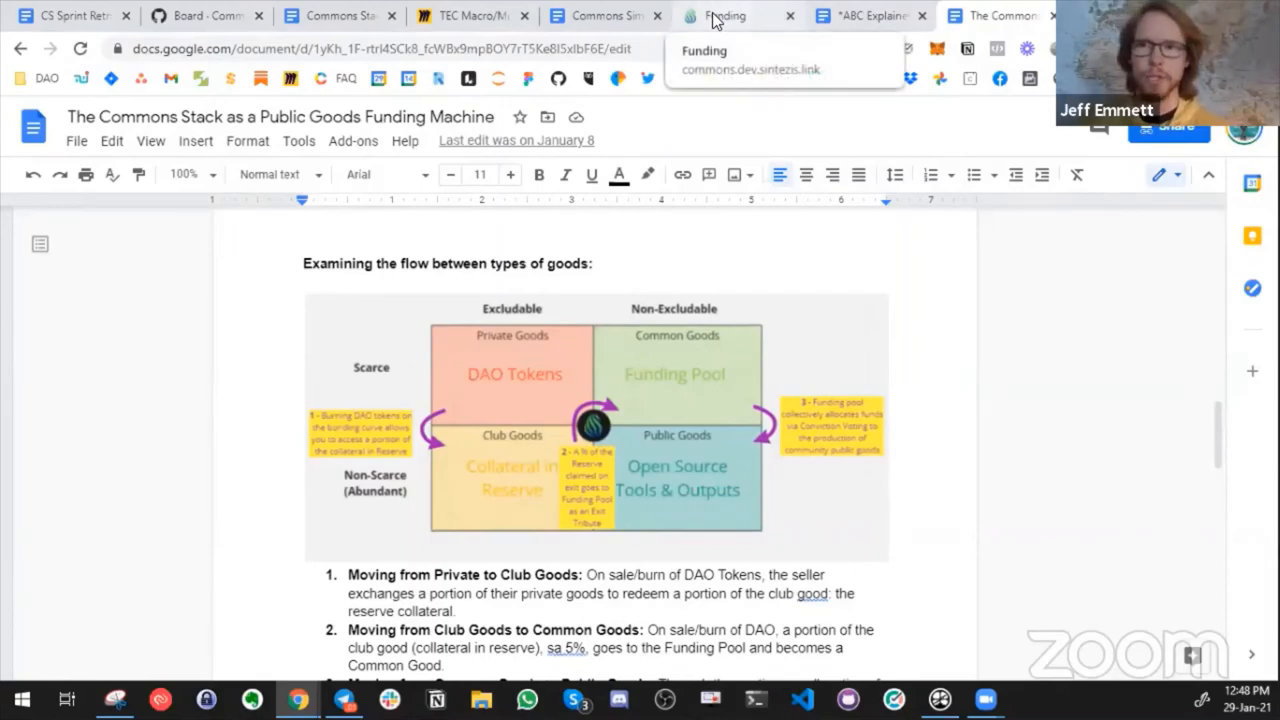
{"action": "mouse_move", "coordinate": [460, 16]}
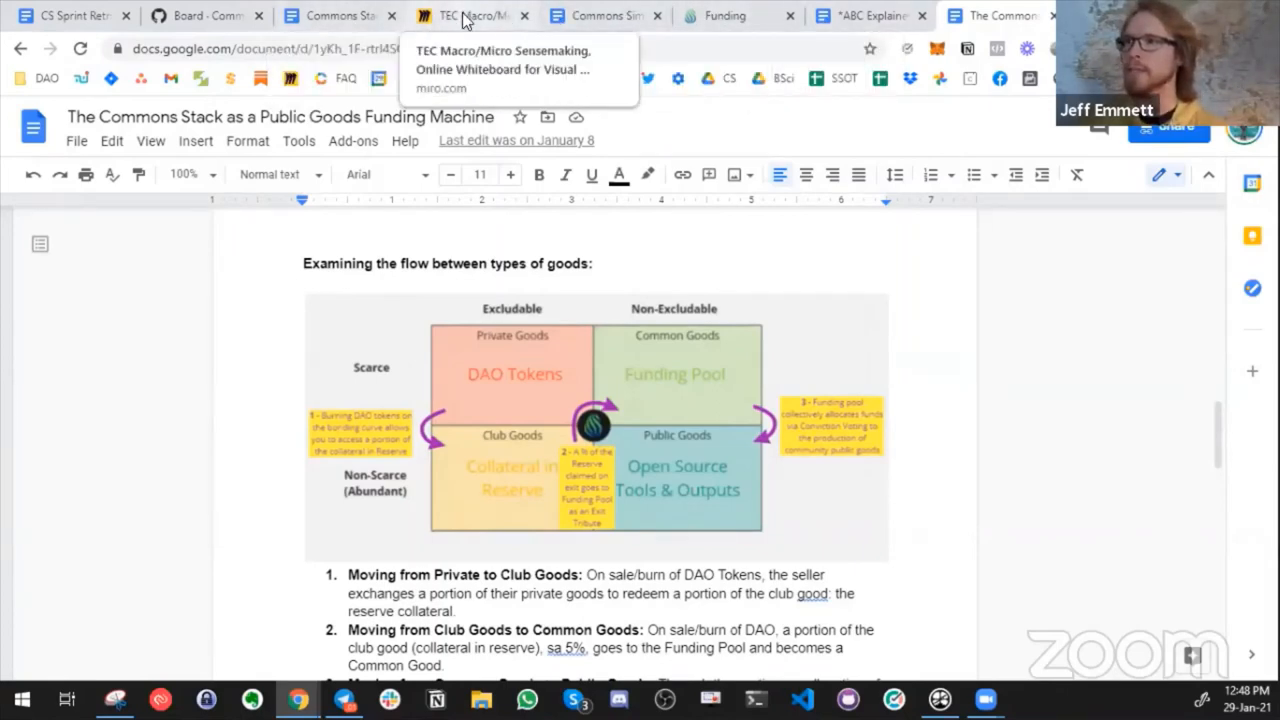
- Pass through Miro to the 'Board - Commons' ZenHub workspace and scroll across its pipelines
{"action": "left_click", "coordinate": [470, 15]}
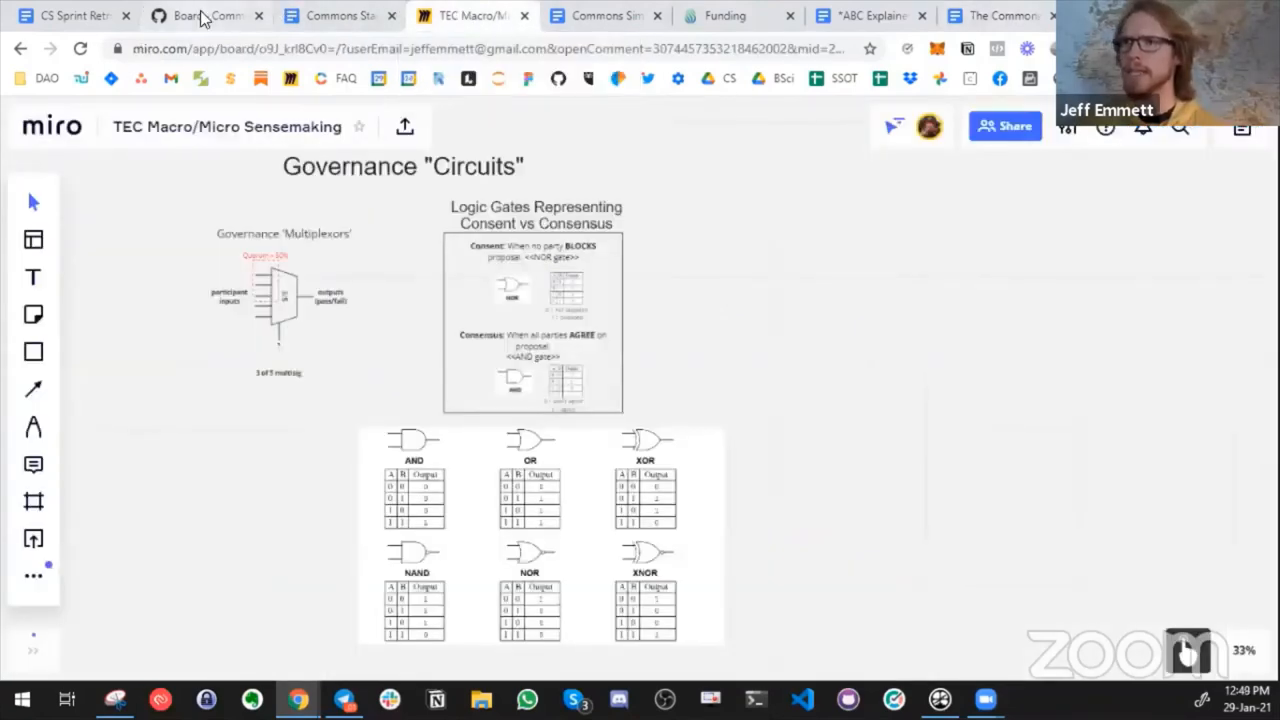
{"action": "left_click", "coordinate": [205, 15]}
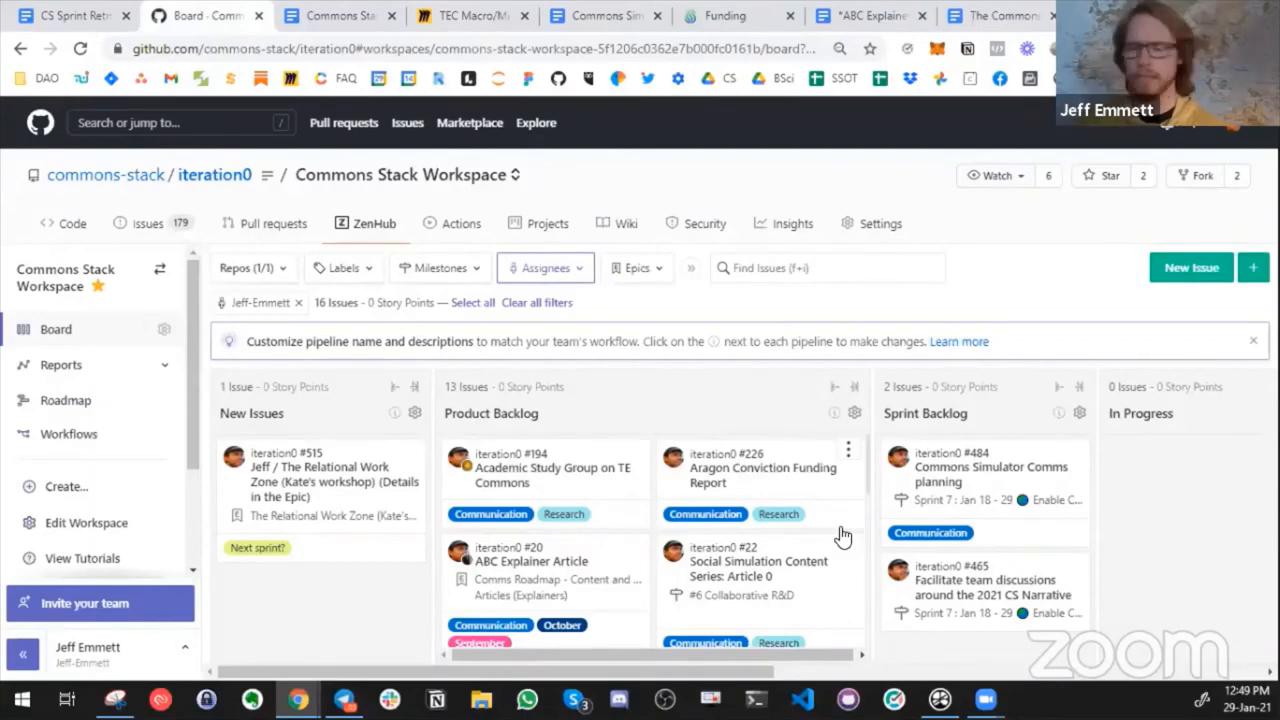
{"action": "scroll", "scroll_direction": "right", "scroll_amount": 3}
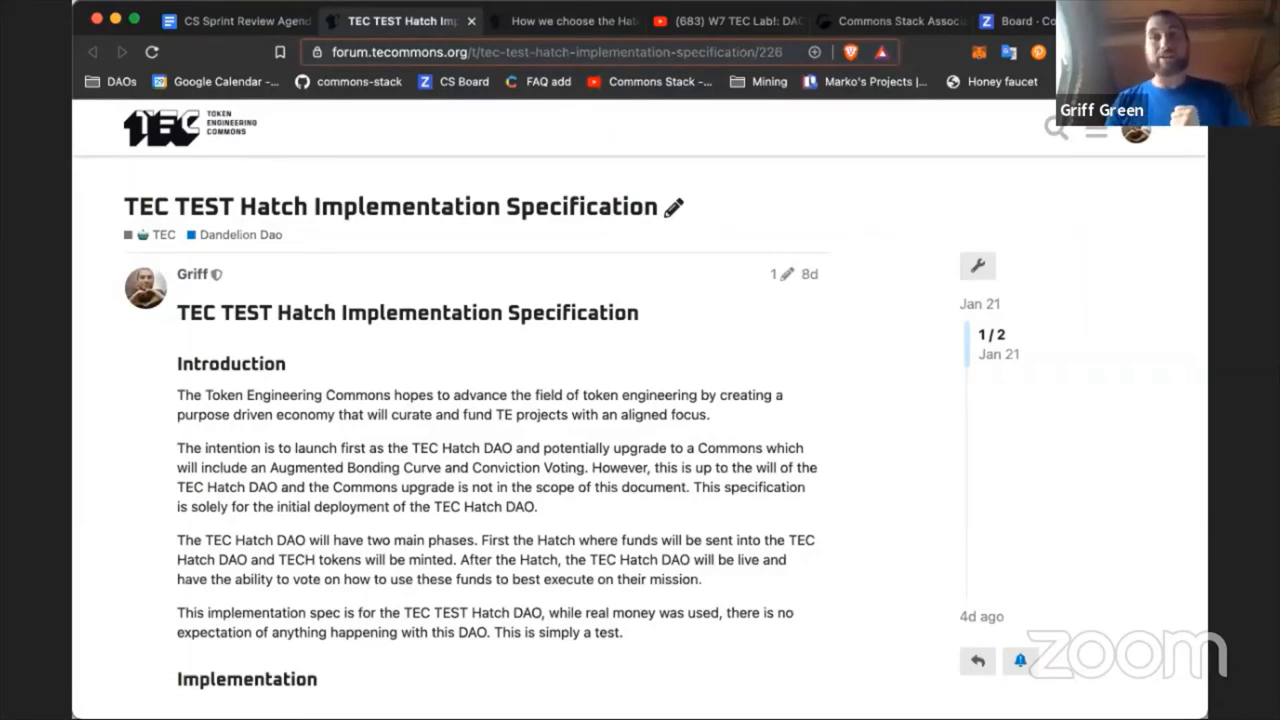
- Scroll the Hatch specification past Dandelion Voting and Tollgate to the Hatch parameters
{"action": "scroll", "scroll_direction": "down", "scroll_amount": 3}
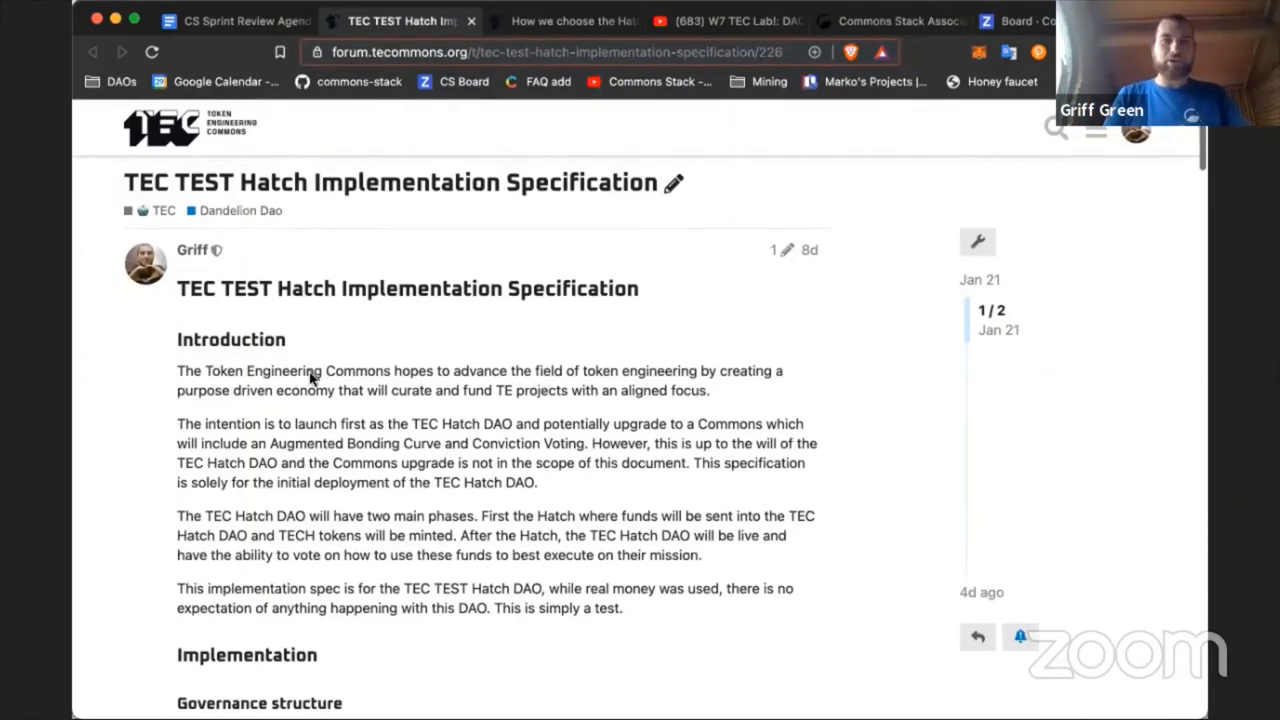
{"action": "scroll", "scroll_direction": "down", "scroll_amount": 3}
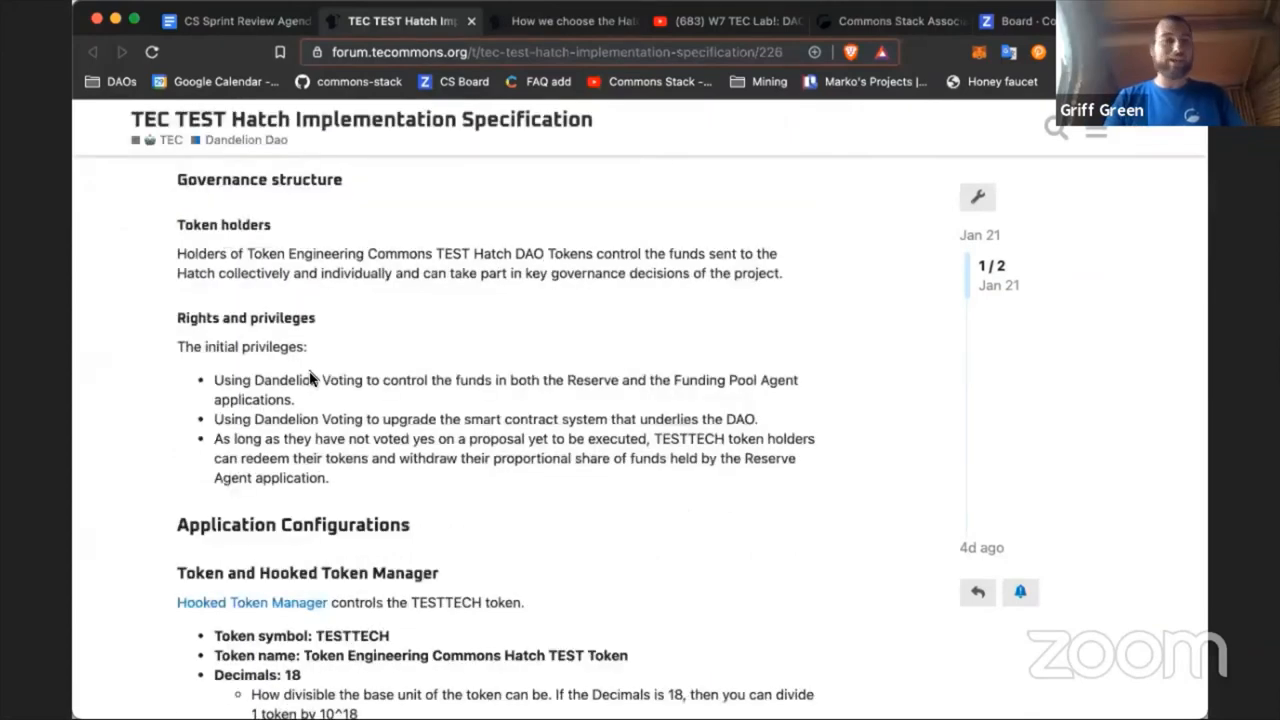
{"action": "scroll", "scroll_direction": "down", "scroll_amount": 3}
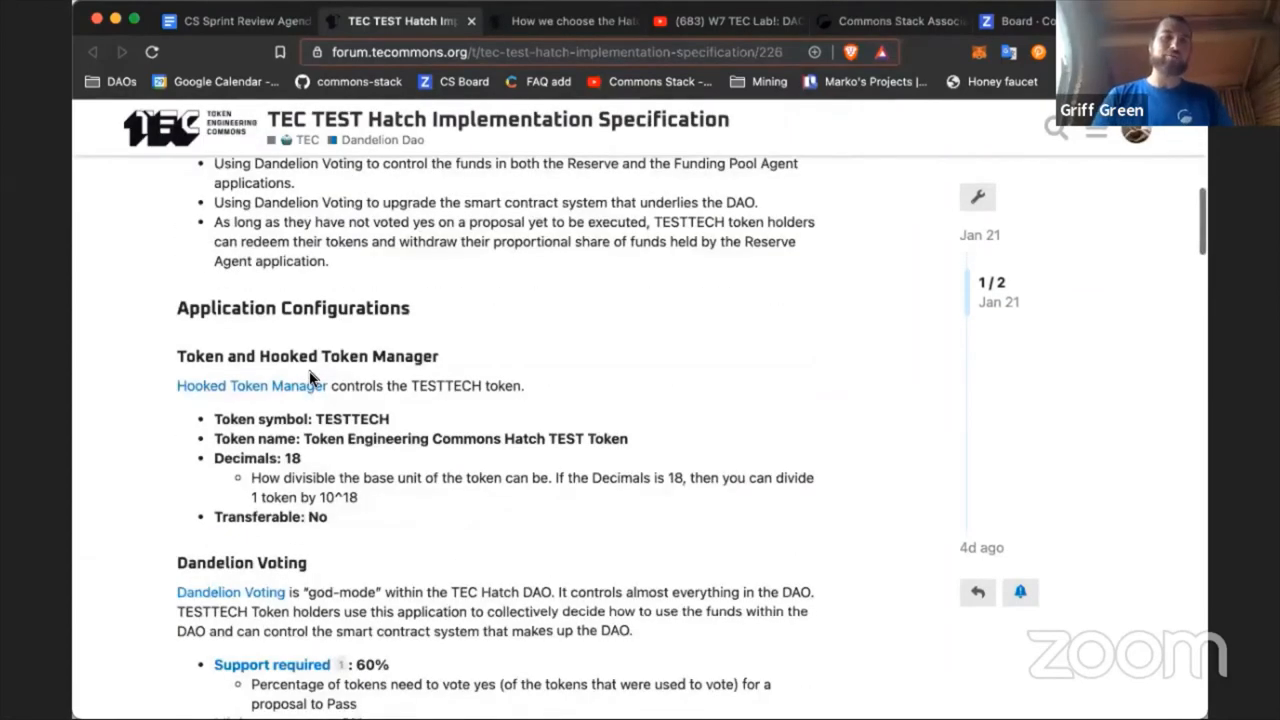
{"action": "scroll", "scroll_direction": "down", "scroll_amount": 3}
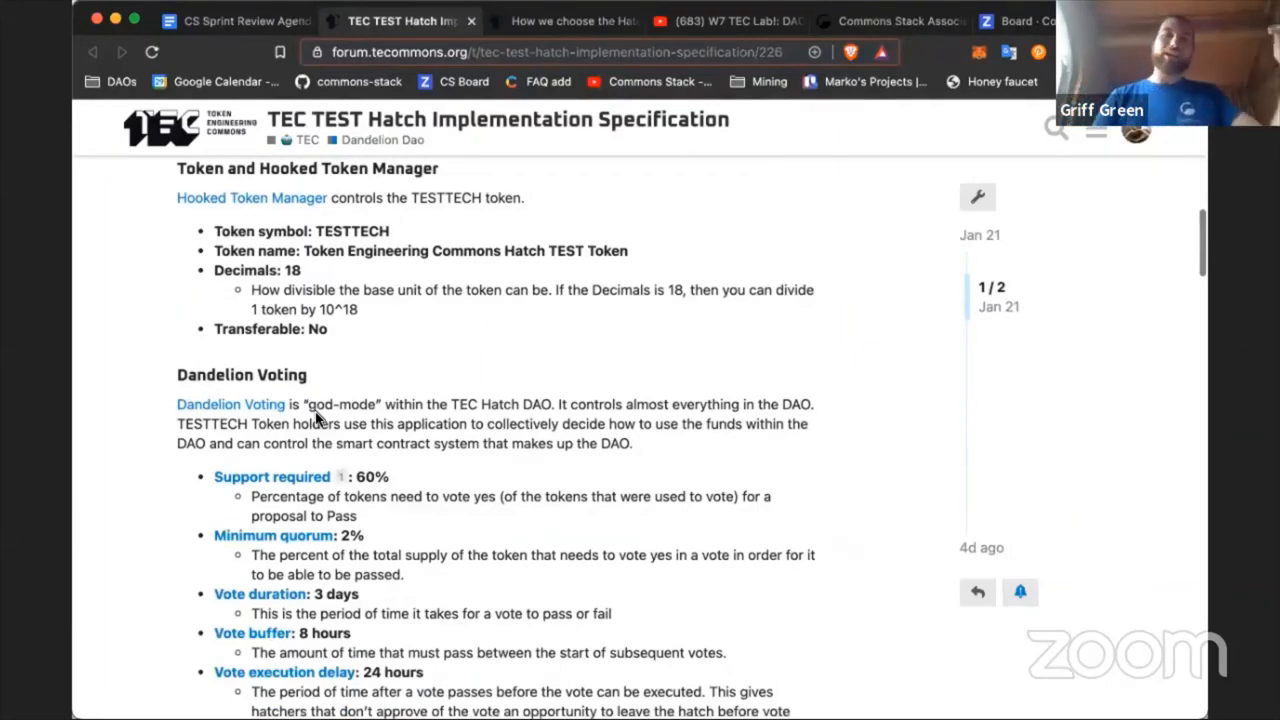
{"action": "scroll", "scroll_direction": "down", "scroll_amount": 3}
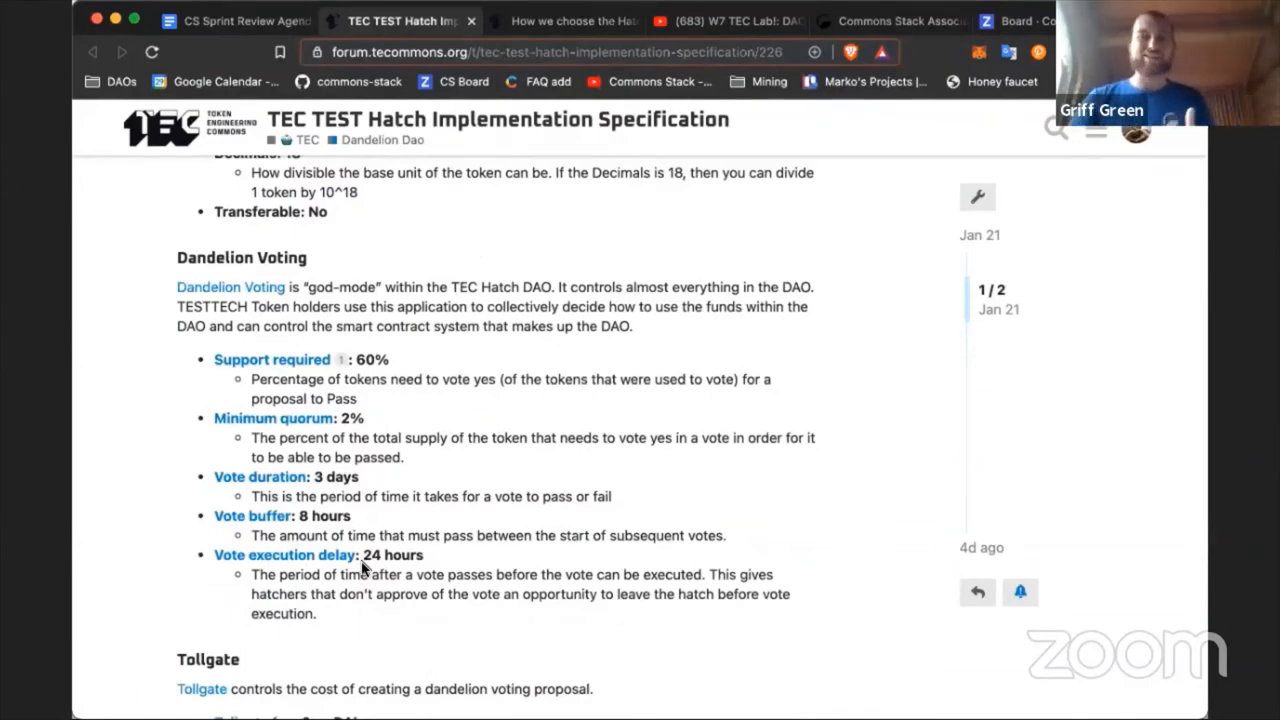
{"action": "scroll", "scroll_direction": "down", "scroll_amount": 3}
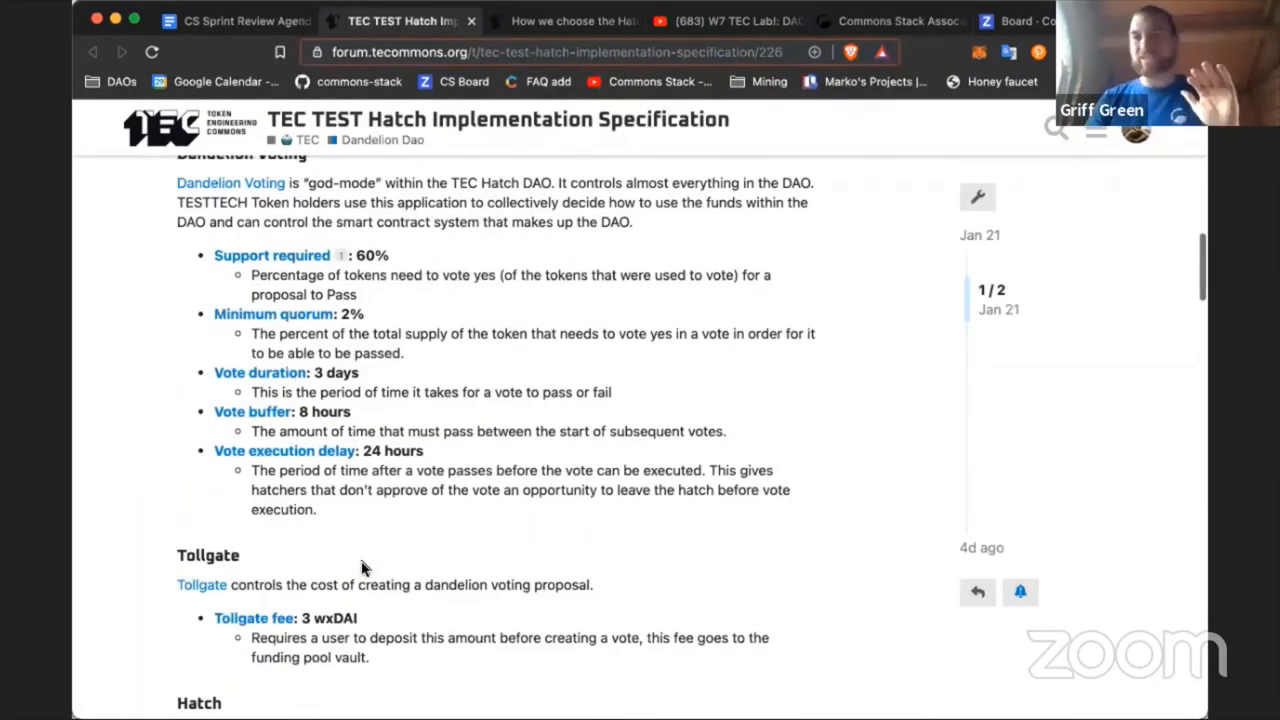
{"action": "scroll", "scroll_direction": "down", "scroll_amount": 3}
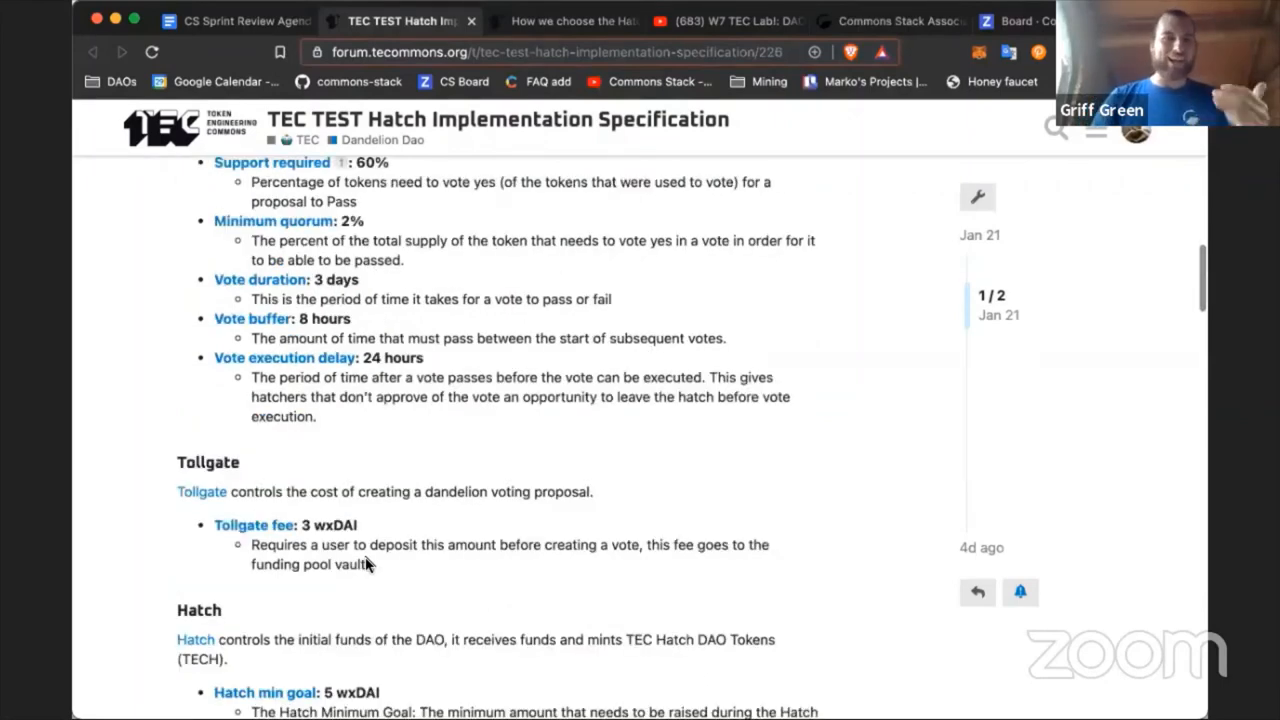
{"action": "scroll", "scroll_direction": "down", "scroll_amount": 3}
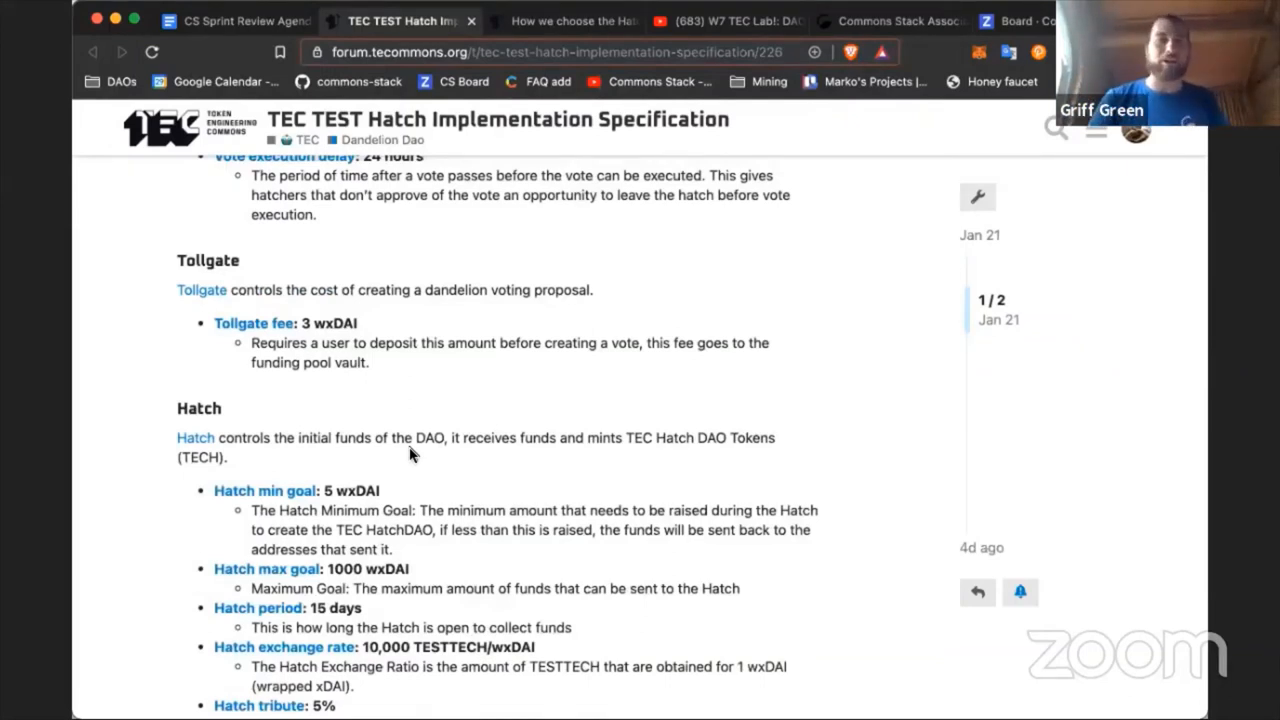
{"action": "mouse_move", "coordinate": [570, 38]}
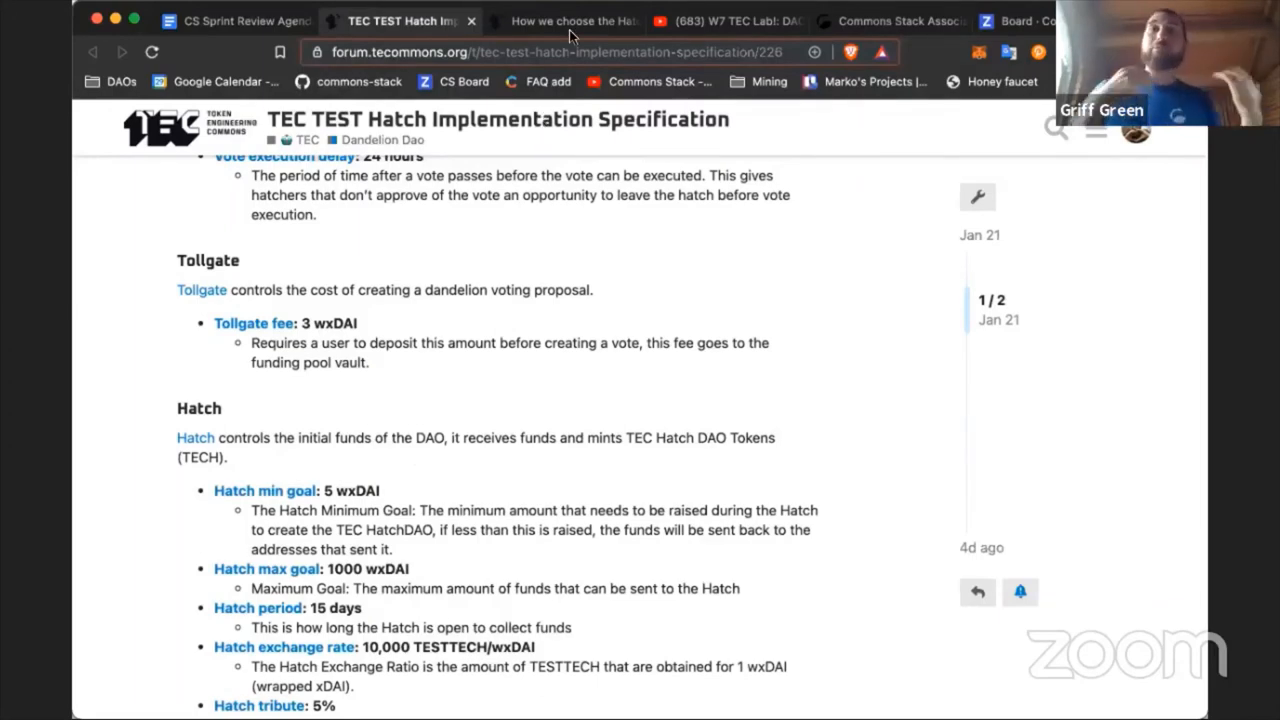
{"action": "mouse_move", "coordinate": [573, 21]}
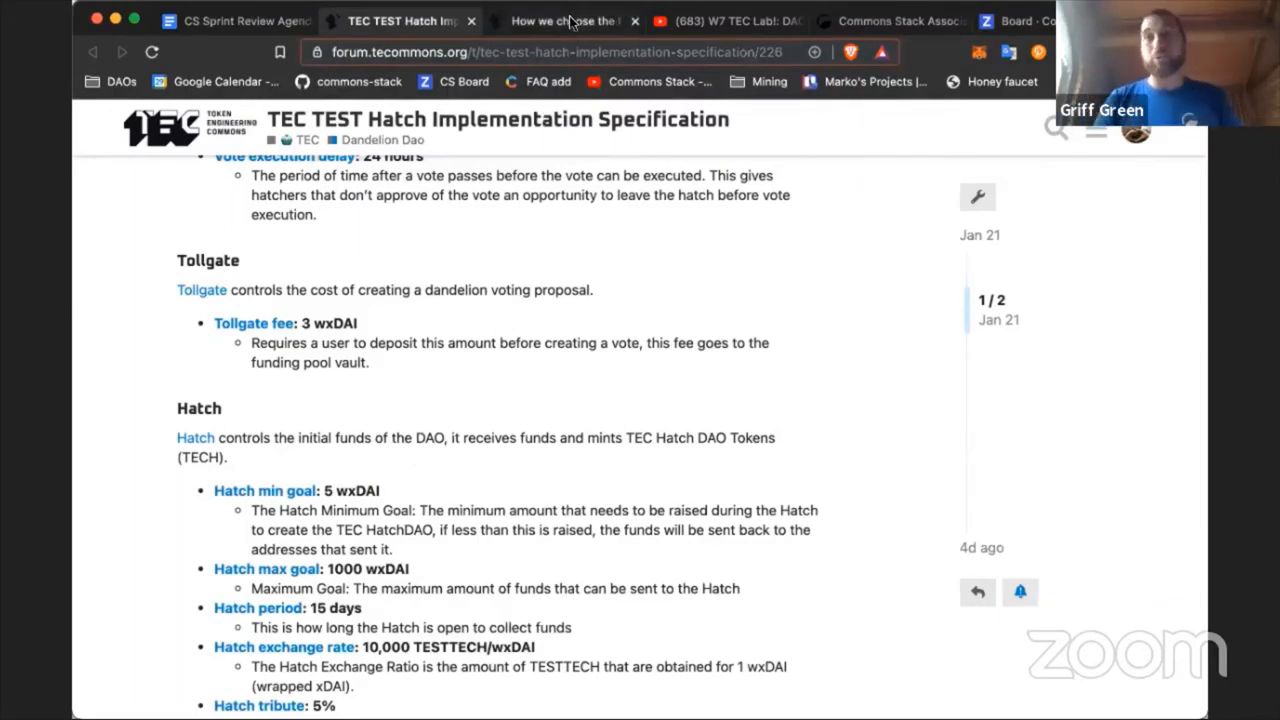
- Open the 'How we choose the Hatch parameters' post and scroll to its cadCAD voting chart
{"action": "left_click", "coordinate": [565, 20]}
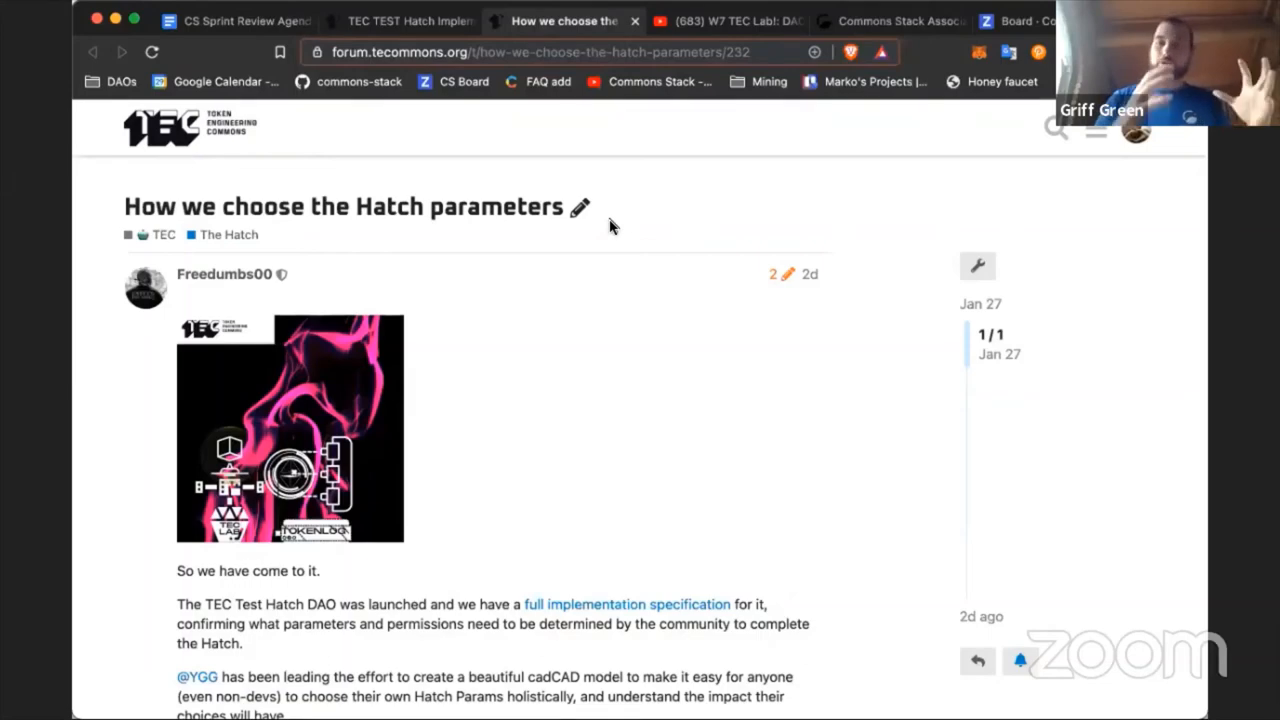
{"action": "scroll", "scroll_direction": "down", "scroll_amount": 3}
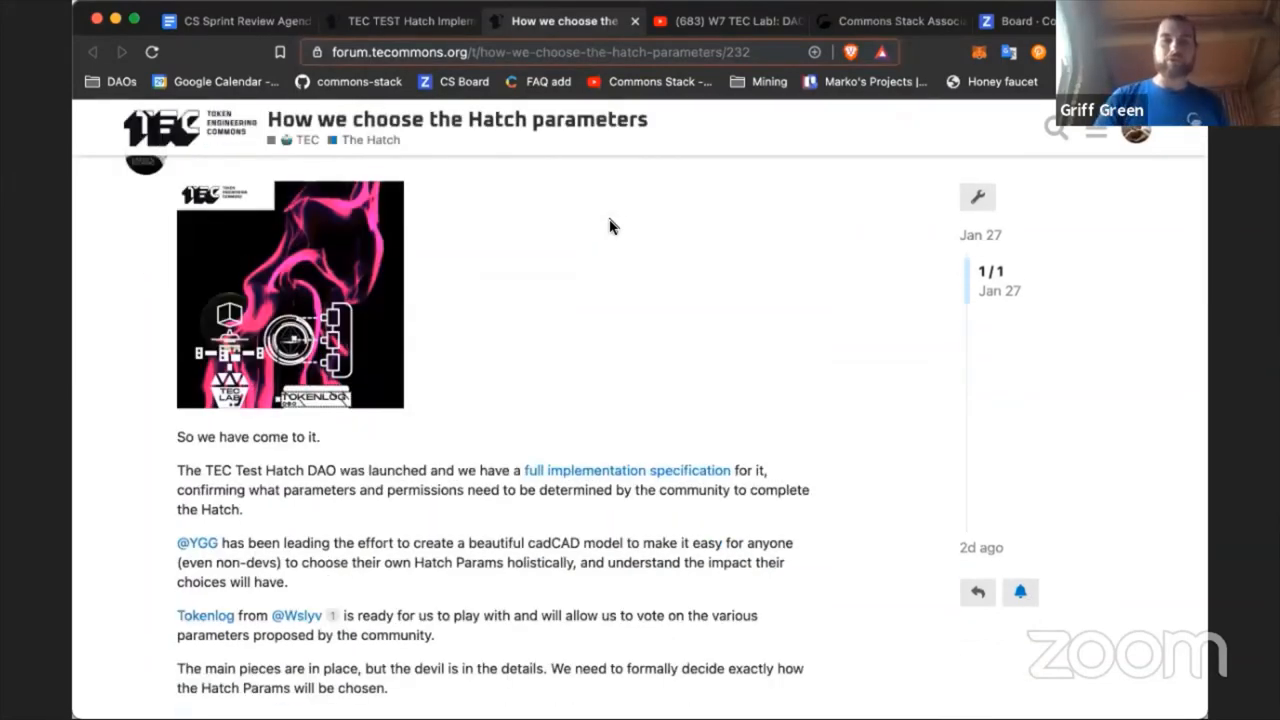
{"action": "scroll", "scroll_direction": "down", "scroll_amount": 3}
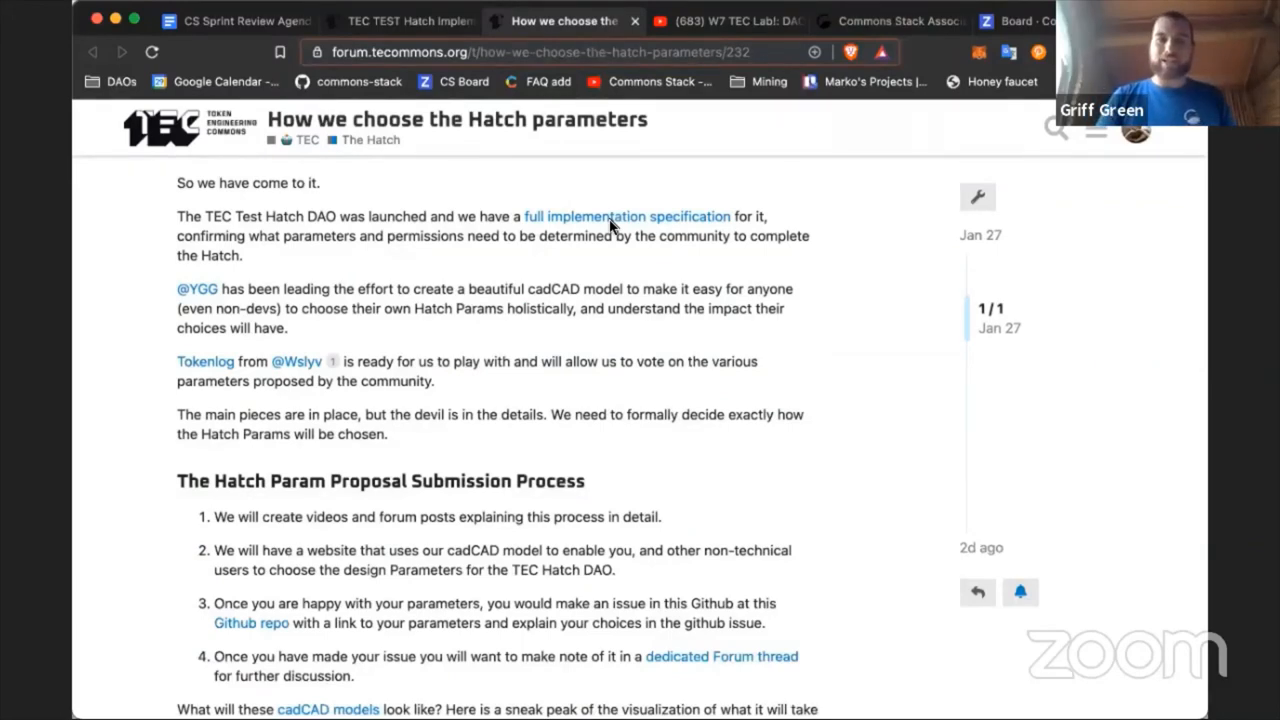
{"action": "scroll", "scroll_direction": "down", "scroll_amount": 3}
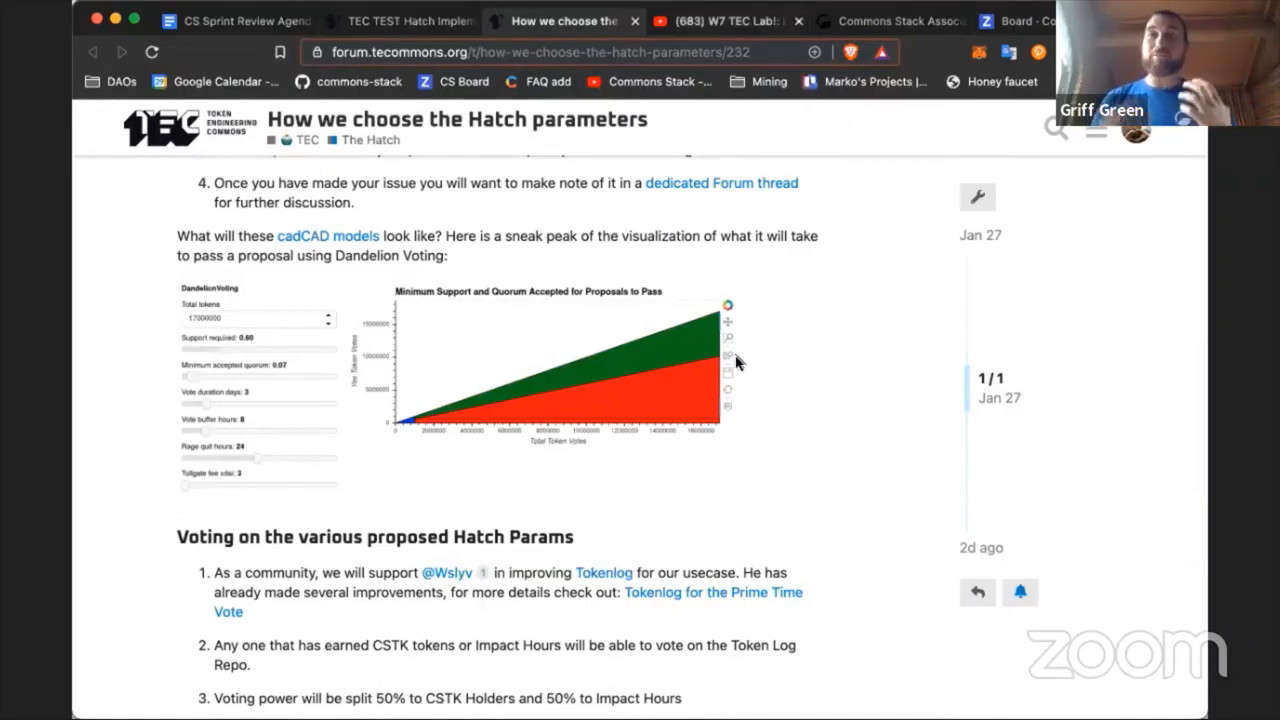
- Show the 'W7 TEC Lab!: DAO Hatch Templating with Python Panel' YouTube video
{"action": "left_click", "coordinate": [720, 21]}
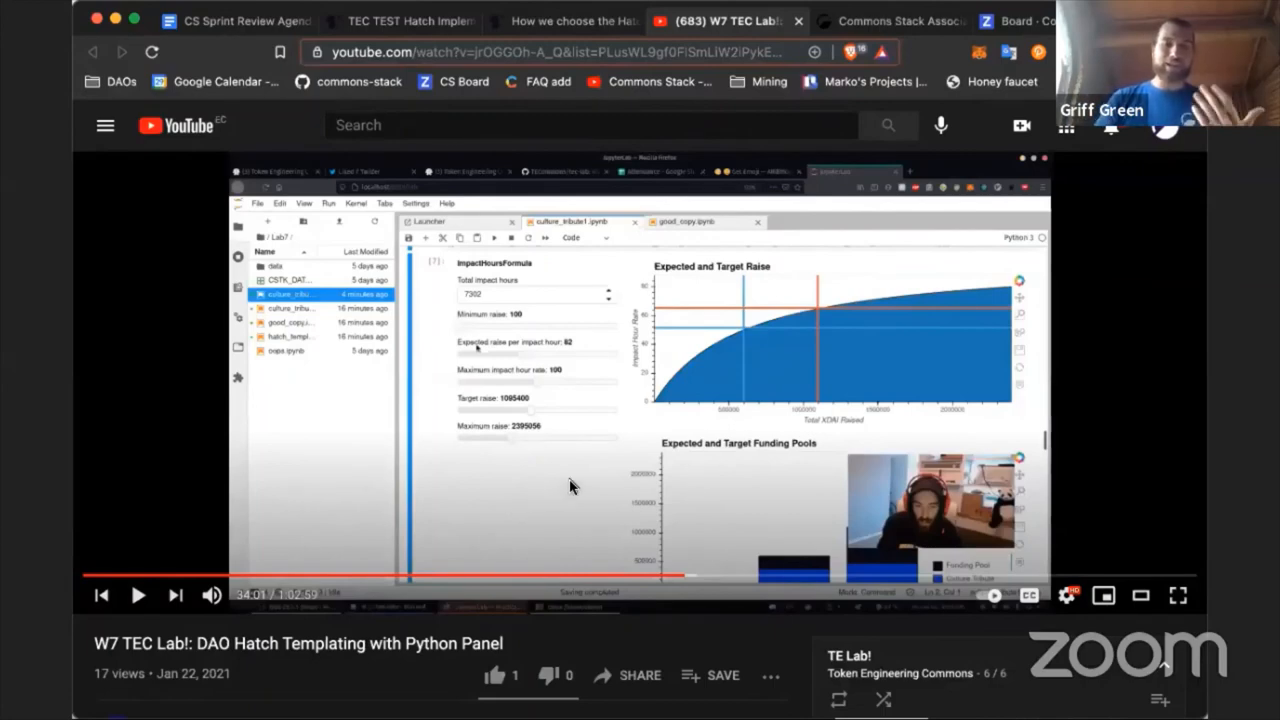
{"action": "mouse_move", "coordinate": [595, 483]}
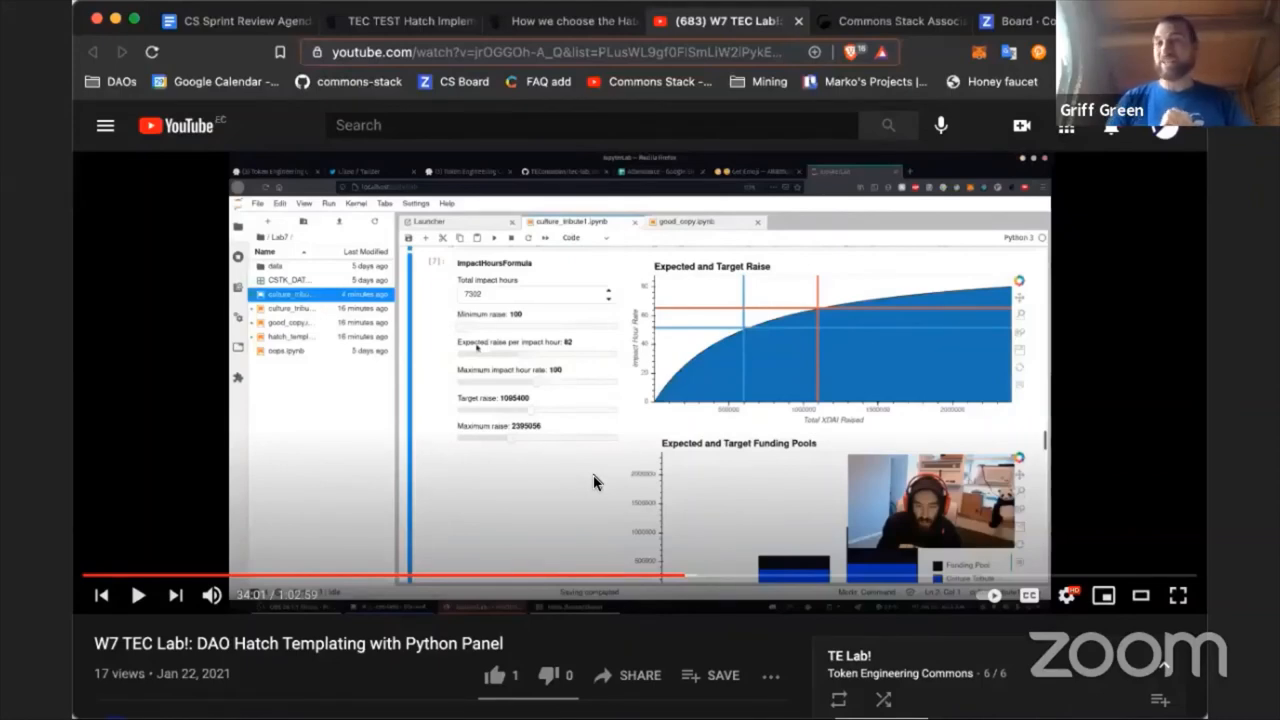
{"action": "mouse_move", "coordinate": [598, 468]}
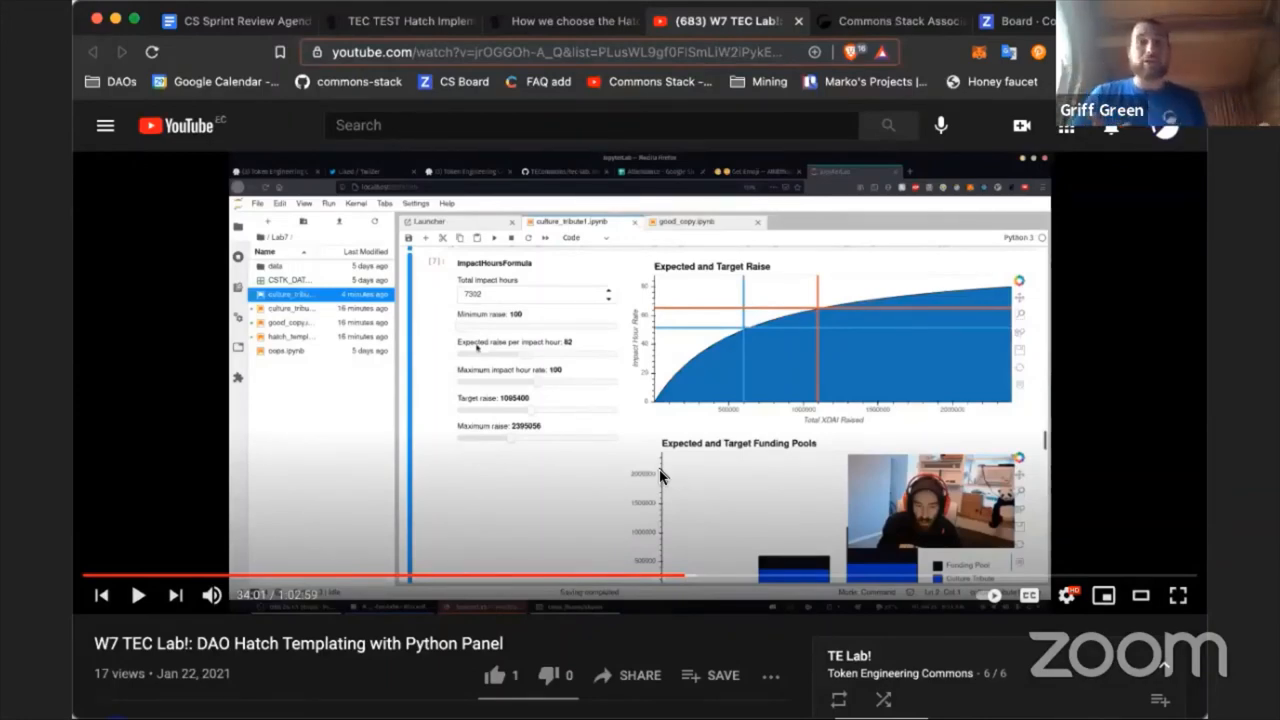
{"action": "mouse_move", "coordinate": [518, 210]}
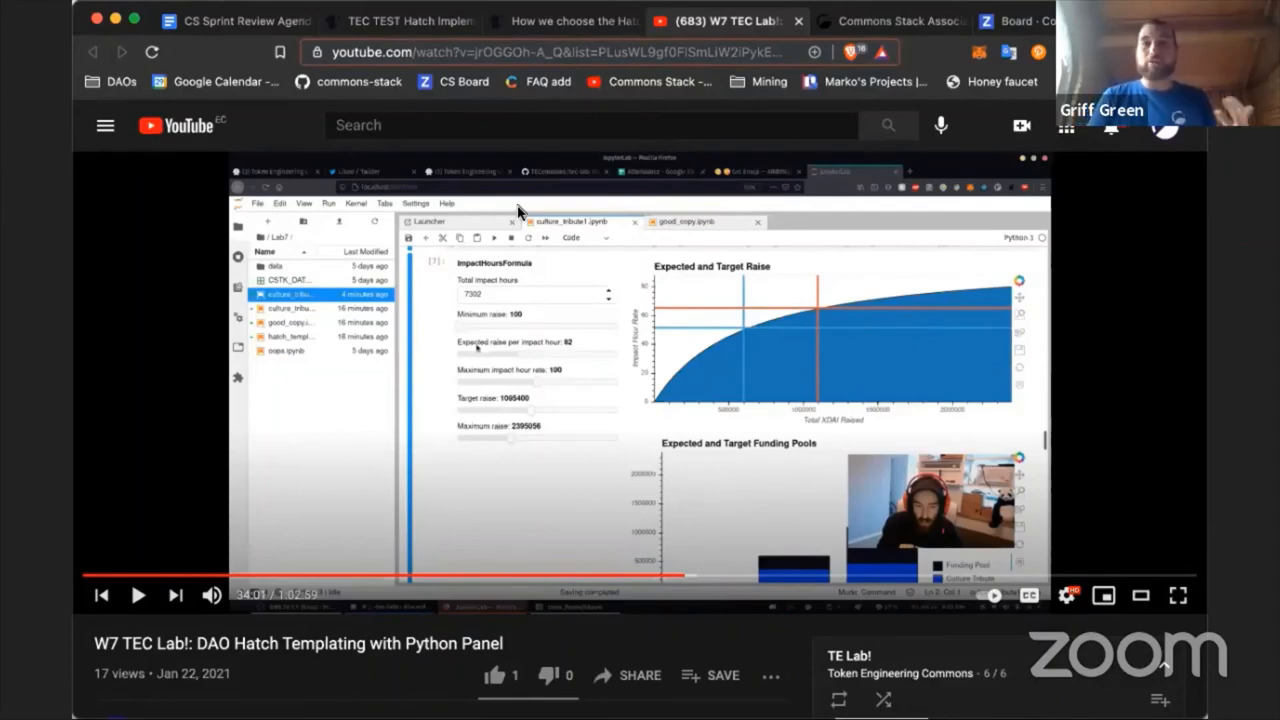
- Back in the Hatch parameters post, scroll to 'Voting on the various proposed Hatch Params'
{"action": "left_click", "coordinate": [560, 20]}
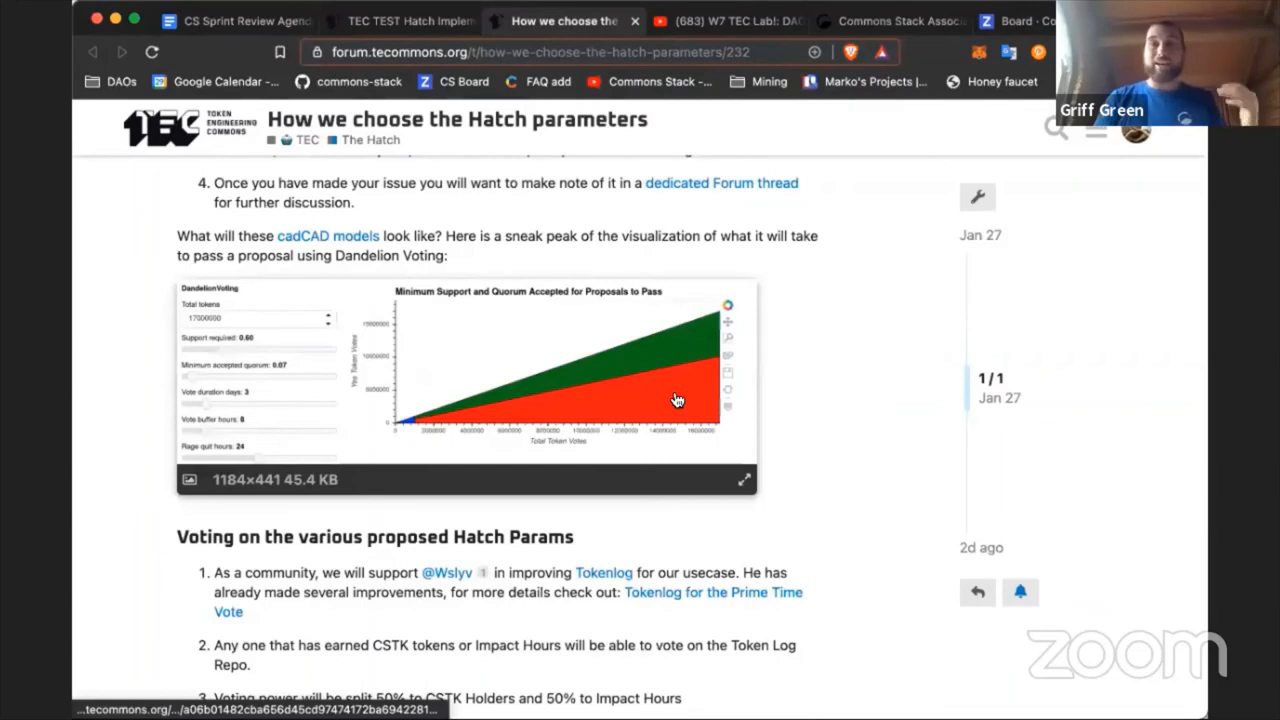
{"action": "scroll", "scroll_direction": "down", "scroll_amount": 3}
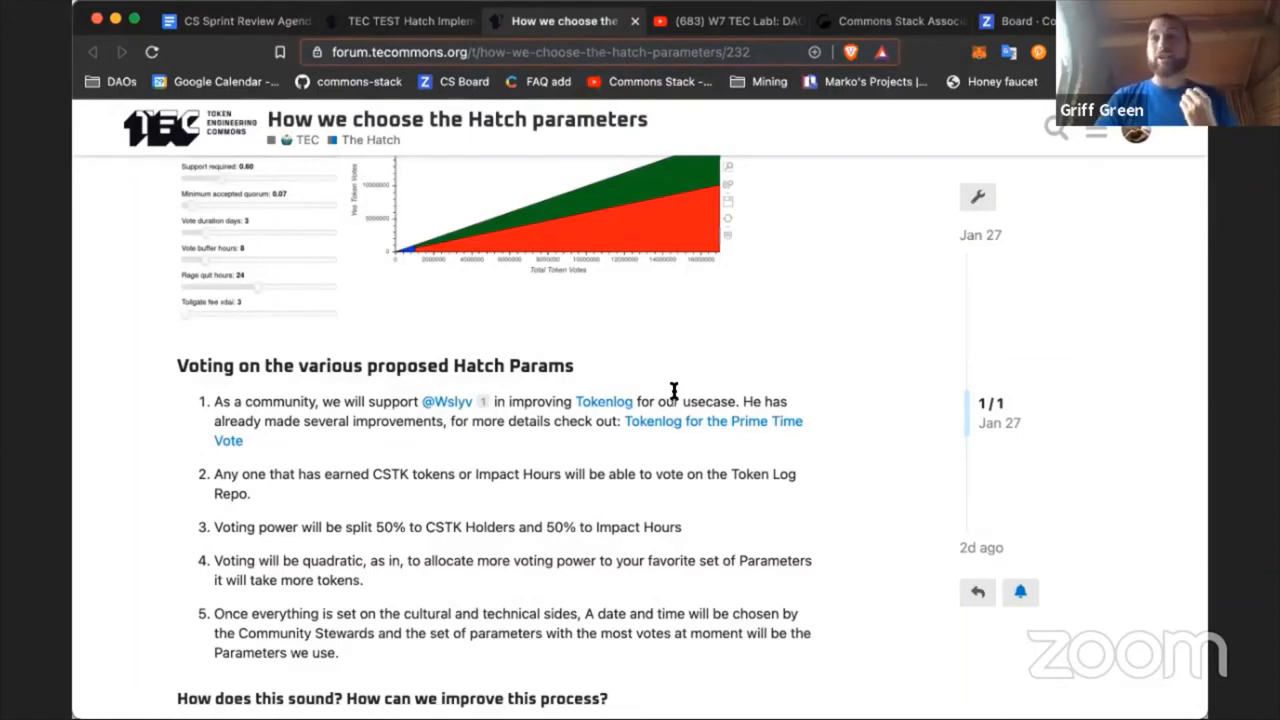
{"action": "mouse_move", "coordinate": [791, 321]}
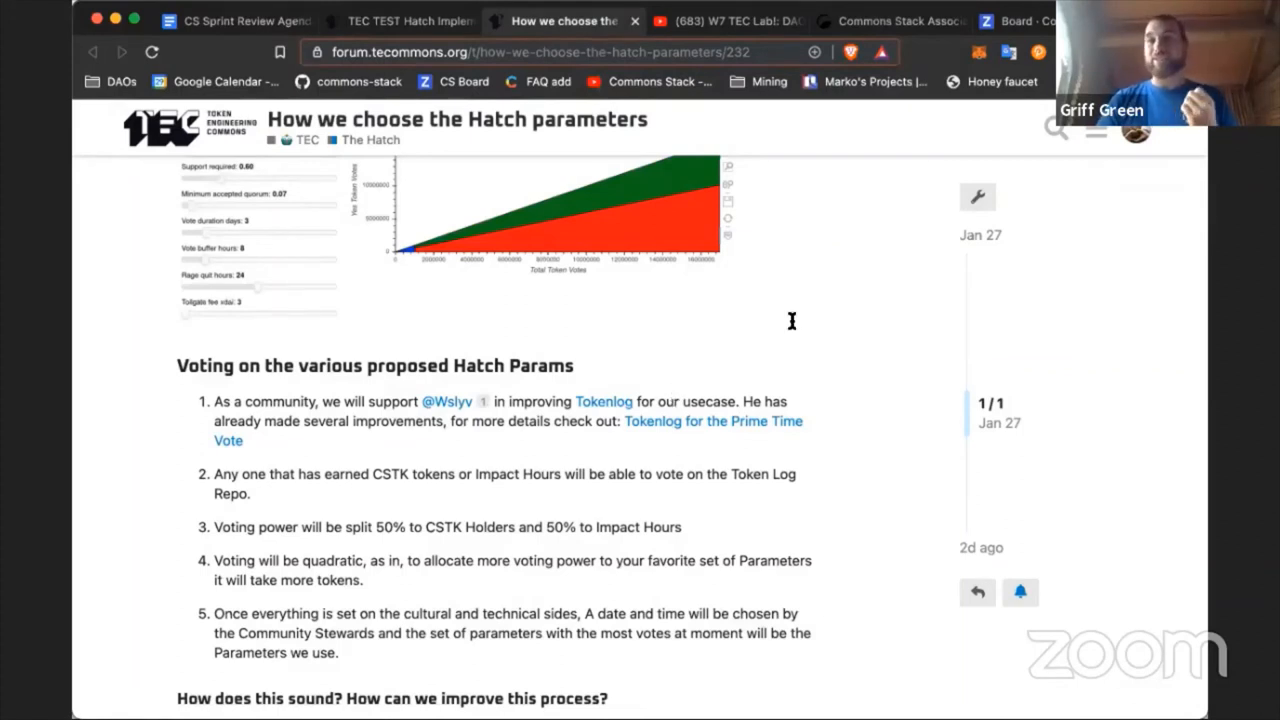
{"action": "mouse_move", "coordinate": [795, 326]}
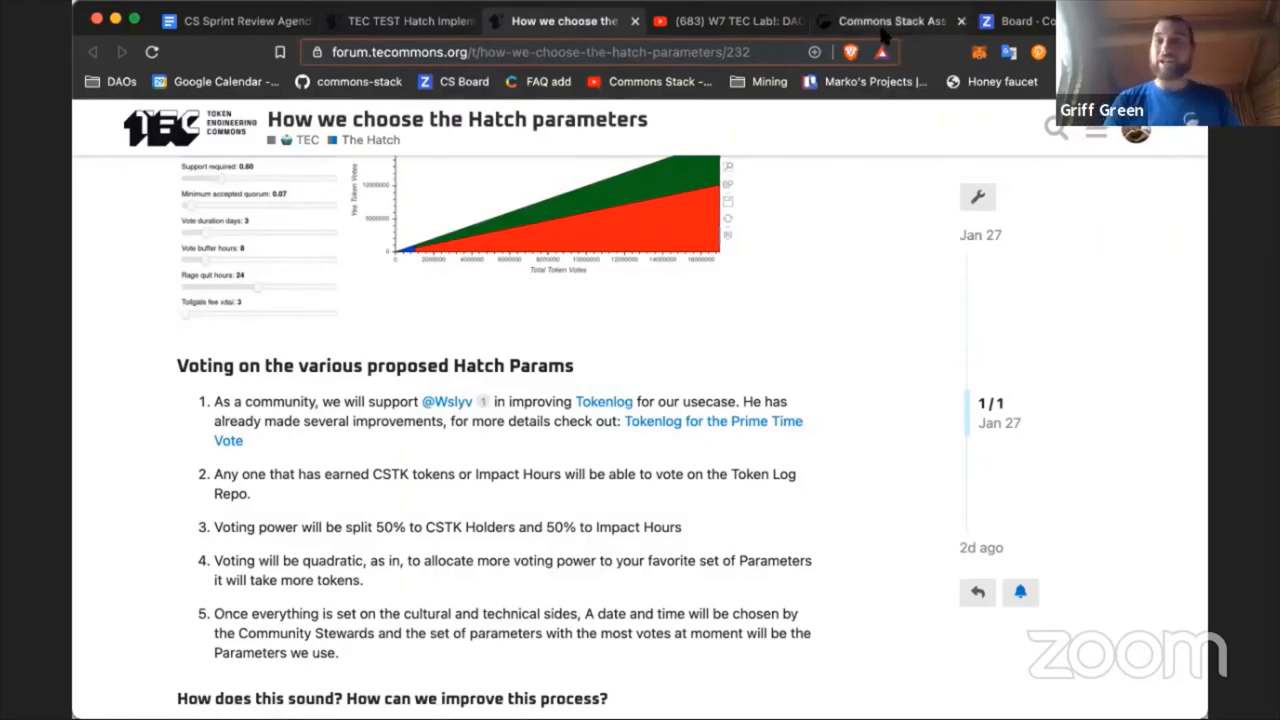
- Scroll the Commons Stack Association Giveth campaign past About to its 13-donor leaderboard
{"action": "left_click", "coordinate": [884, 20]}
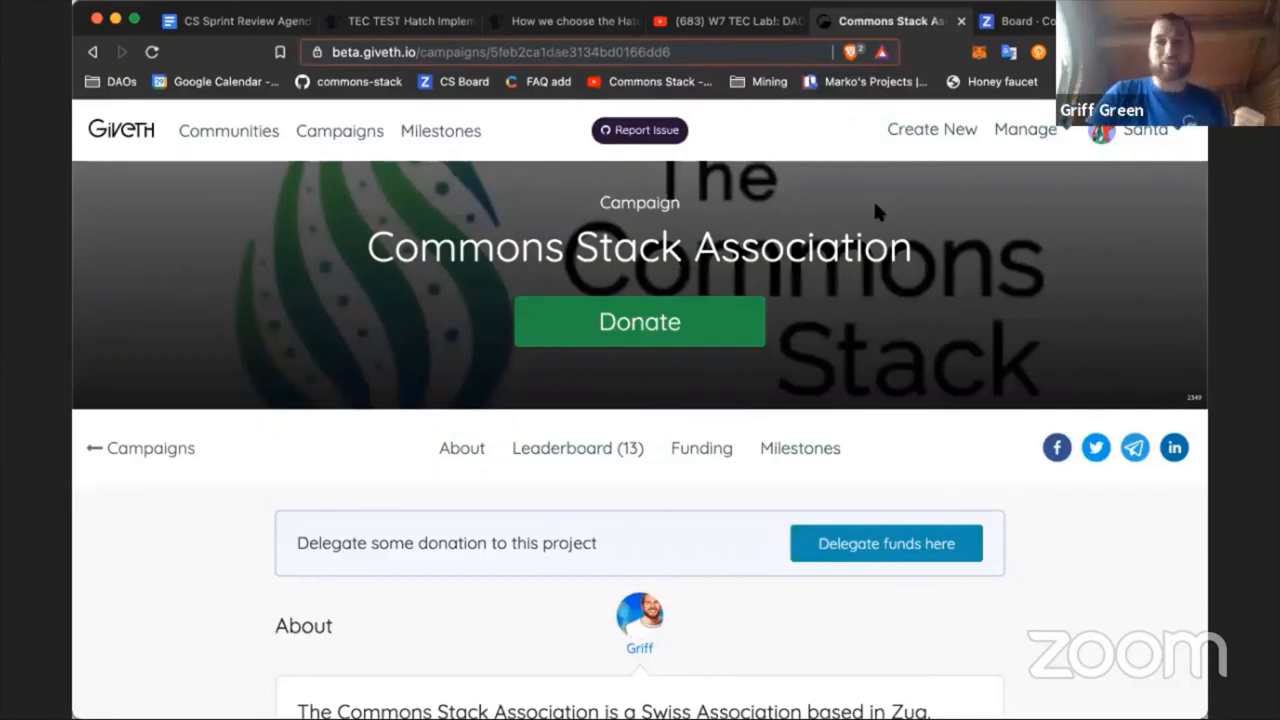
{"action": "scroll", "scroll_direction": "down", "scroll_amount": 3}
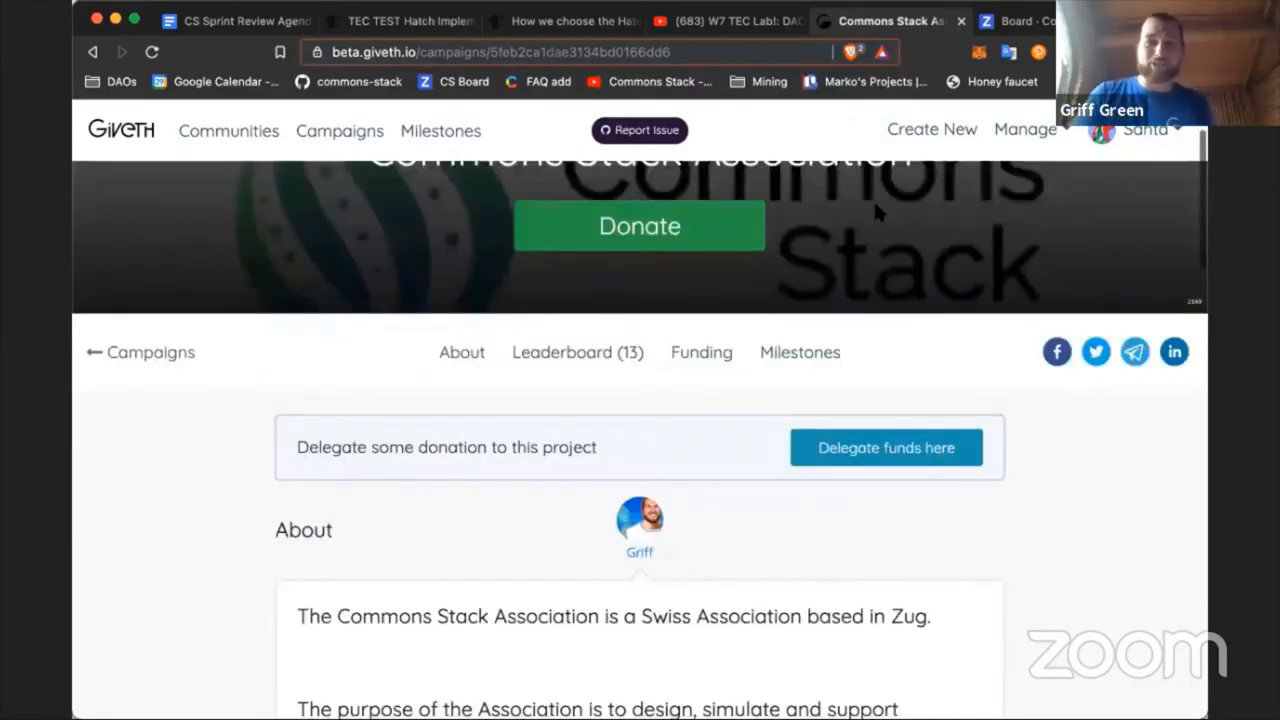
{"action": "scroll", "scroll_direction": "down", "scroll_amount": 3}
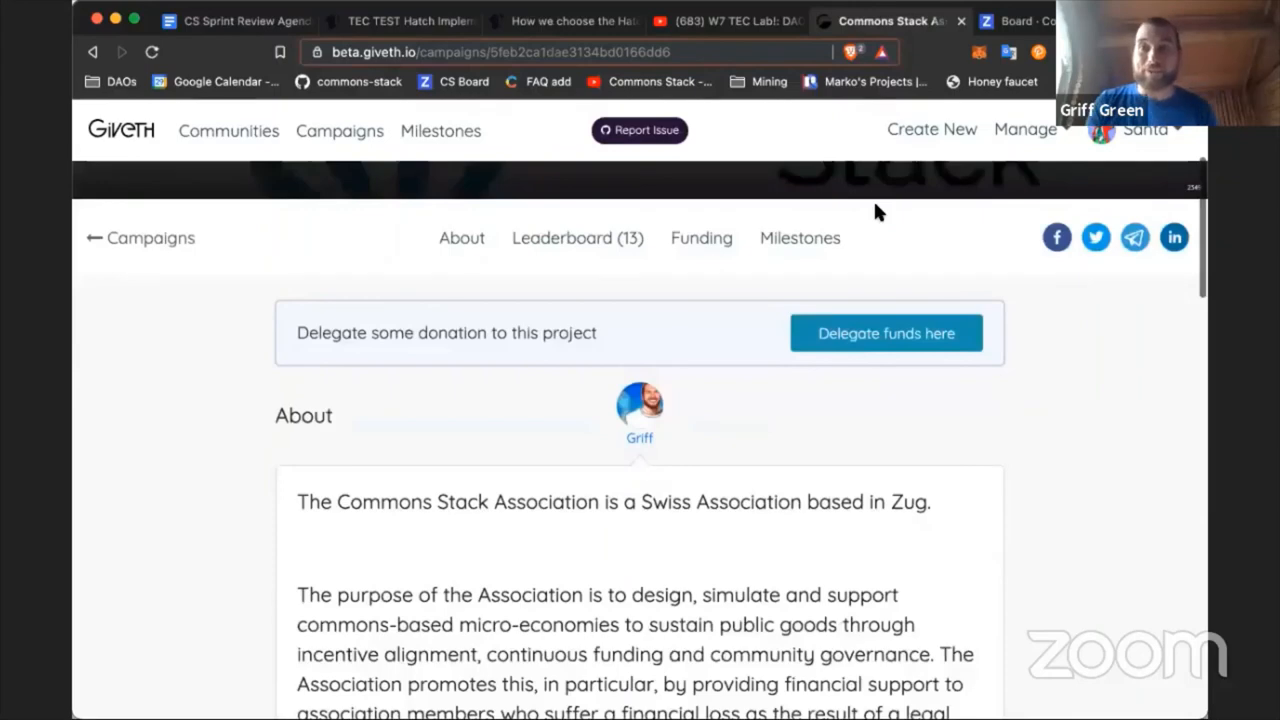
{"action": "scroll", "scroll_direction": "down", "scroll_amount": 3}
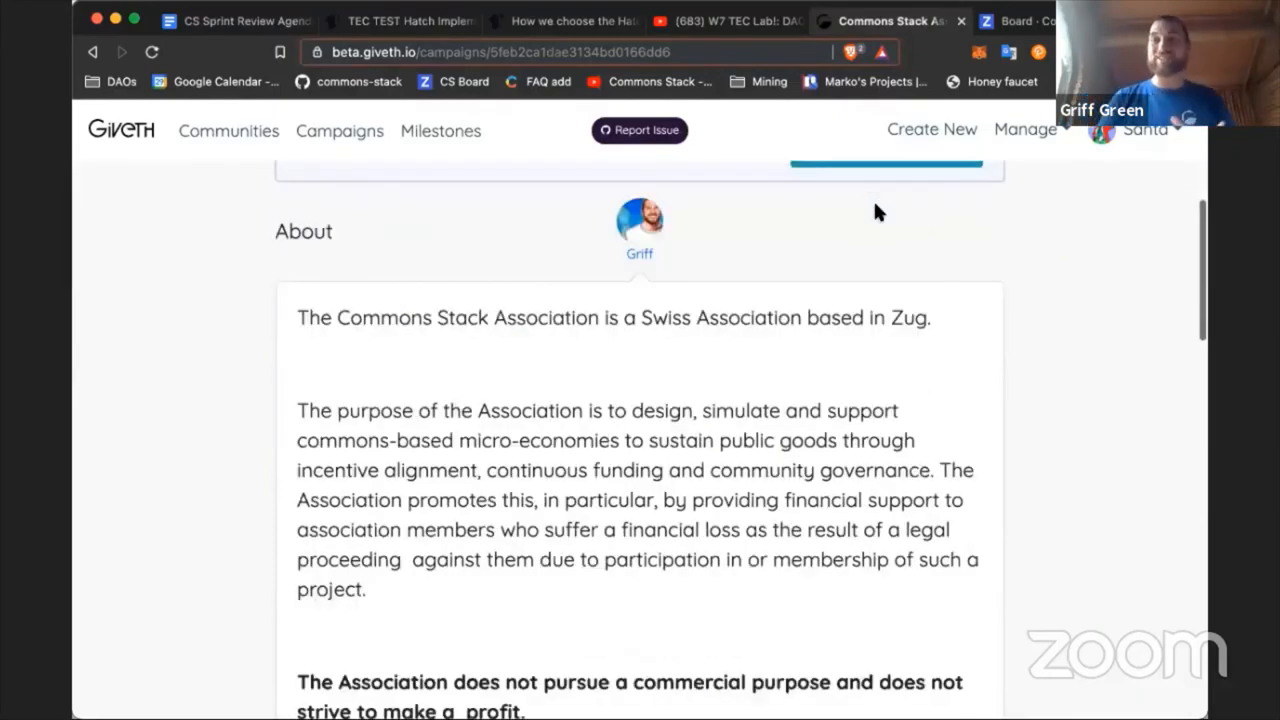
{"action": "mouse_move", "coordinate": [757, 300]}
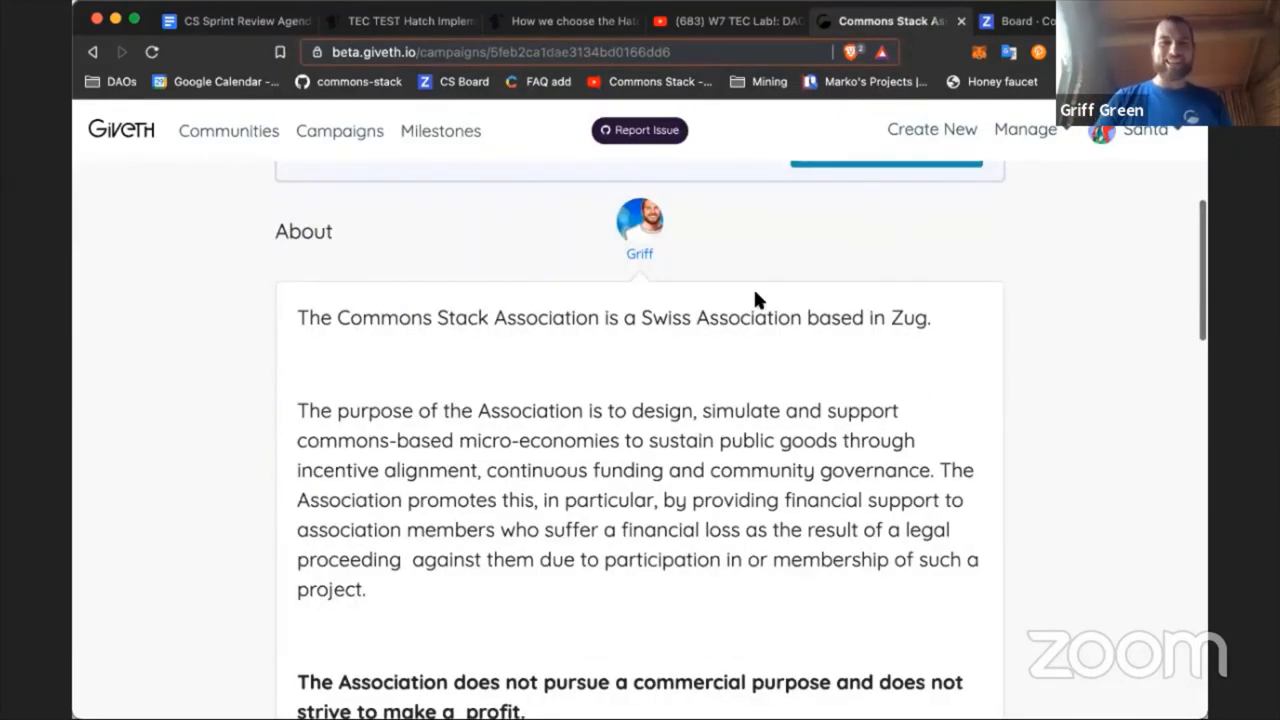
{"action": "scroll", "scroll_direction": "down", "scroll_amount": 3}
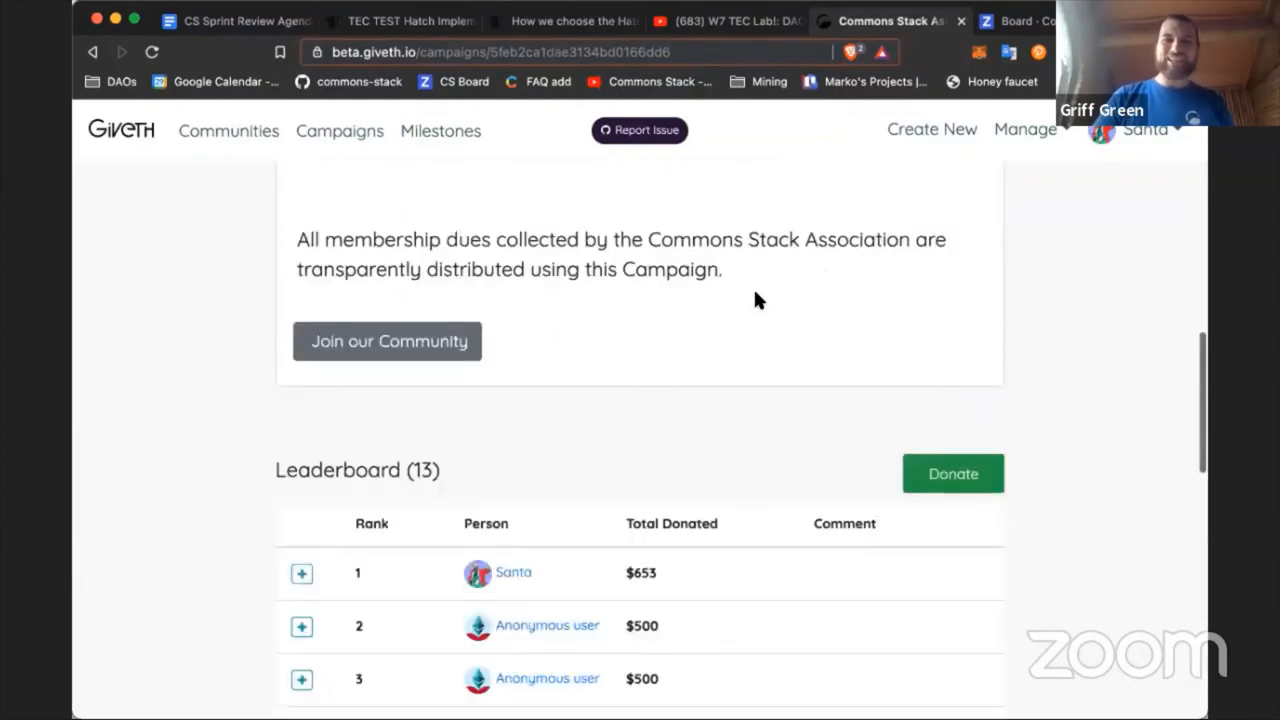
{"action": "scroll", "scroll_direction": "down", "scroll_amount": 3}
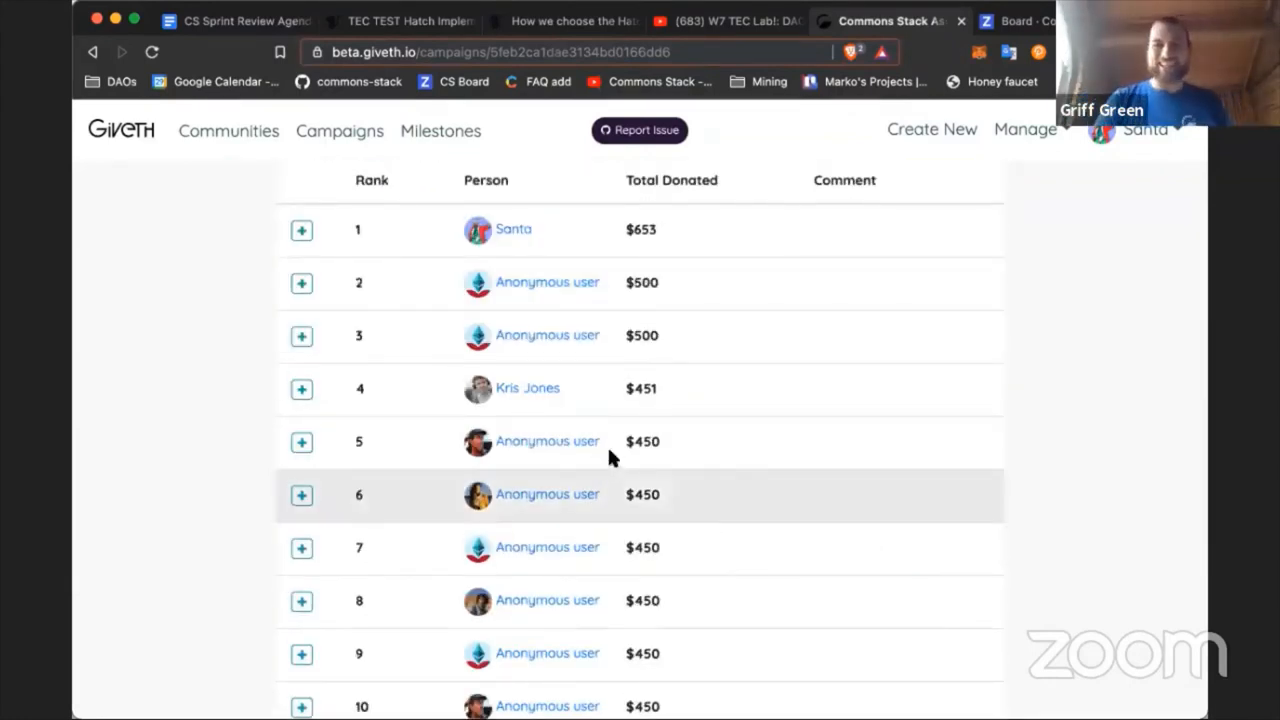
{"action": "scroll", "scroll_direction": "down", "scroll_amount": 3}
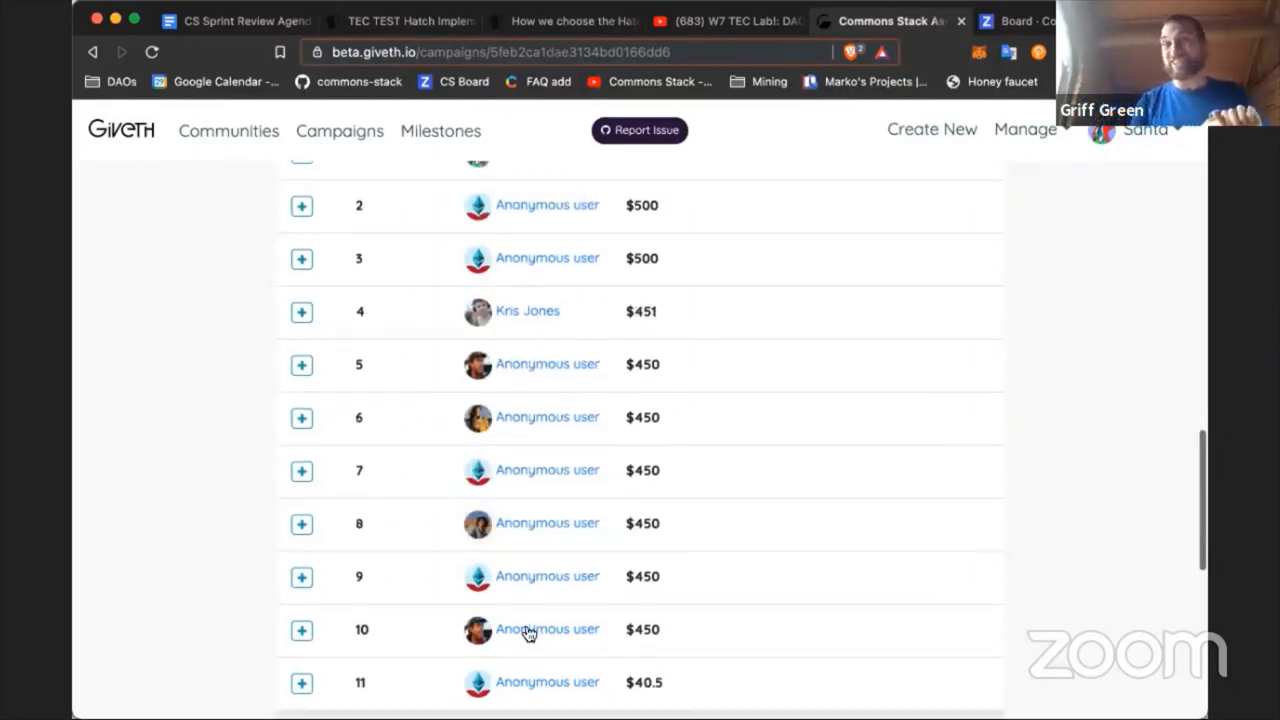
{"action": "mouse_move", "coordinate": [547, 629]}
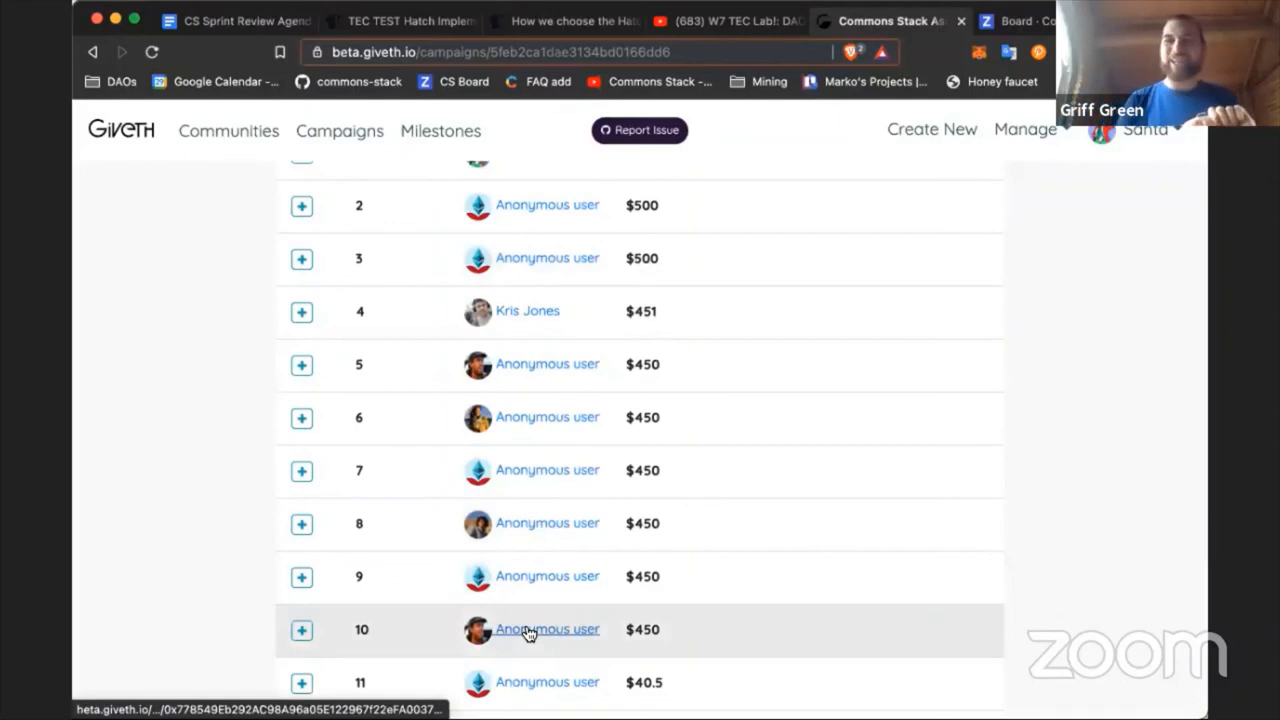
{"action": "mouse_move", "coordinate": [471, 342]}
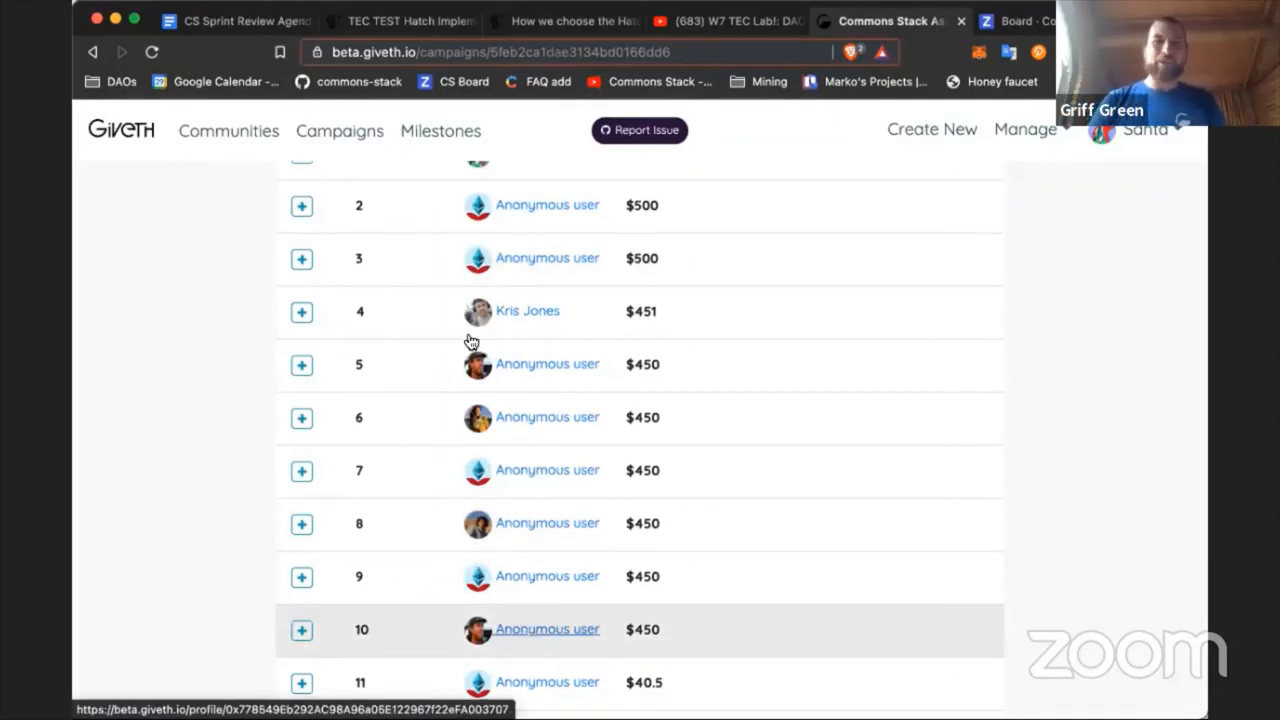
{"action": "scroll", "scroll_direction": "up", "scroll_amount": 3}
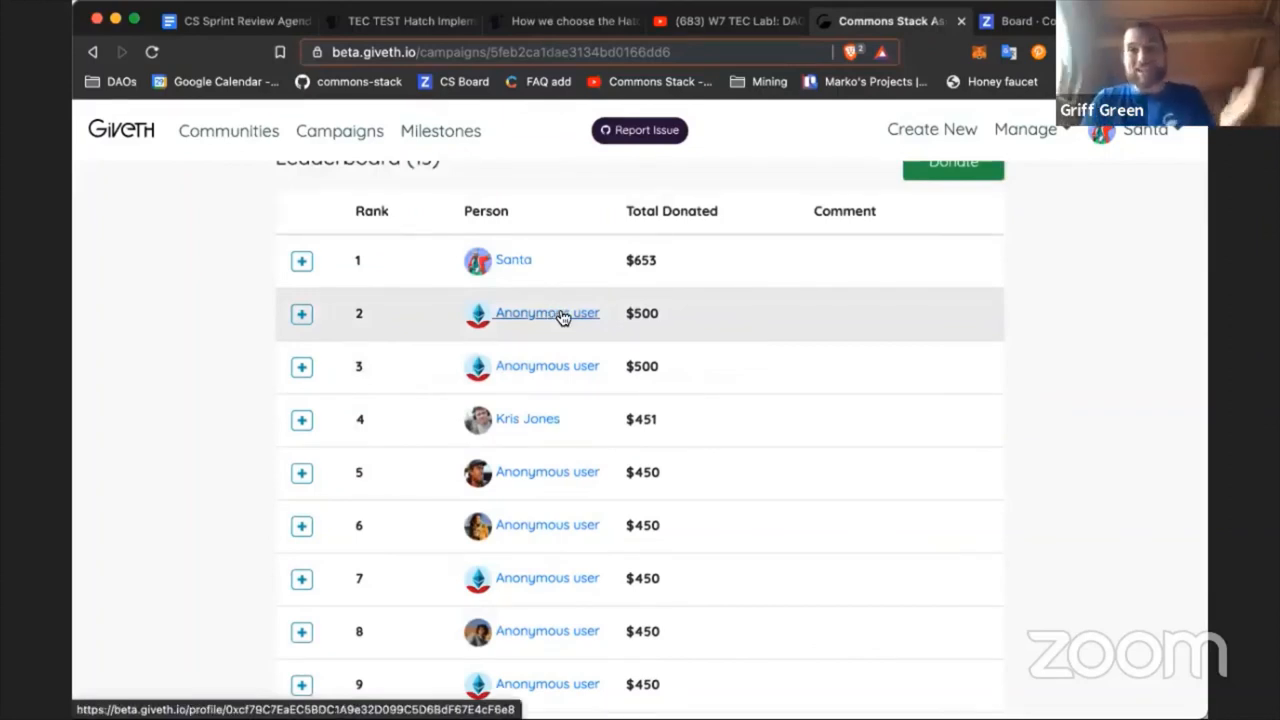
{"action": "mouse_move", "coordinate": [527, 318]}
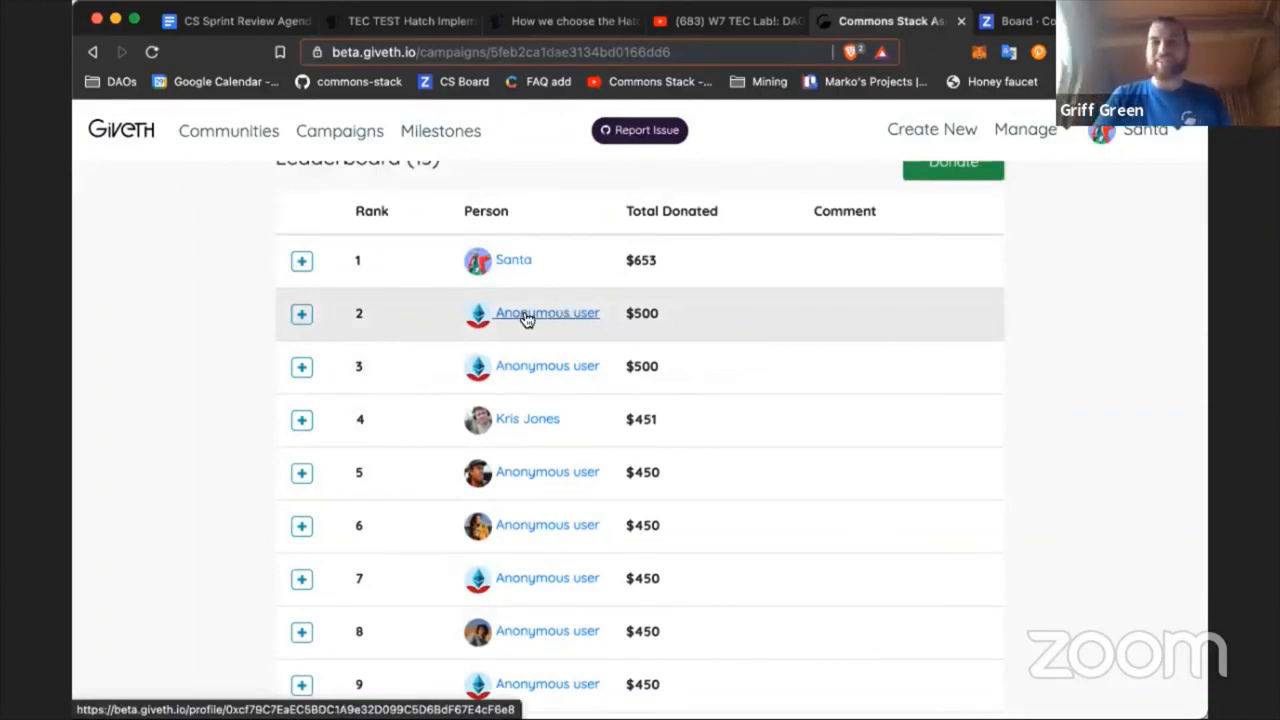
{"action": "mouse_move", "coordinate": [520, 335]}
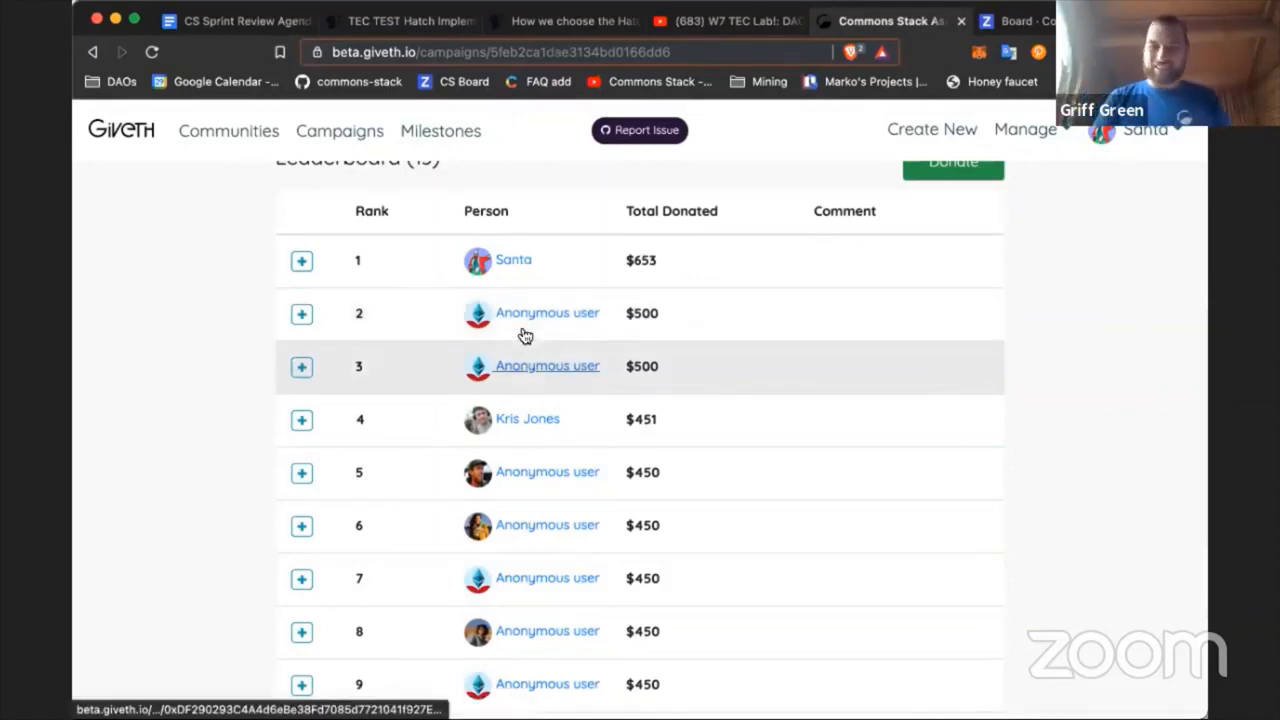
{"action": "mouse_move", "coordinate": [547, 471]}
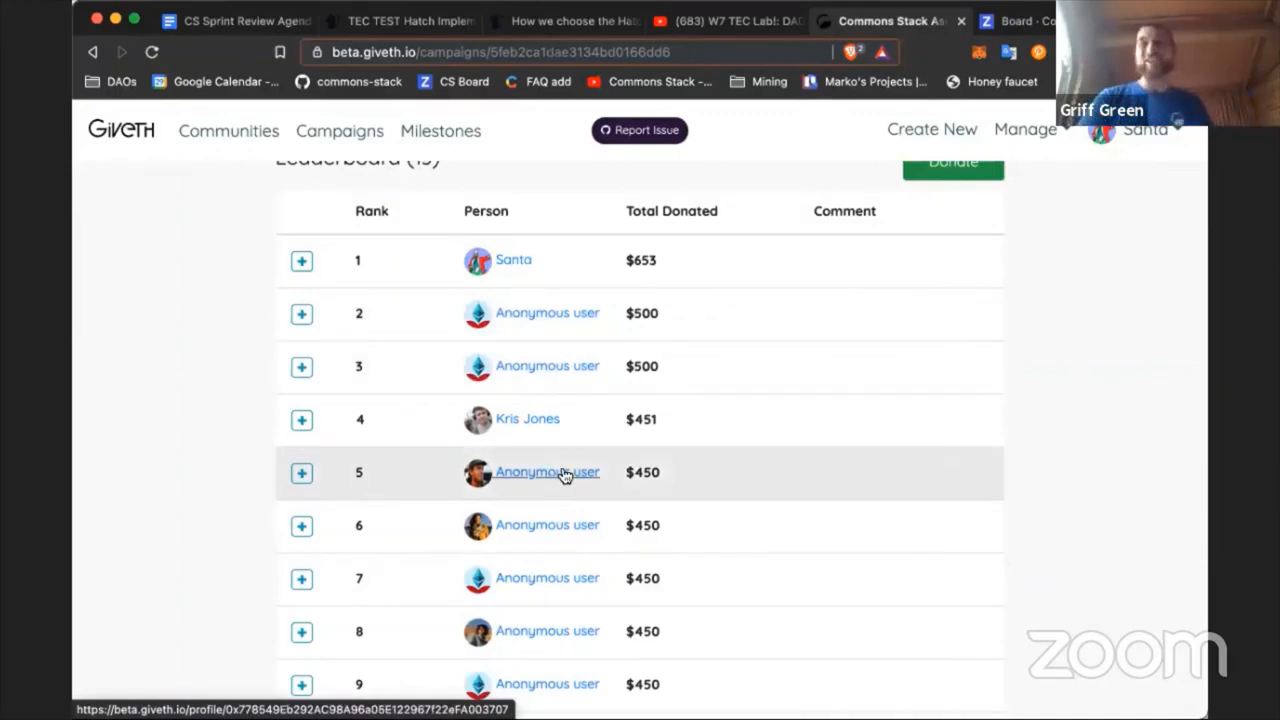
{"action": "scroll", "scroll_direction": "down", "scroll_amount": 3}
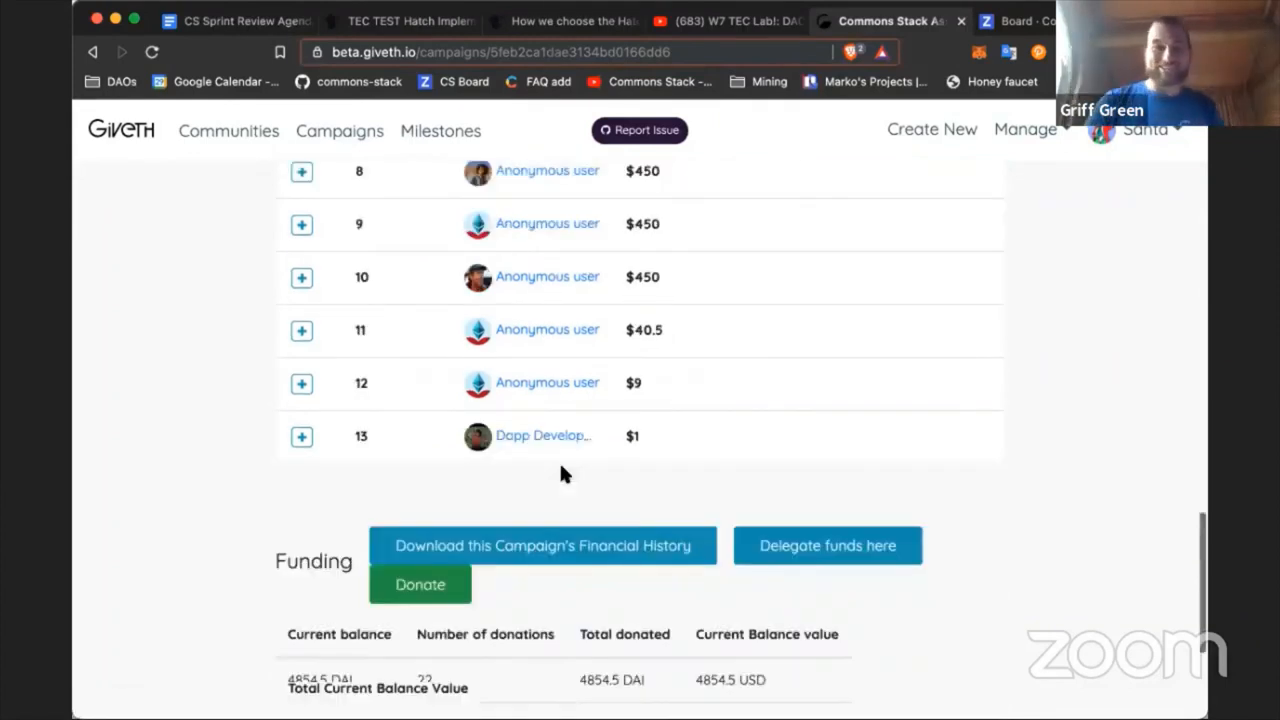
{"action": "scroll", "scroll_direction": "down", "scroll_amount": 3}
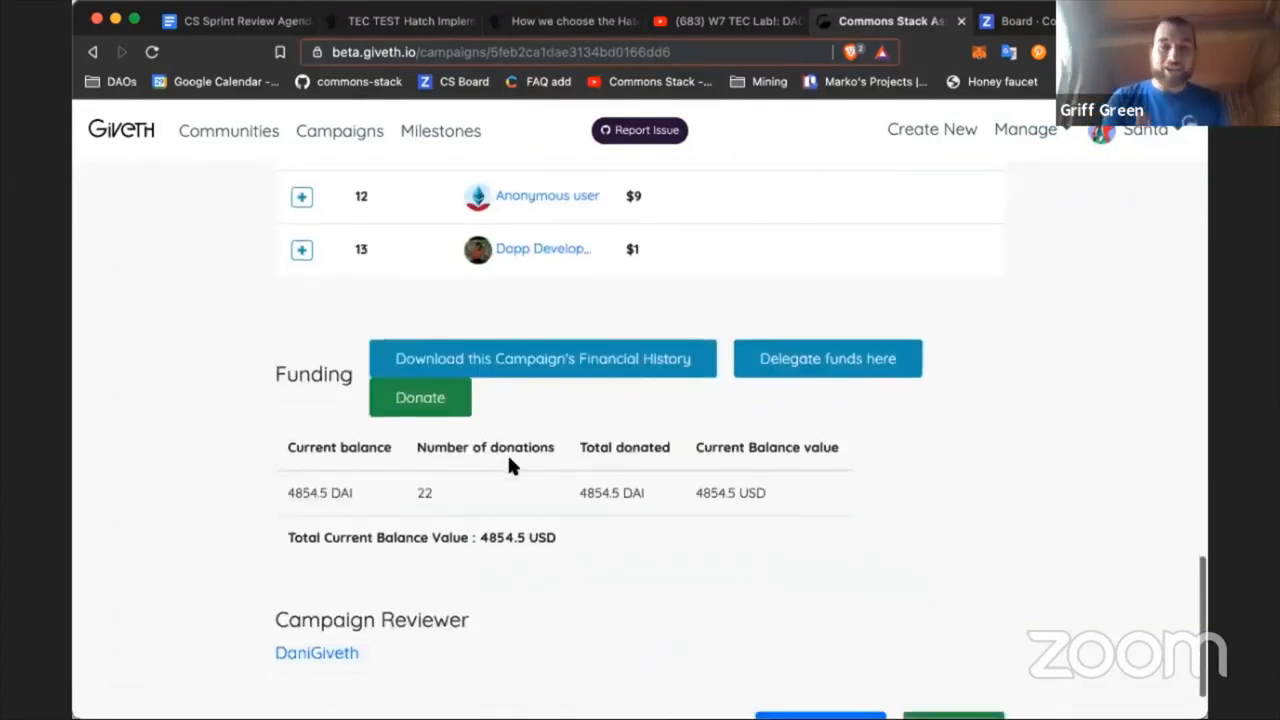
{"action": "scroll", "scroll_direction": "down", "scroll_amount": 3}
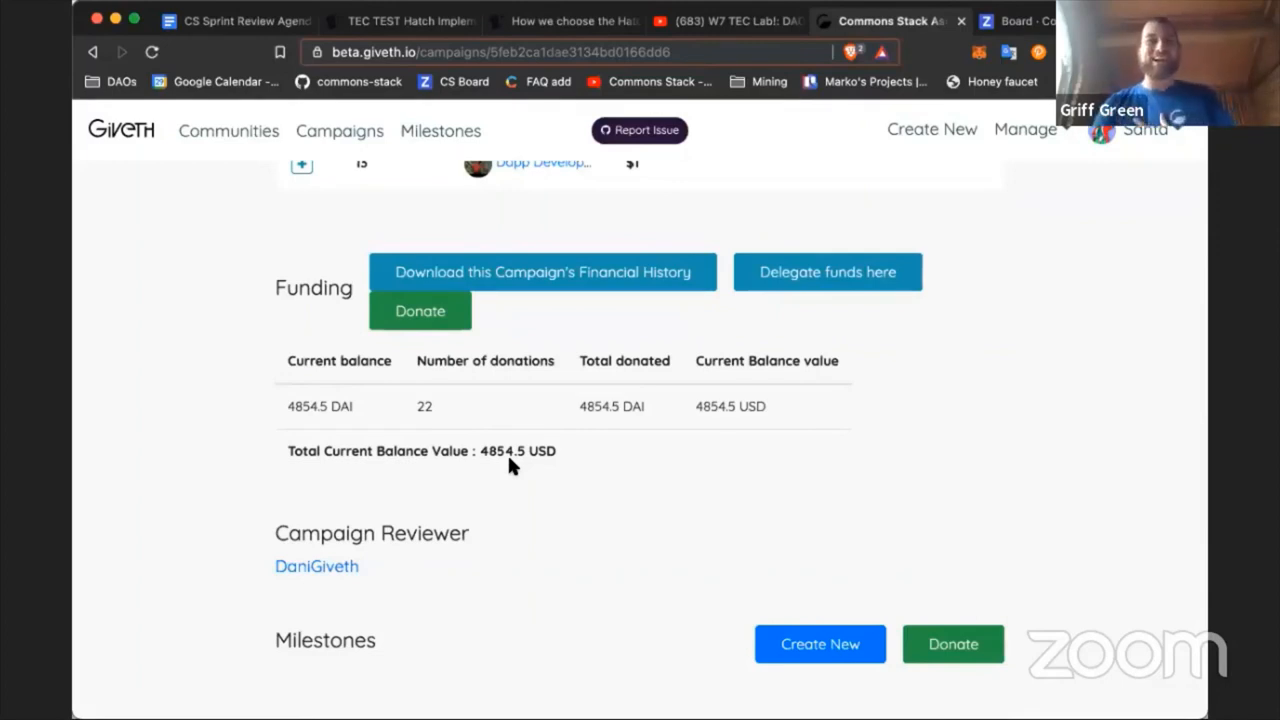
{"action": "scroll", "scroll_direction": "up", "scroll_amount": 3}
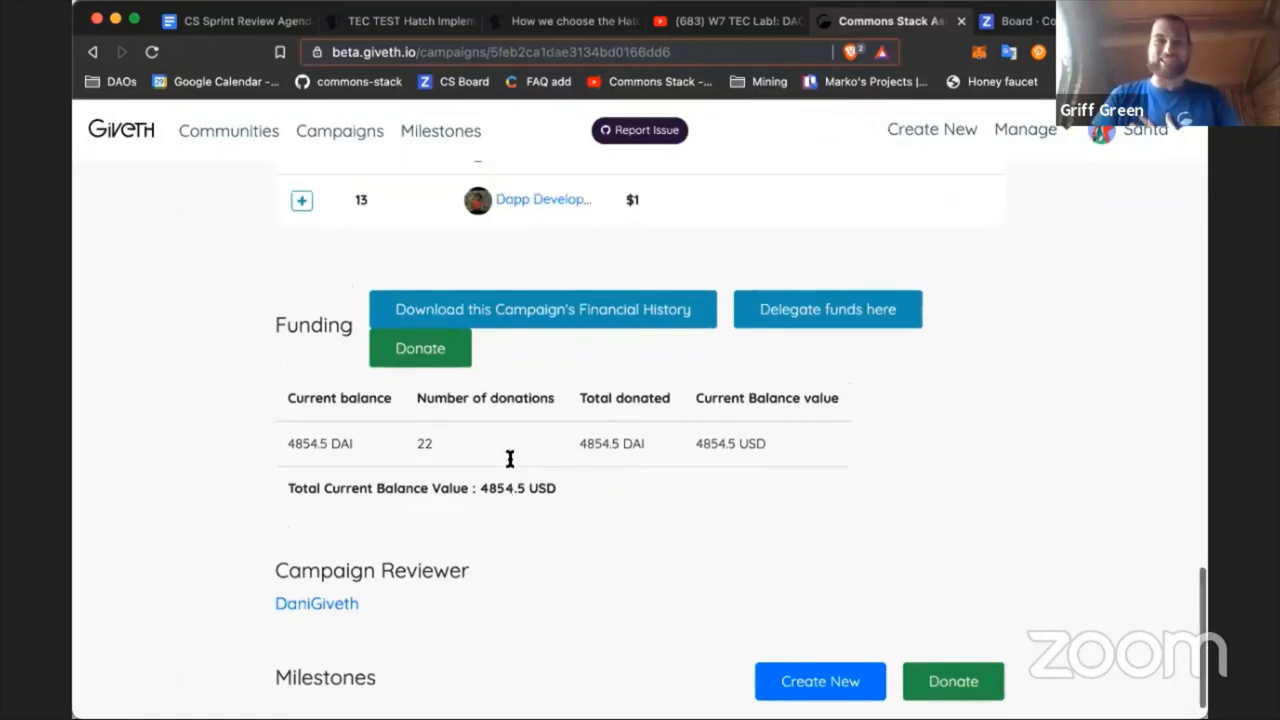
{"action": "scroll", "scroll_direction": "up", "scroll_amount": 3}
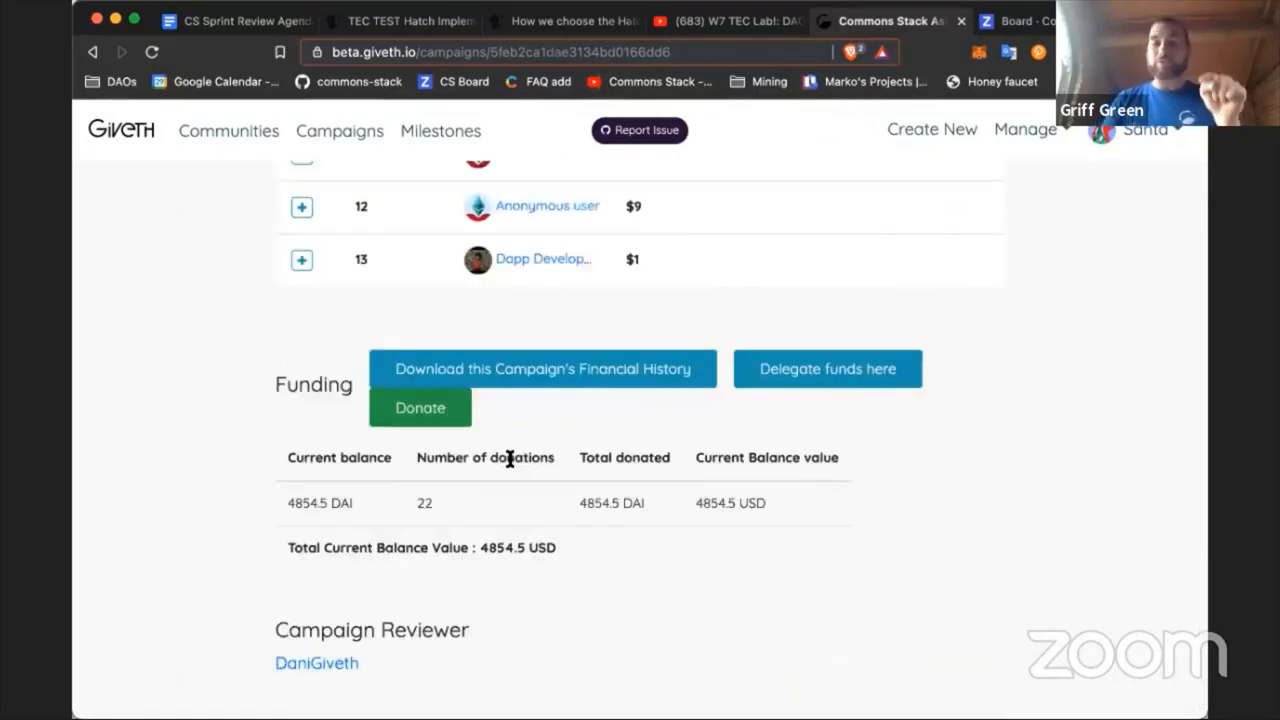
{"action": "scroll", "scroll_direction": "down", "scroll_amount": 3}
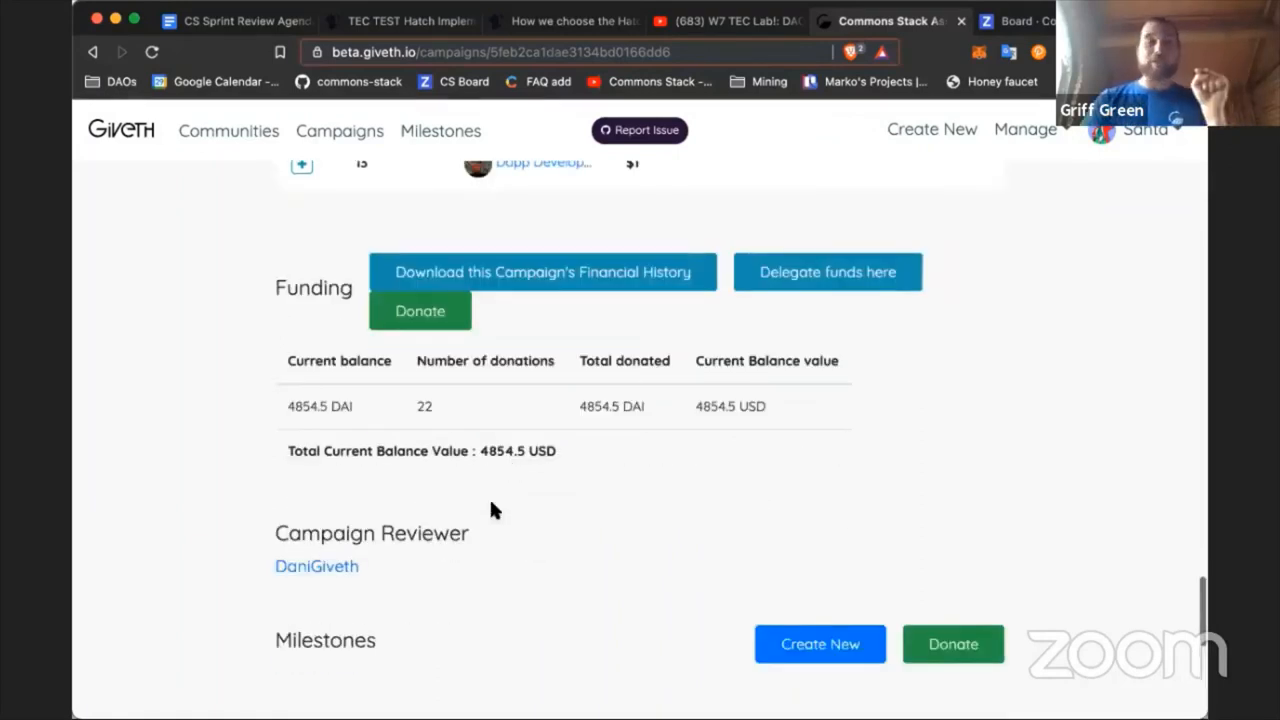
{"action": "mouse_move", "coordinate": [480, 455]}
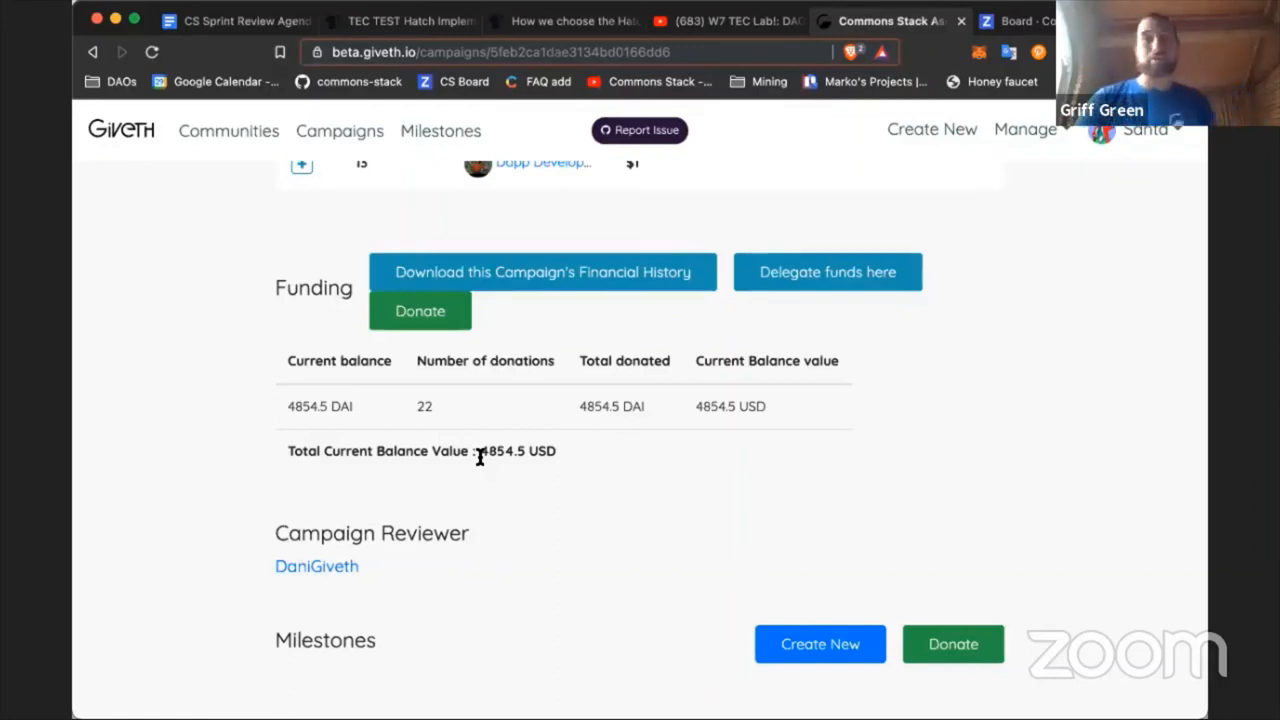
{"action": "mouse_move", "coordinate": [483, 462]}
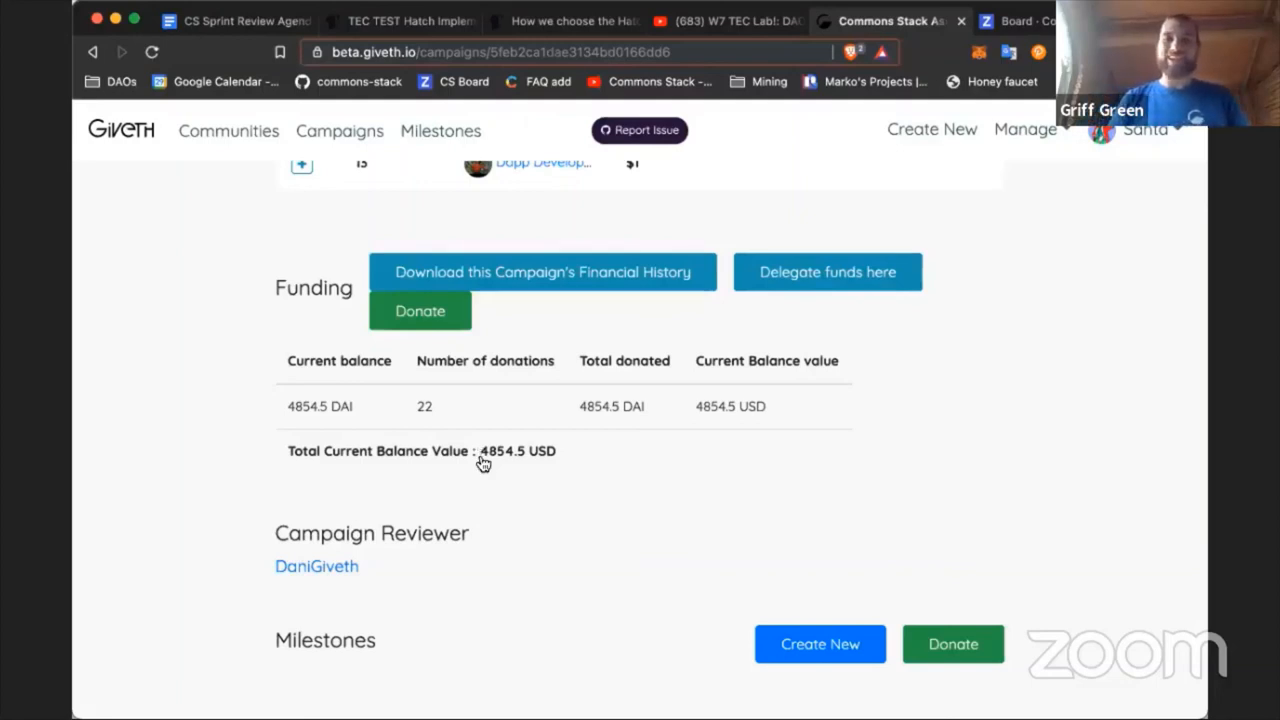
{"action": "scroll", "scroll_direction": "up", "scroll_amount": 3}
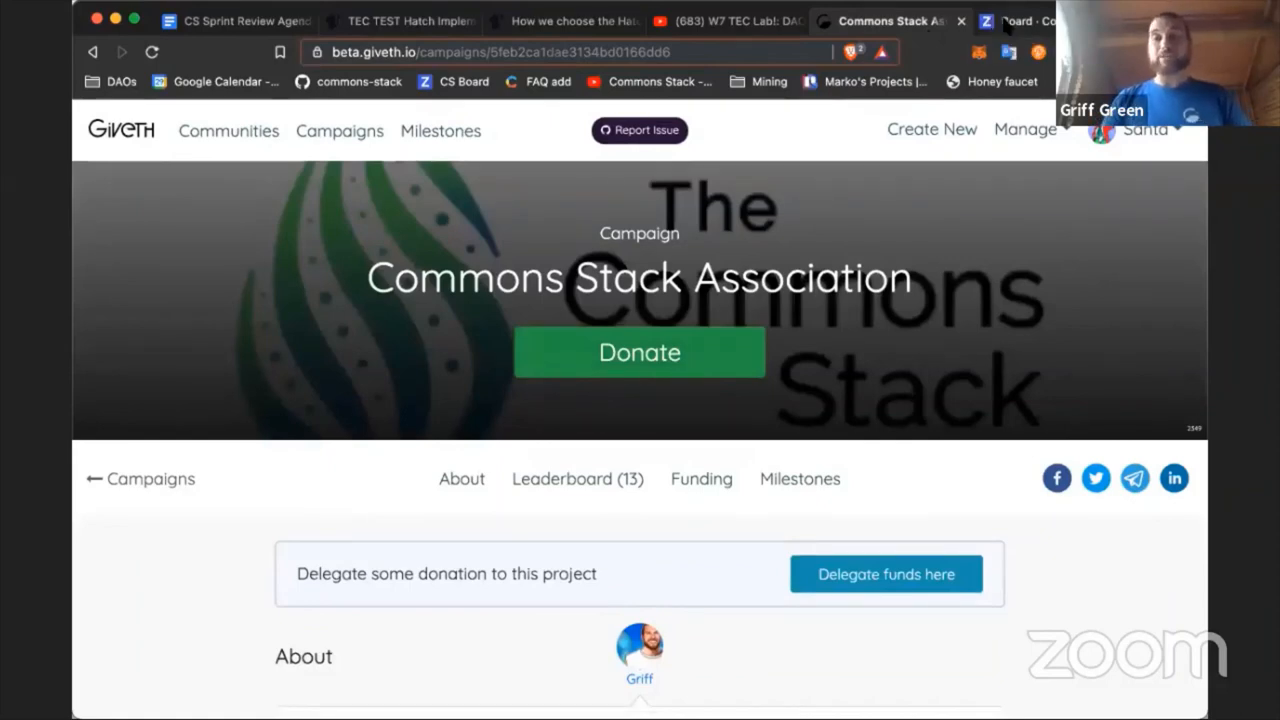
- Scroll across the Commons Simulator ZenHub board's New Issues, Backlog, Sprint and In Progress pipelines
{"action": "left_click", "coordinate": [1020, 21]}
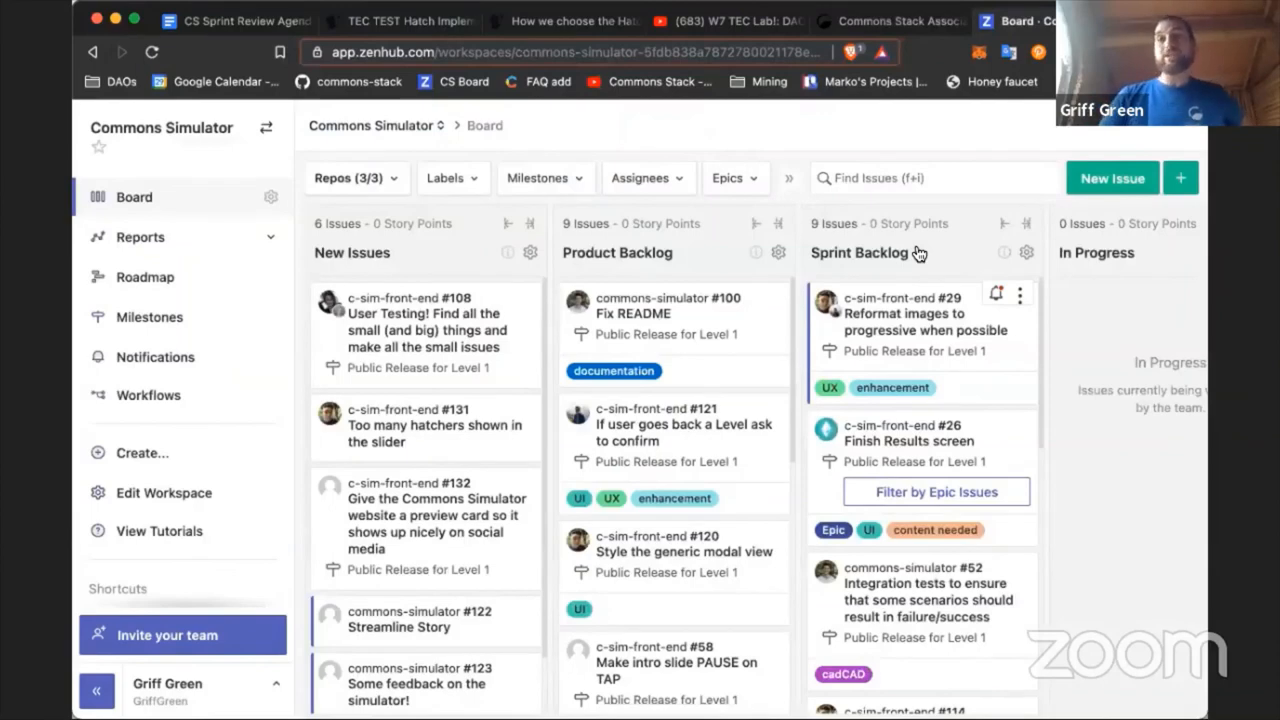
{"action": "mouse_move", "coordinate": [845, 353]}
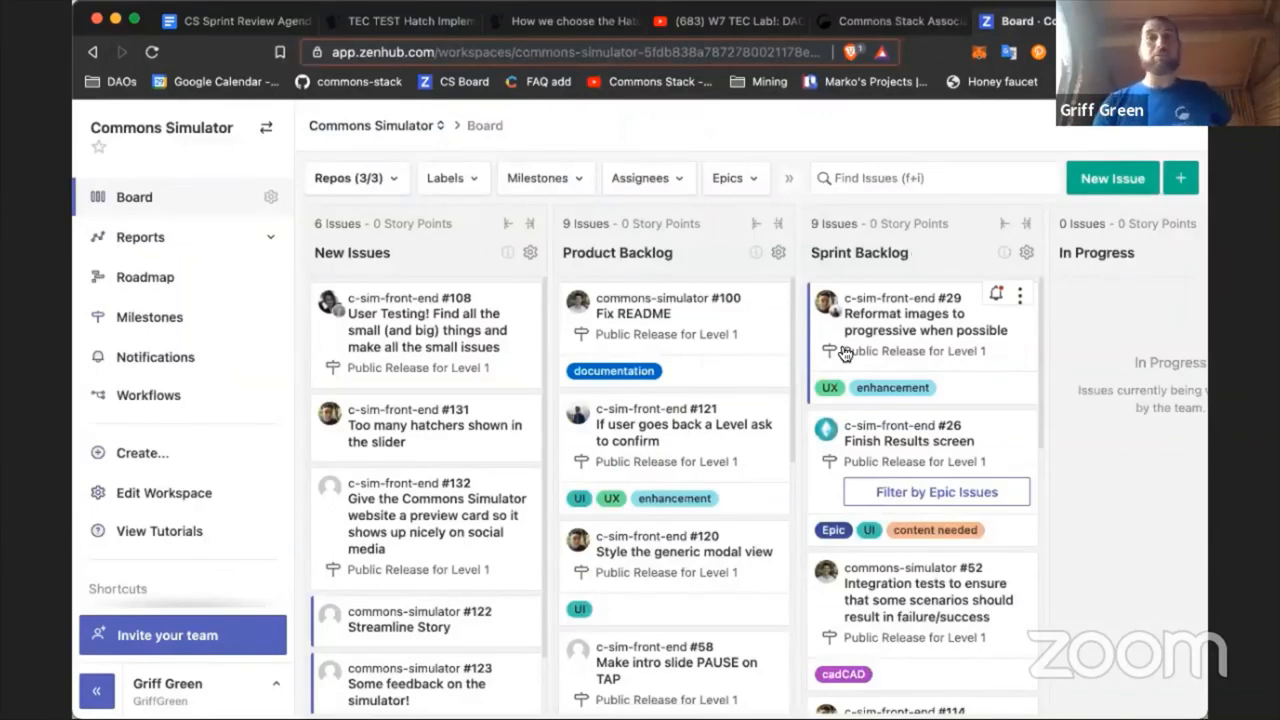
{"action": "scroll", "scroll_direction": "right", "scroll_amount": 3}
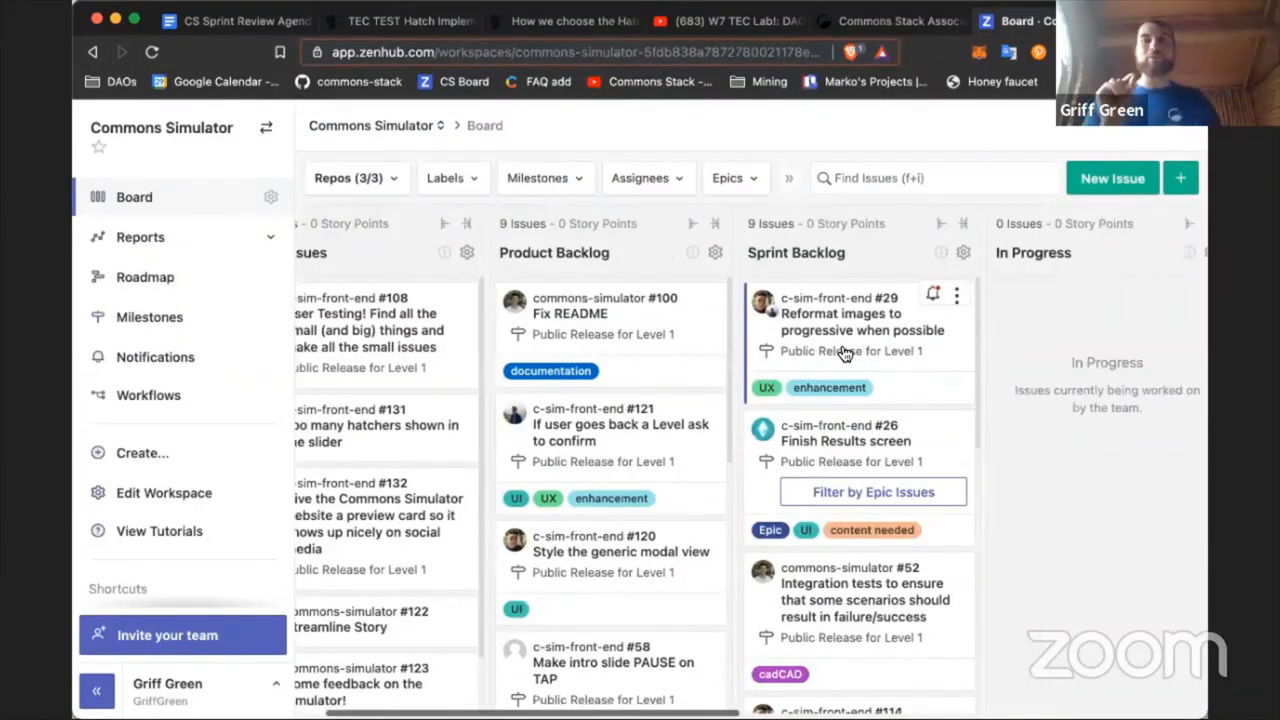
{"action": "scroll", "scroll_direction": "right", "scroll_amount": 3}
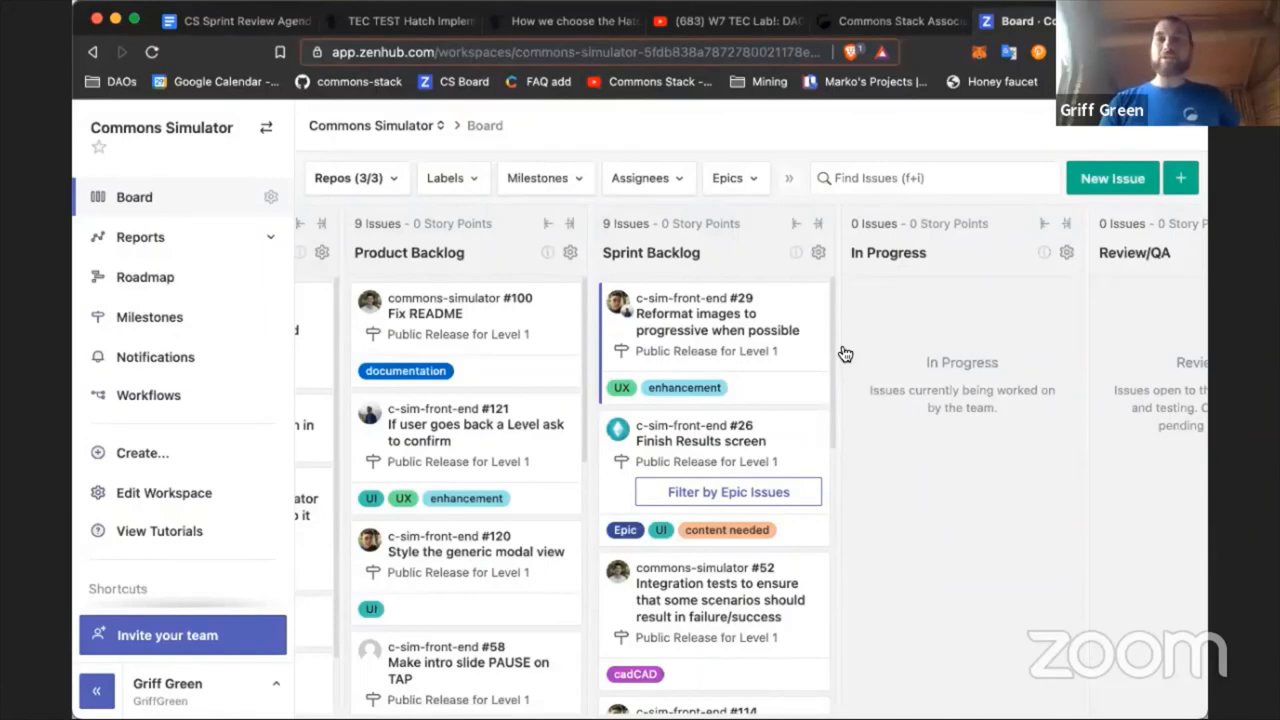
{"action": "scroll", "scroll_direction": "left", "scroll_amount": 3}
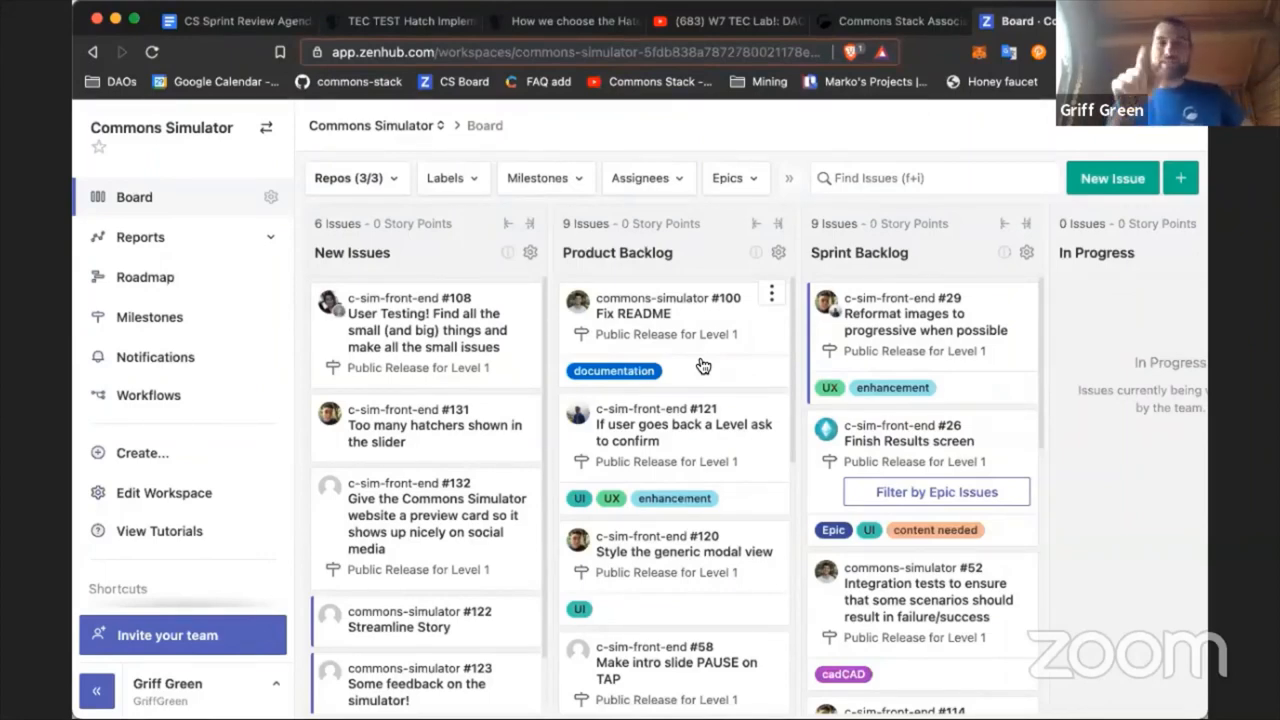
{"action": "mouse_move", "coordinate": [637, 335]}
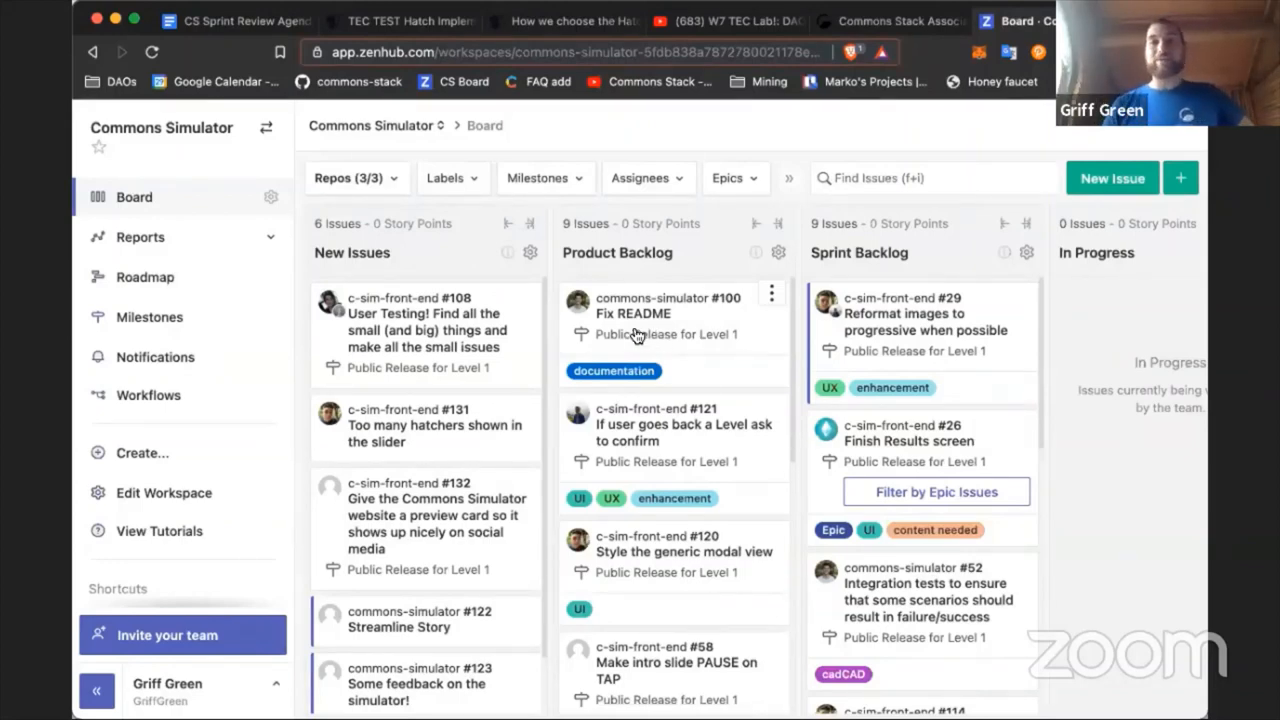
{"action": "scroll", "scroll_direction": "right", "scroll_amount": 3}
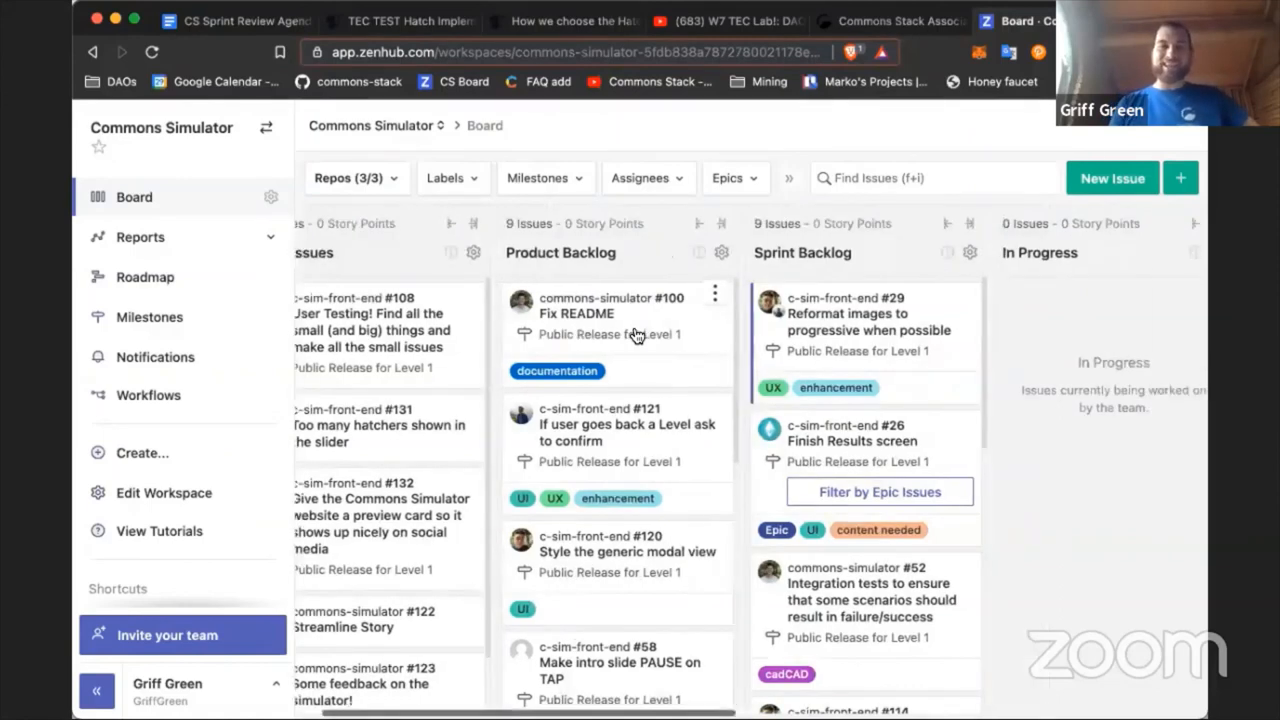
{"action": "scroll", "scroll_direction": "down", "scroll_amount": 3}
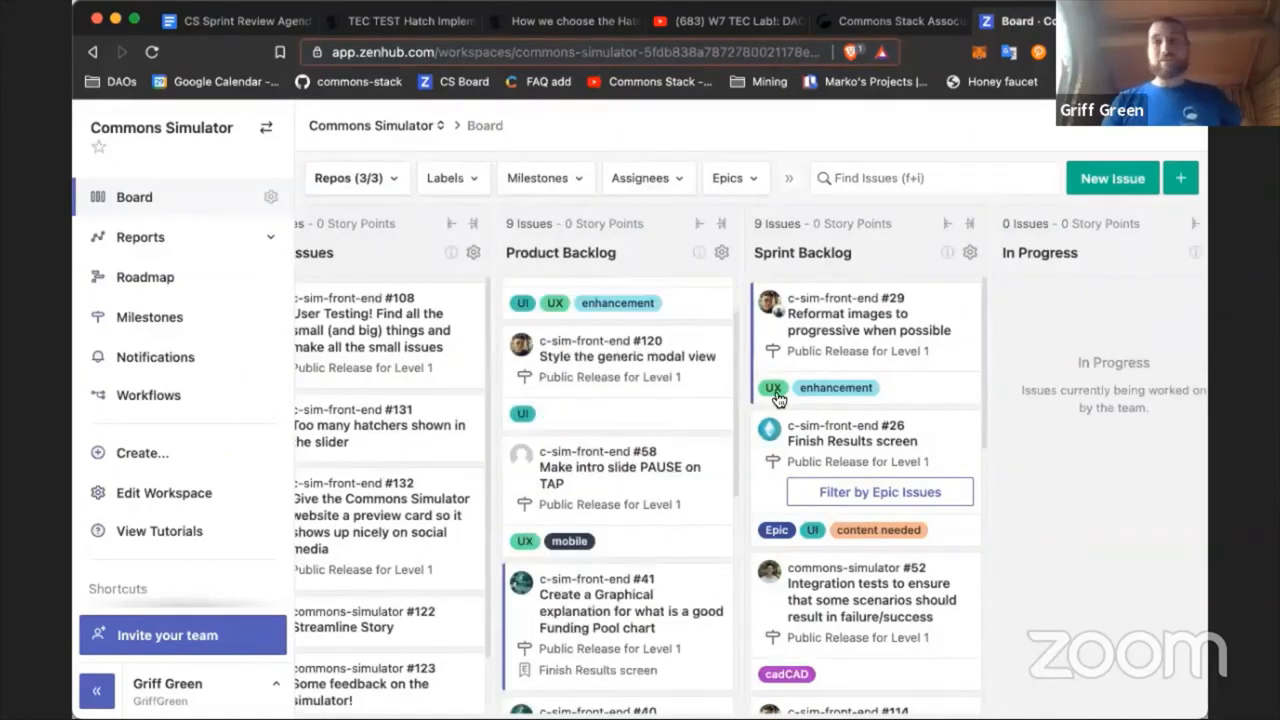
{"action": "scroll", "scroll_direction": "down", "scroll_amount": 3}
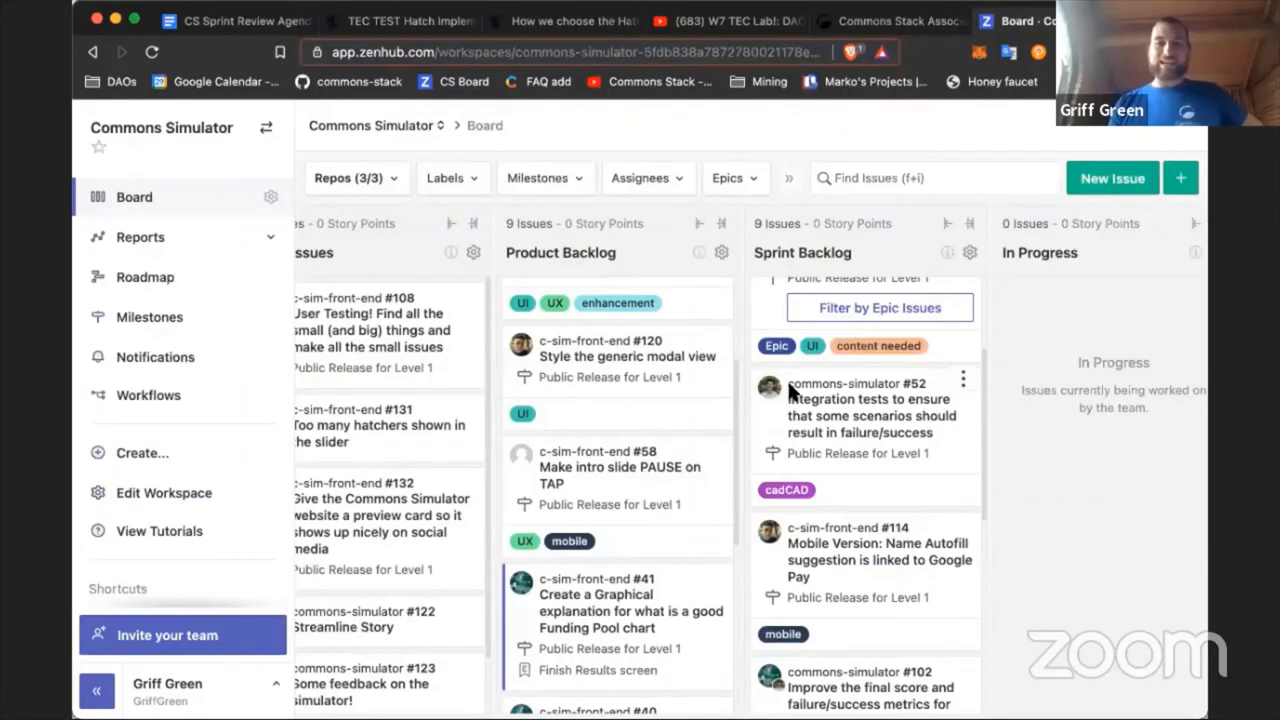
{"action": "scroll", "scroll_direction": "down", "scroll_amount": 3}
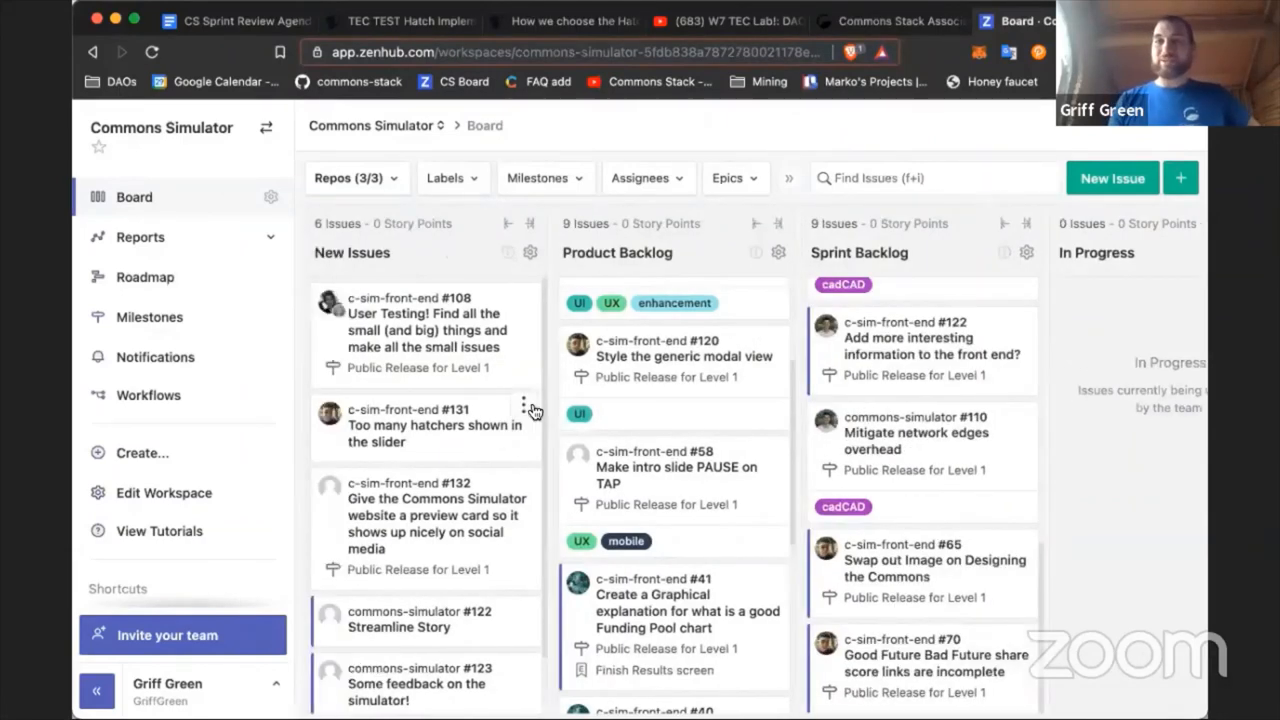
{"action": "mouse_move", "coordinate": [950, 213]}
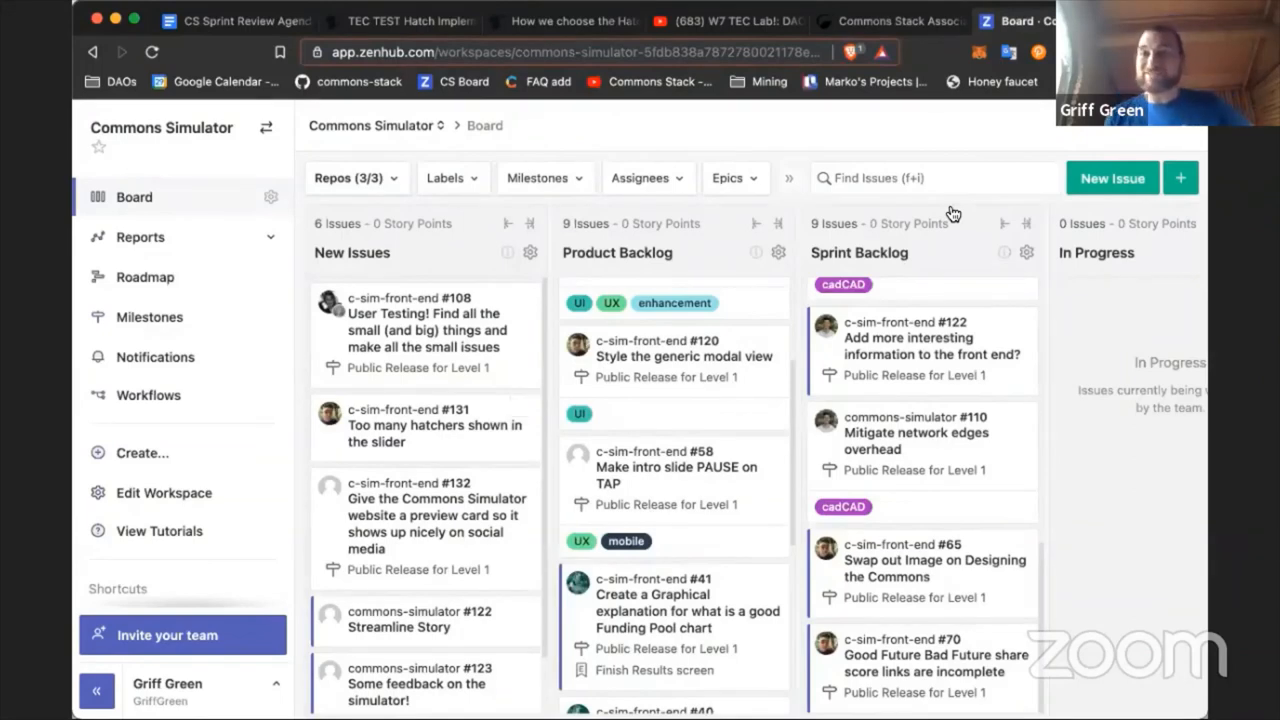
{"action": "mouse_move", "coordinate": [1107, 152]}
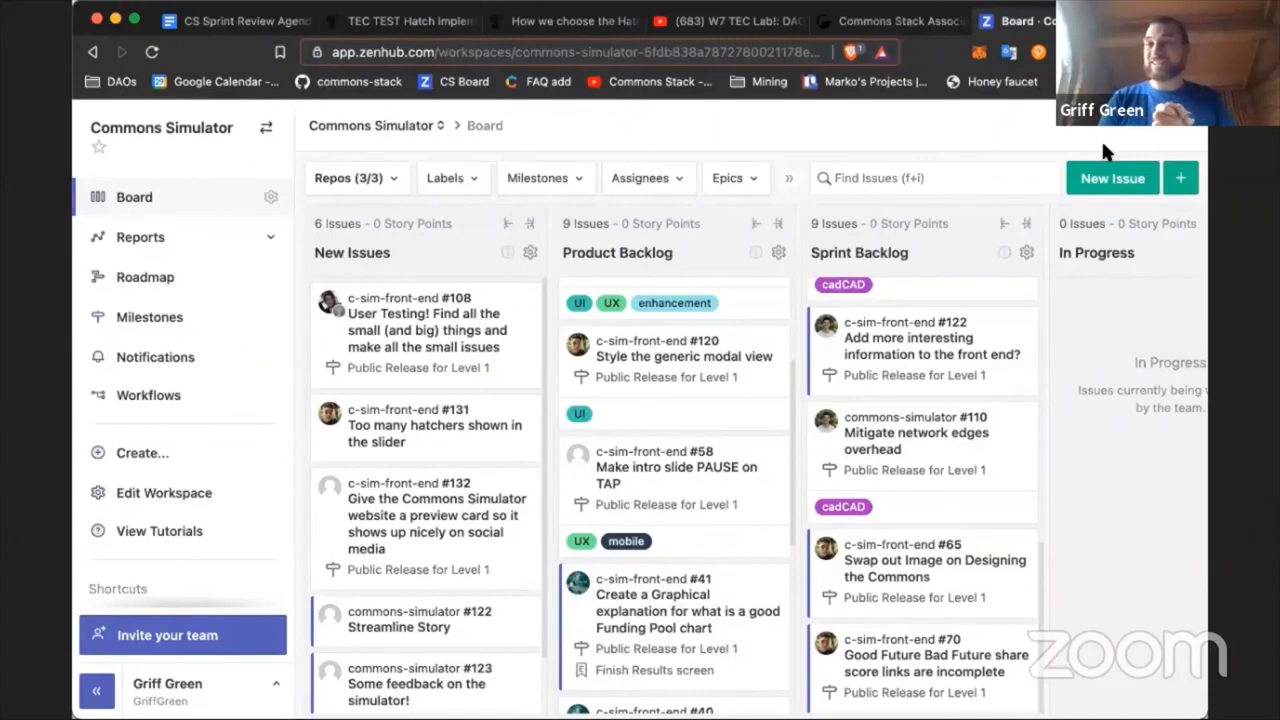
{"action": "mouse_move", "coordinate": [1000, 403]}
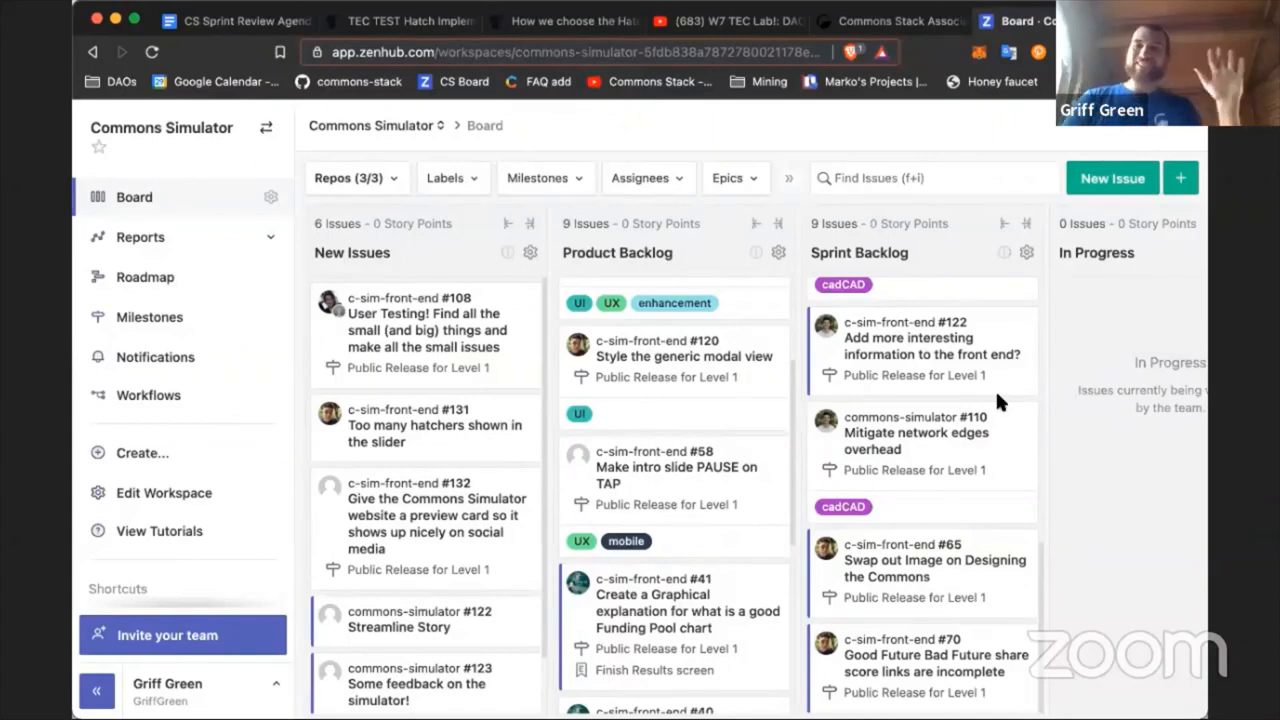